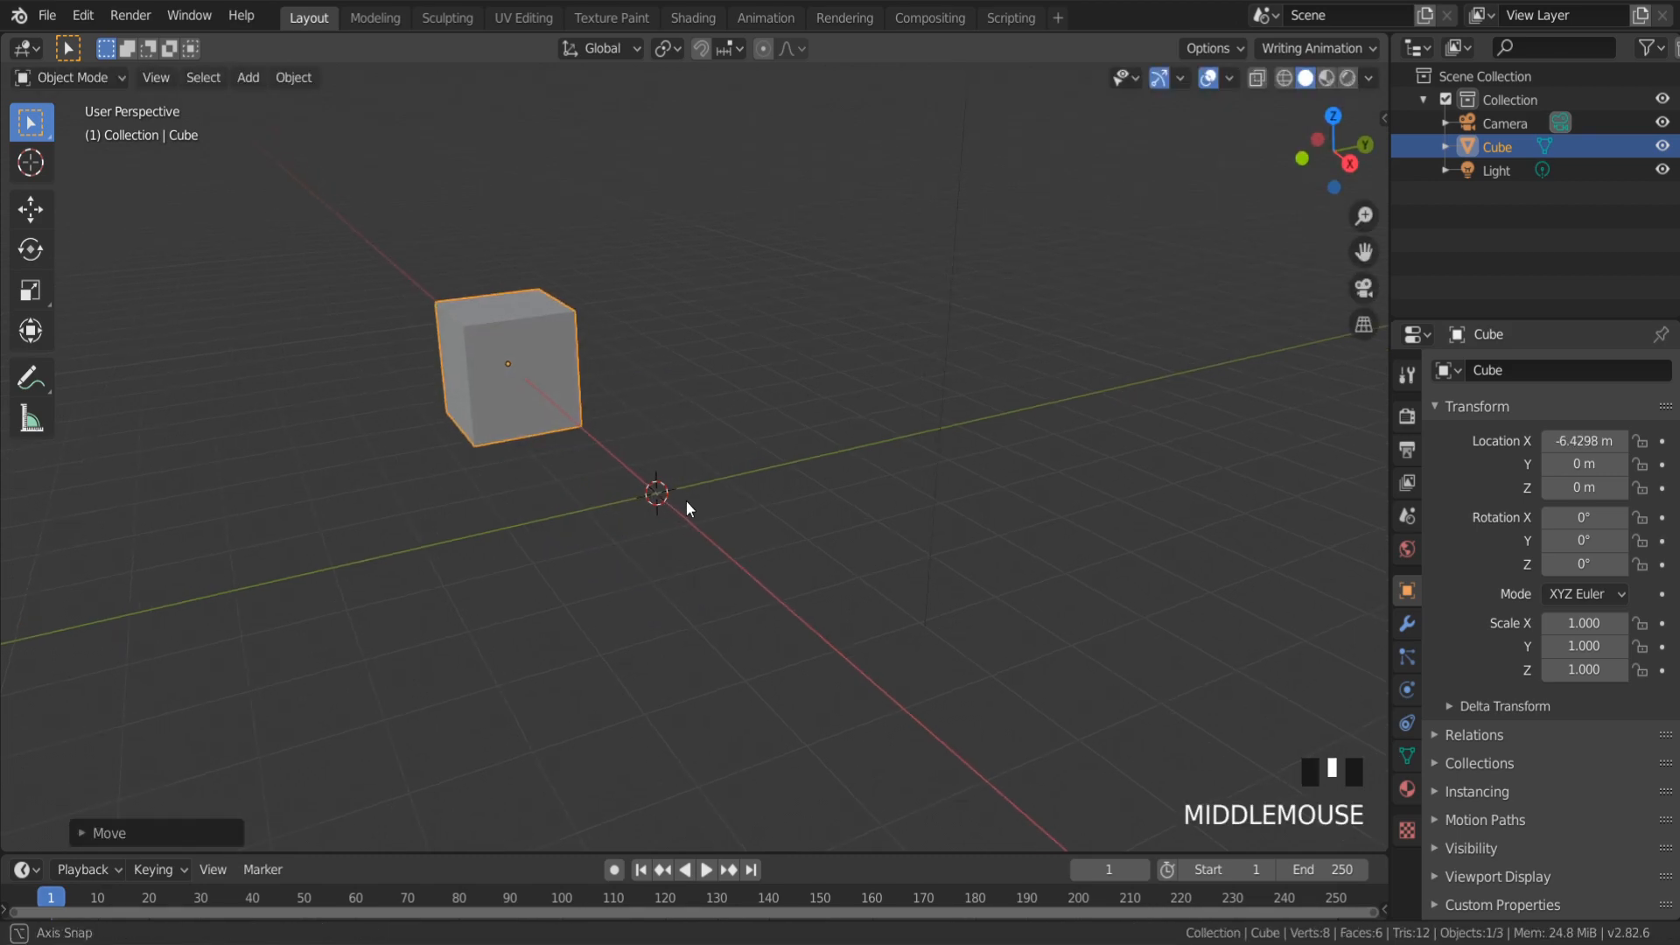
Re-enable the Archimesh add-on in Preferences by toggling it off and on
{"action": "left_click", "coordinate": [84, 15]}
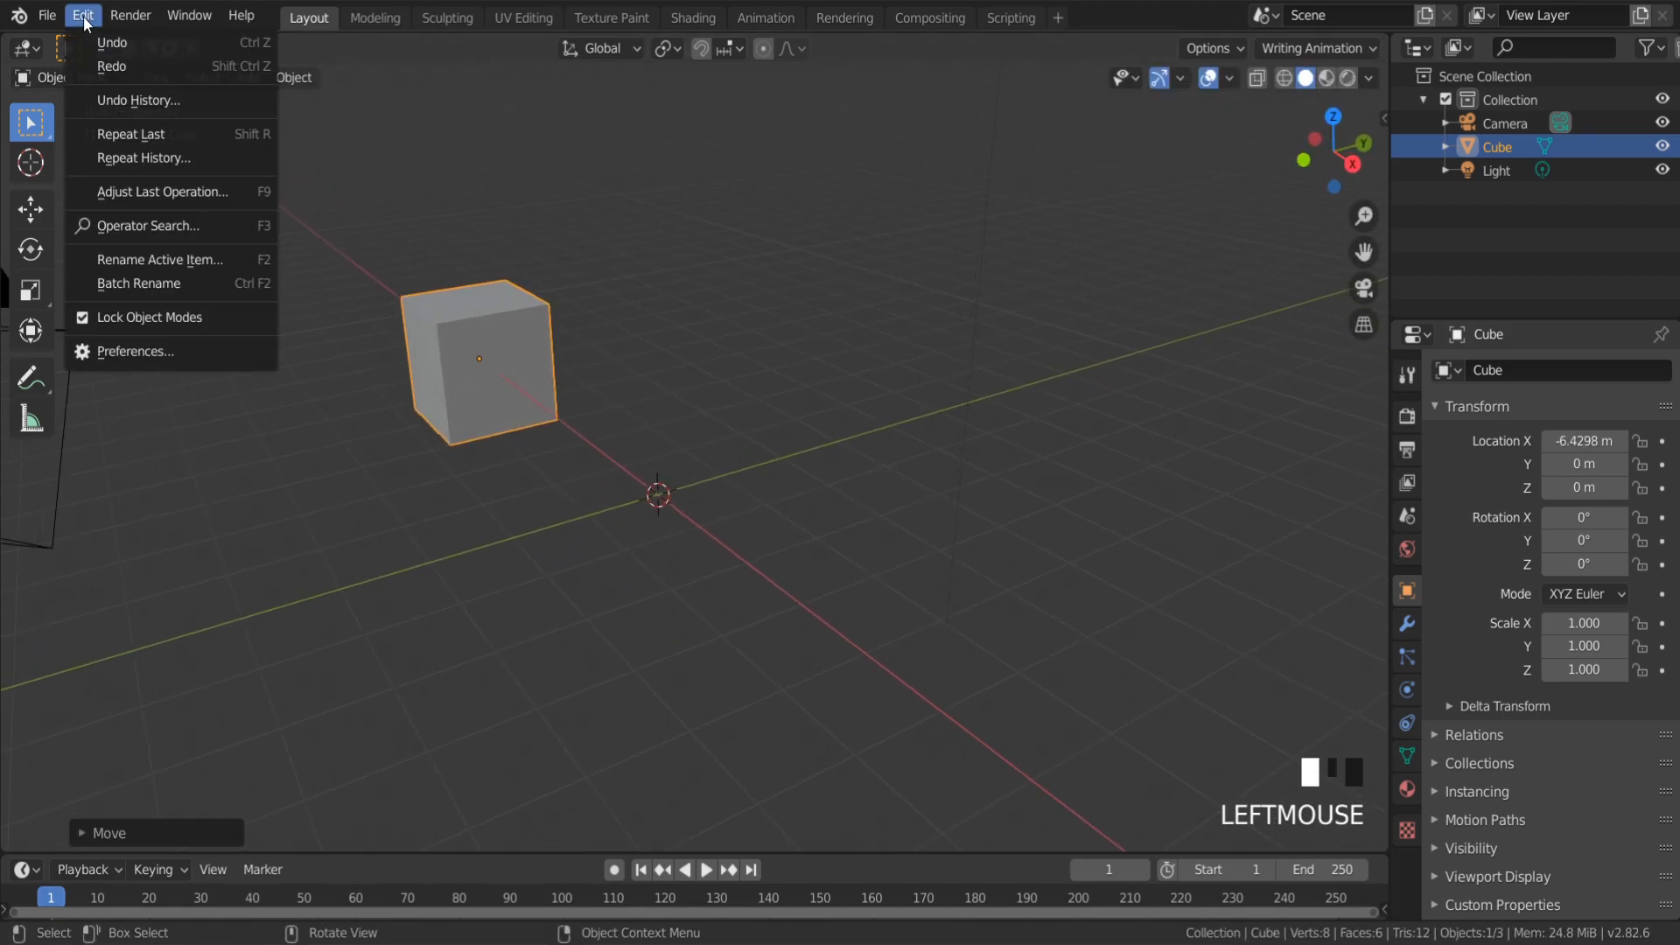
{"action": "left_click", "coordinate": [135, 352]}
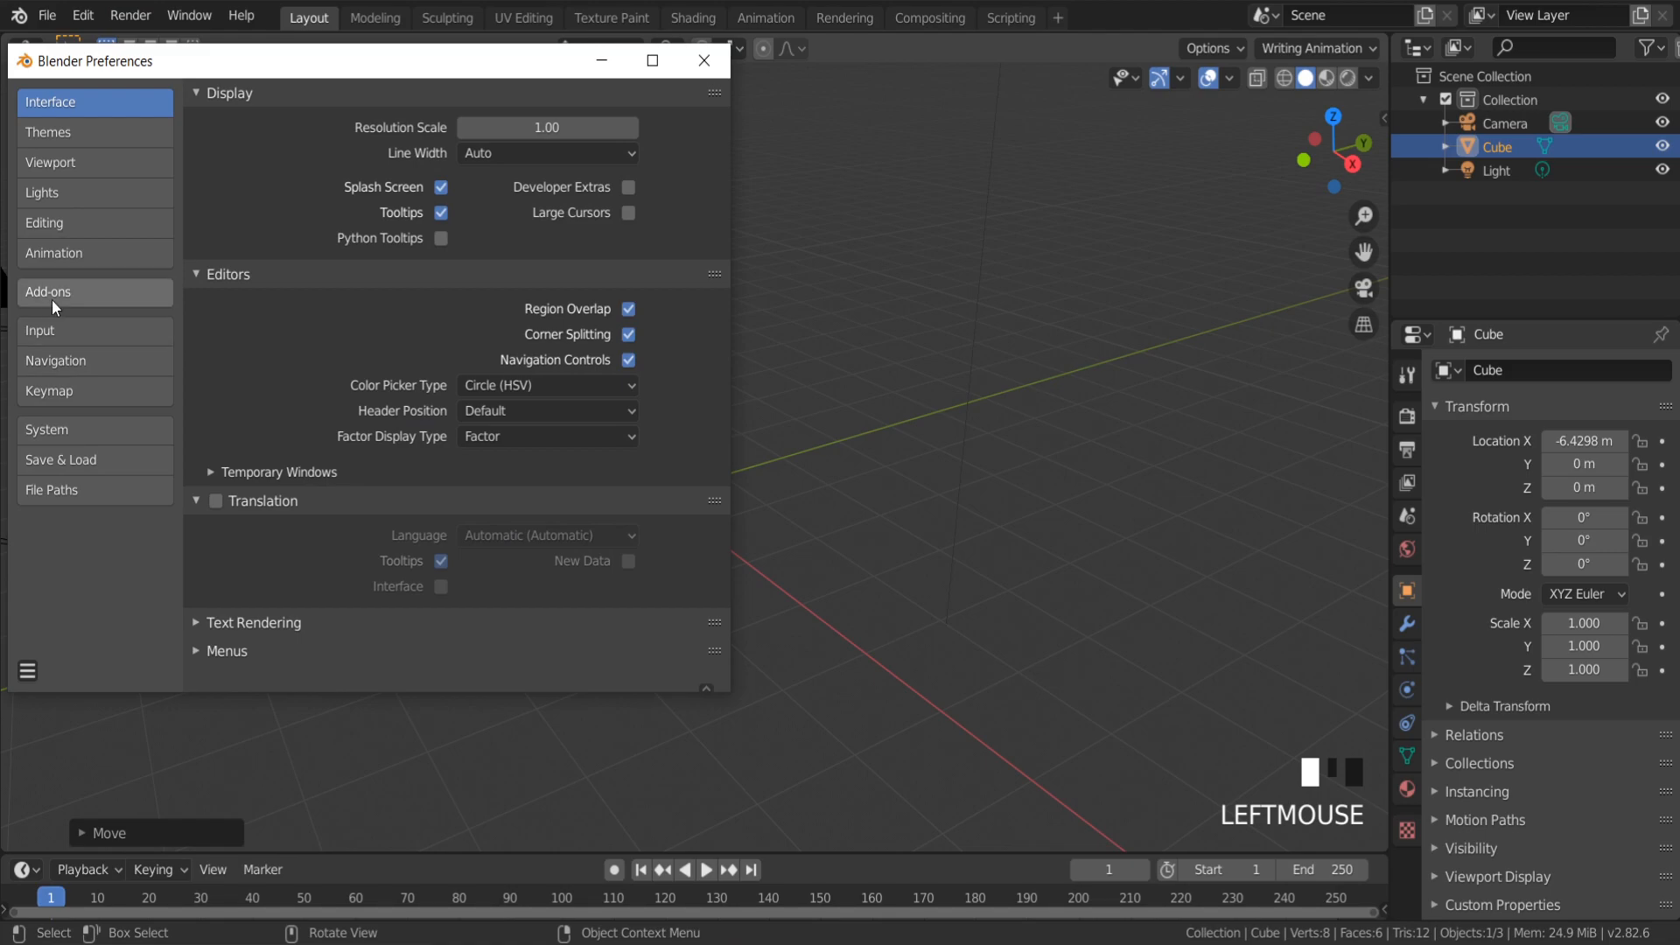
{"action": "left_click", "coordinate": [95, 292]}
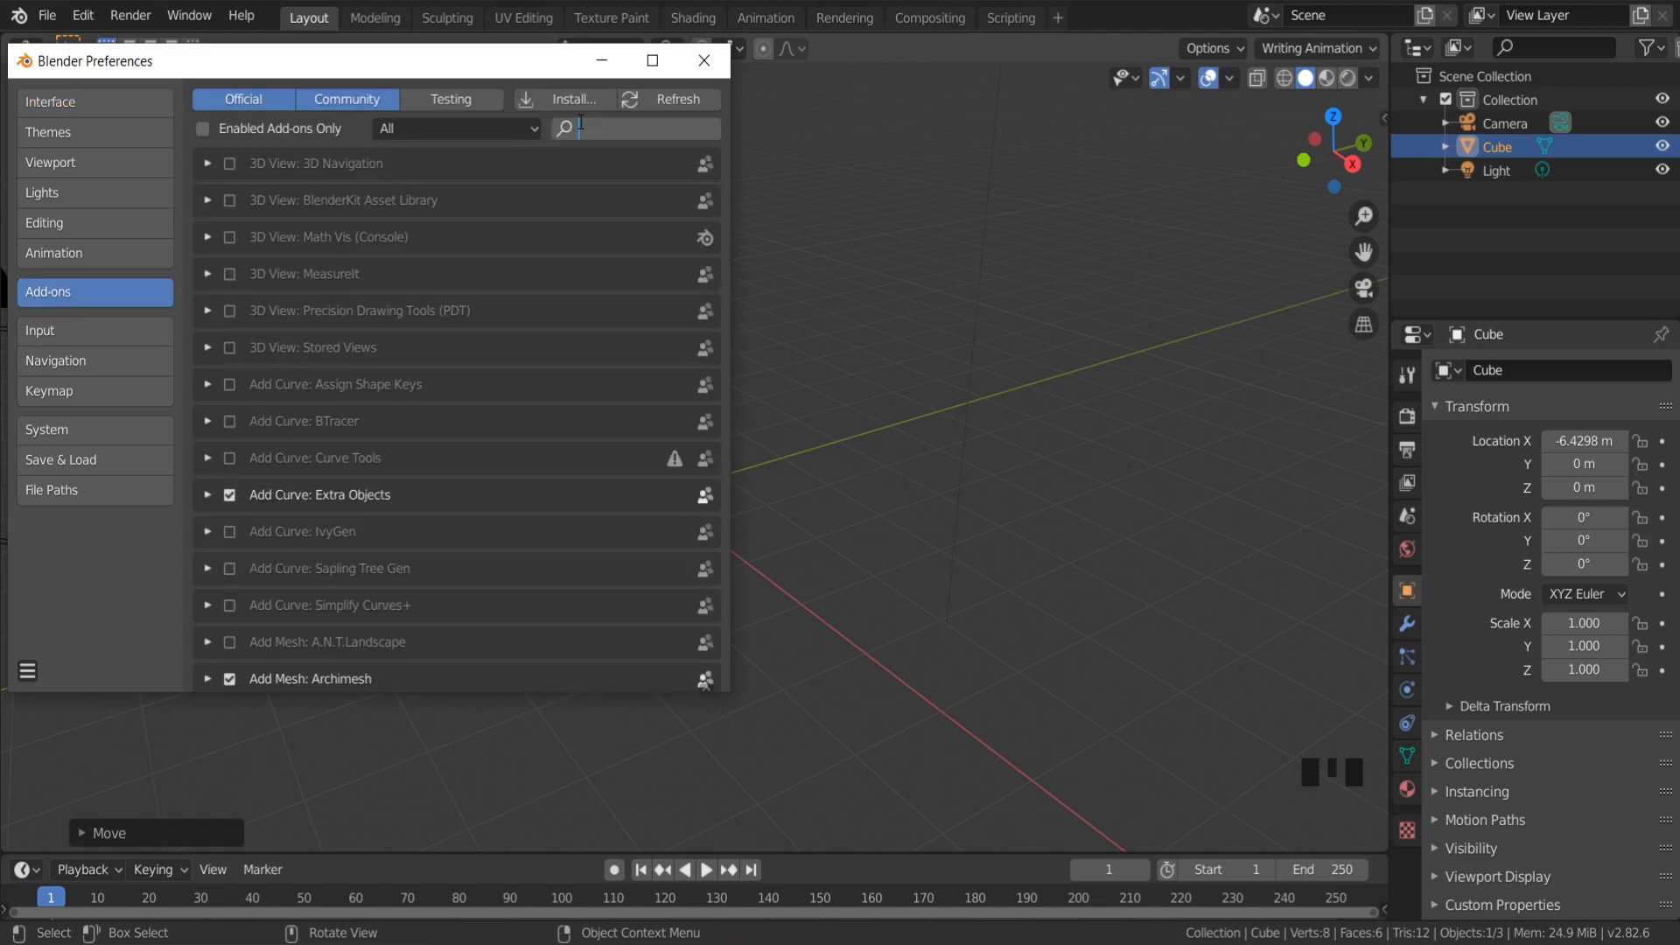
{"action": "type", "text": "arc"}
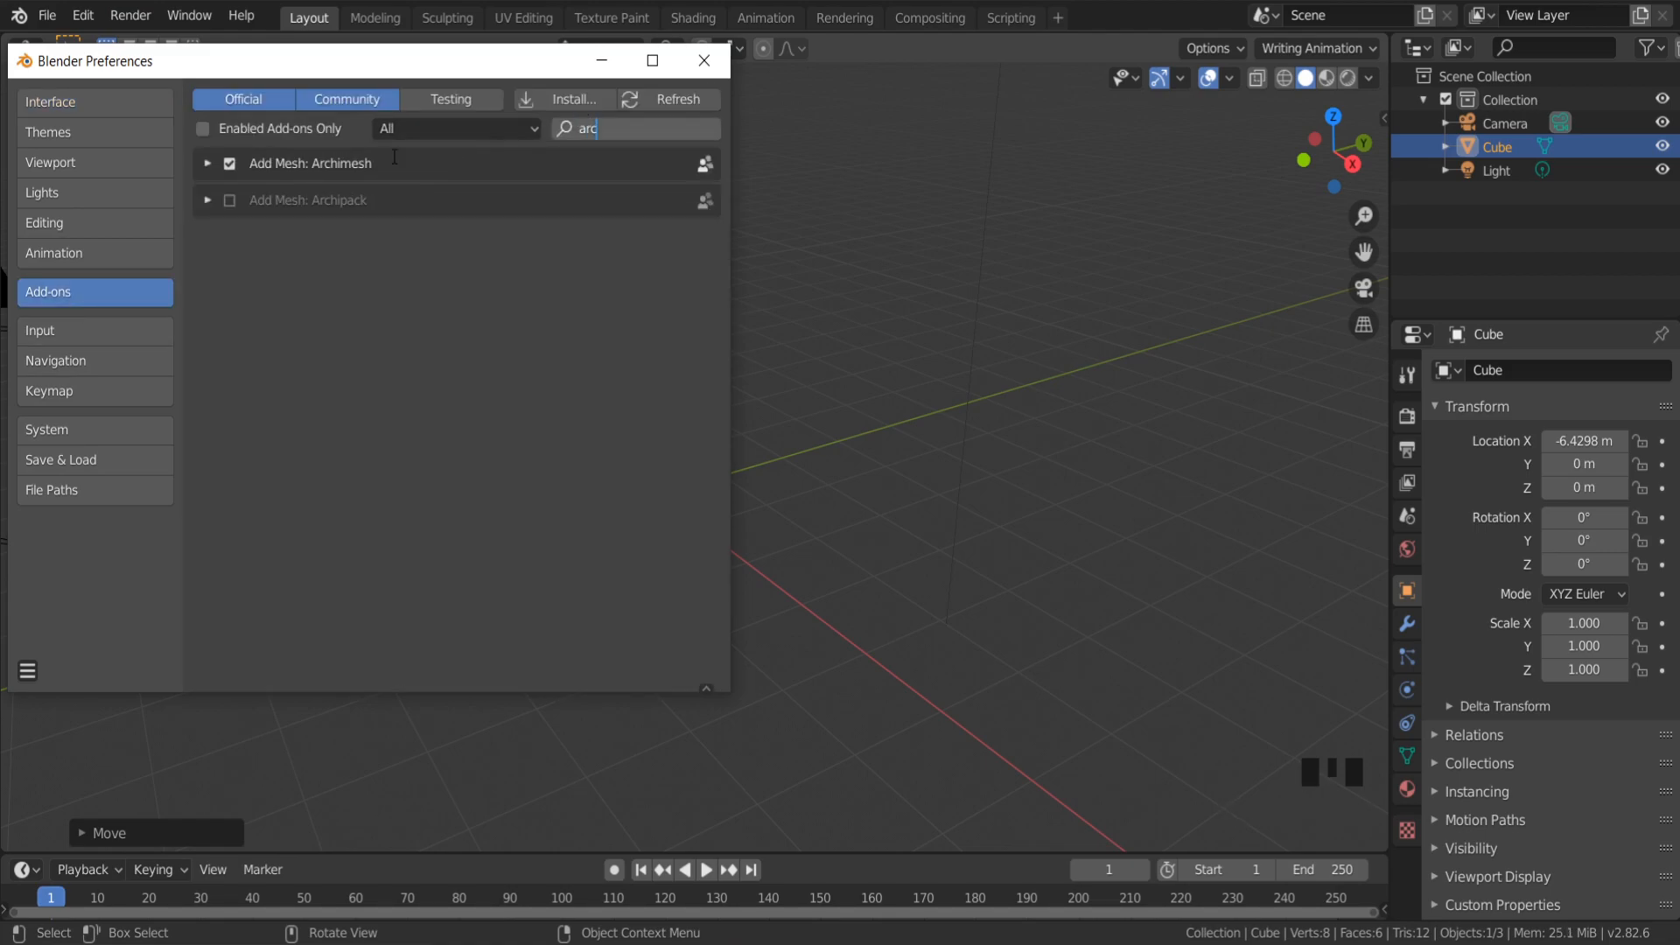
{"action": "left_click", "coordinate": [230, 165]}
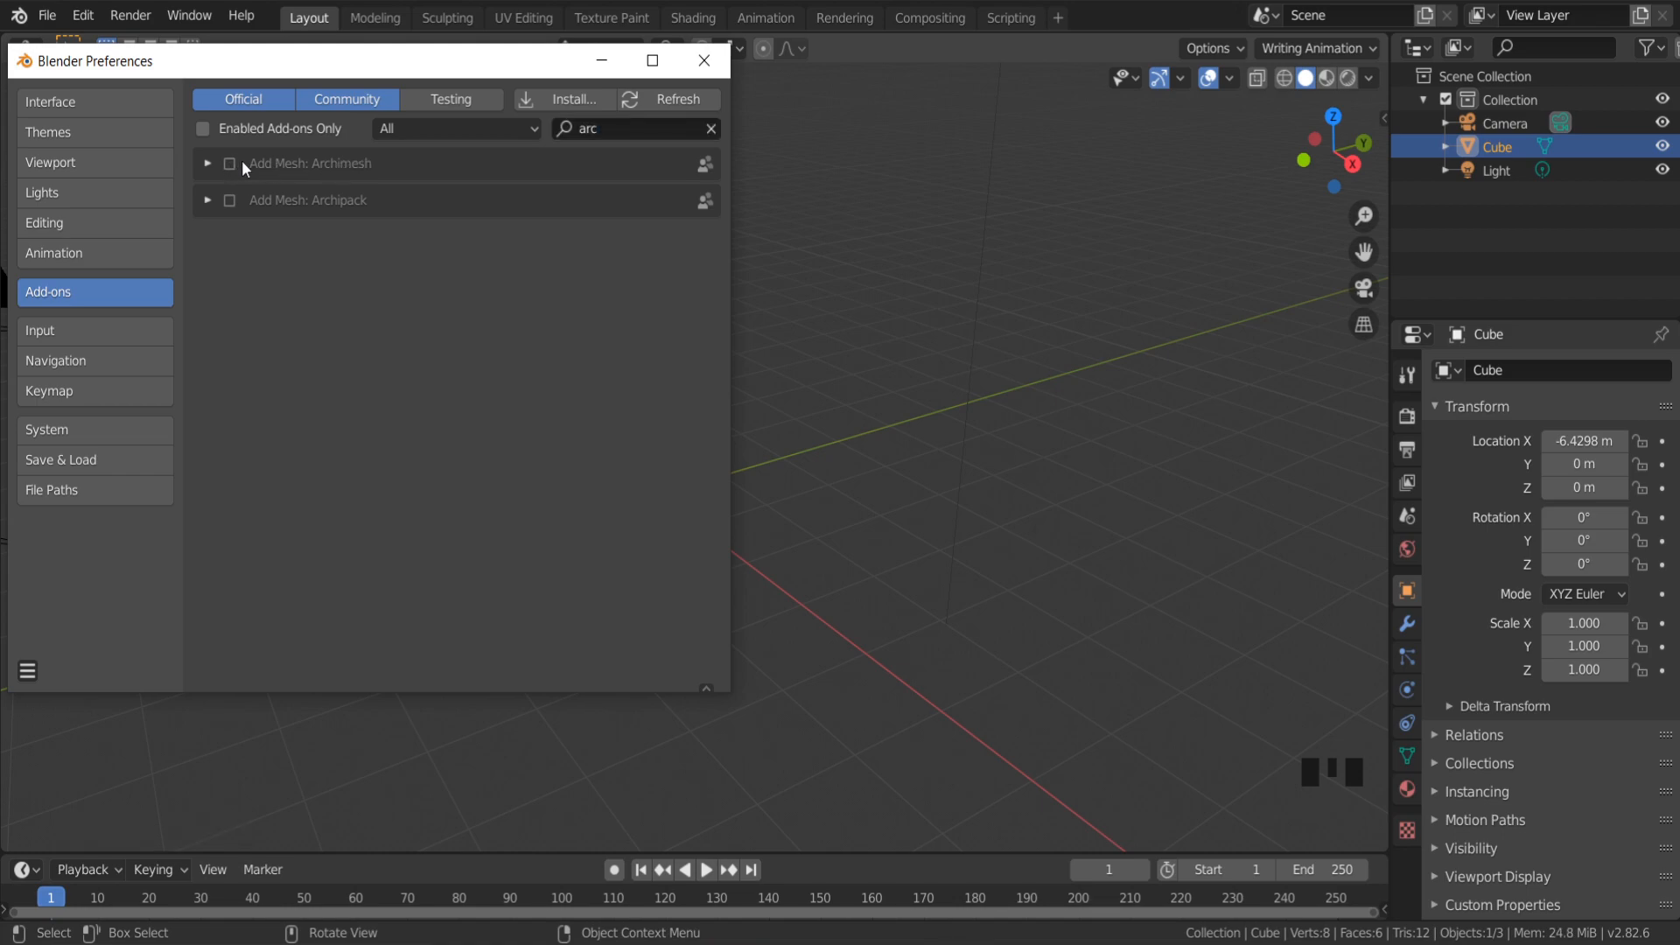
{"action": "left_click", "coordinate": [229, 165]}
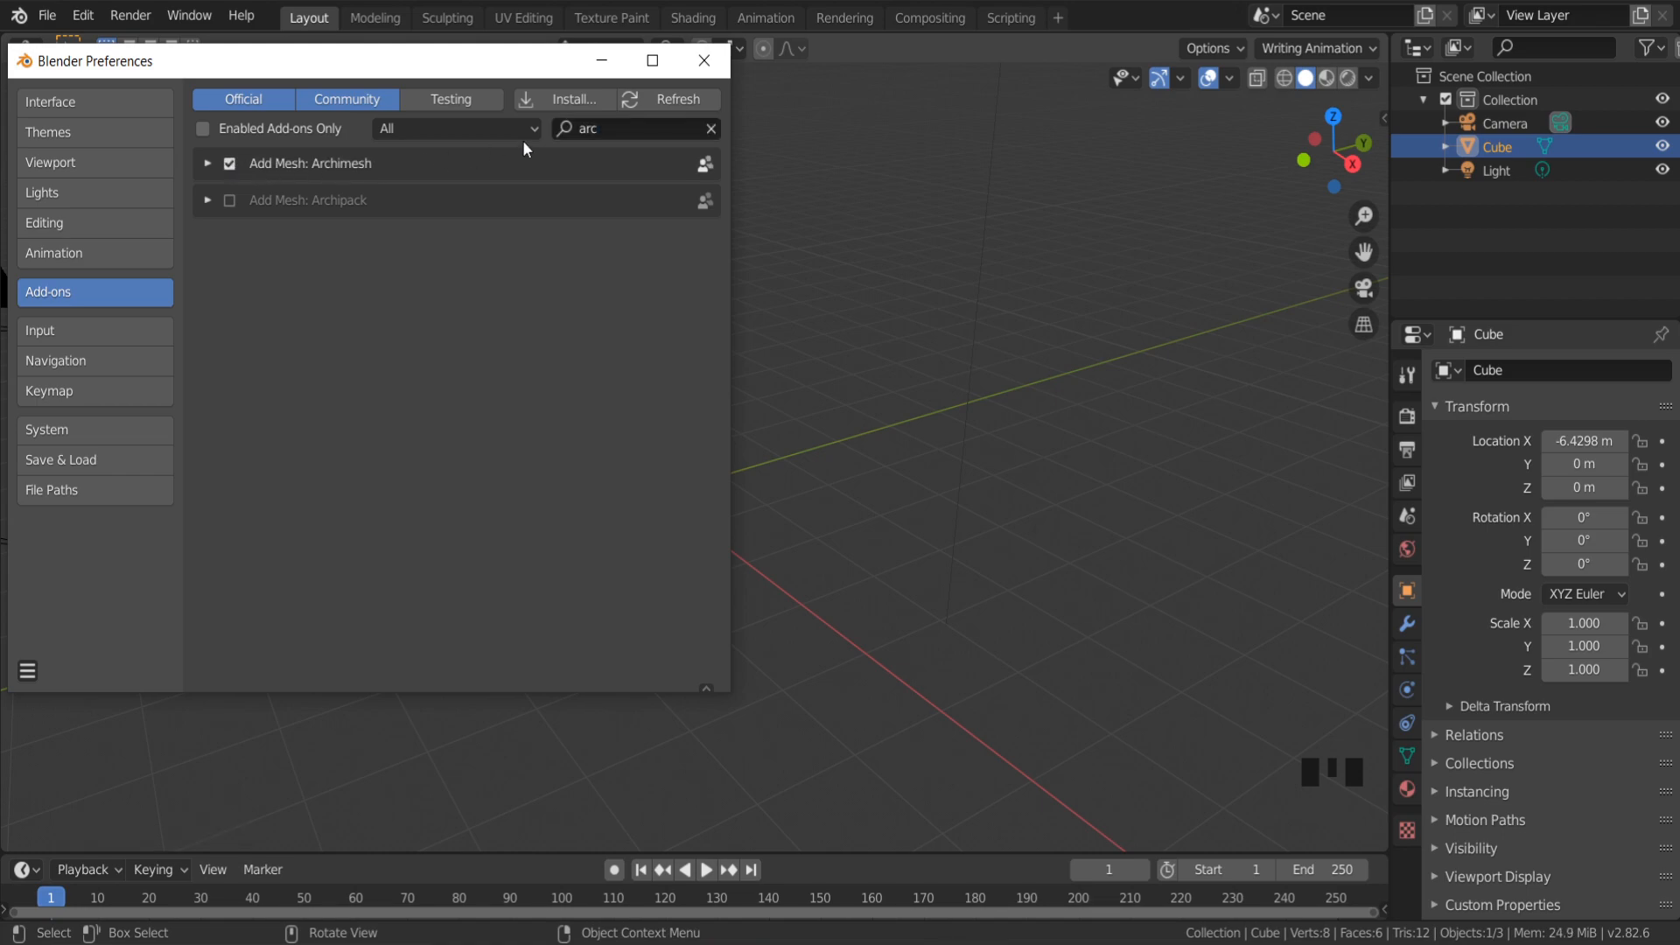
{"action": "left_click", "coordinate": [697, 59]}
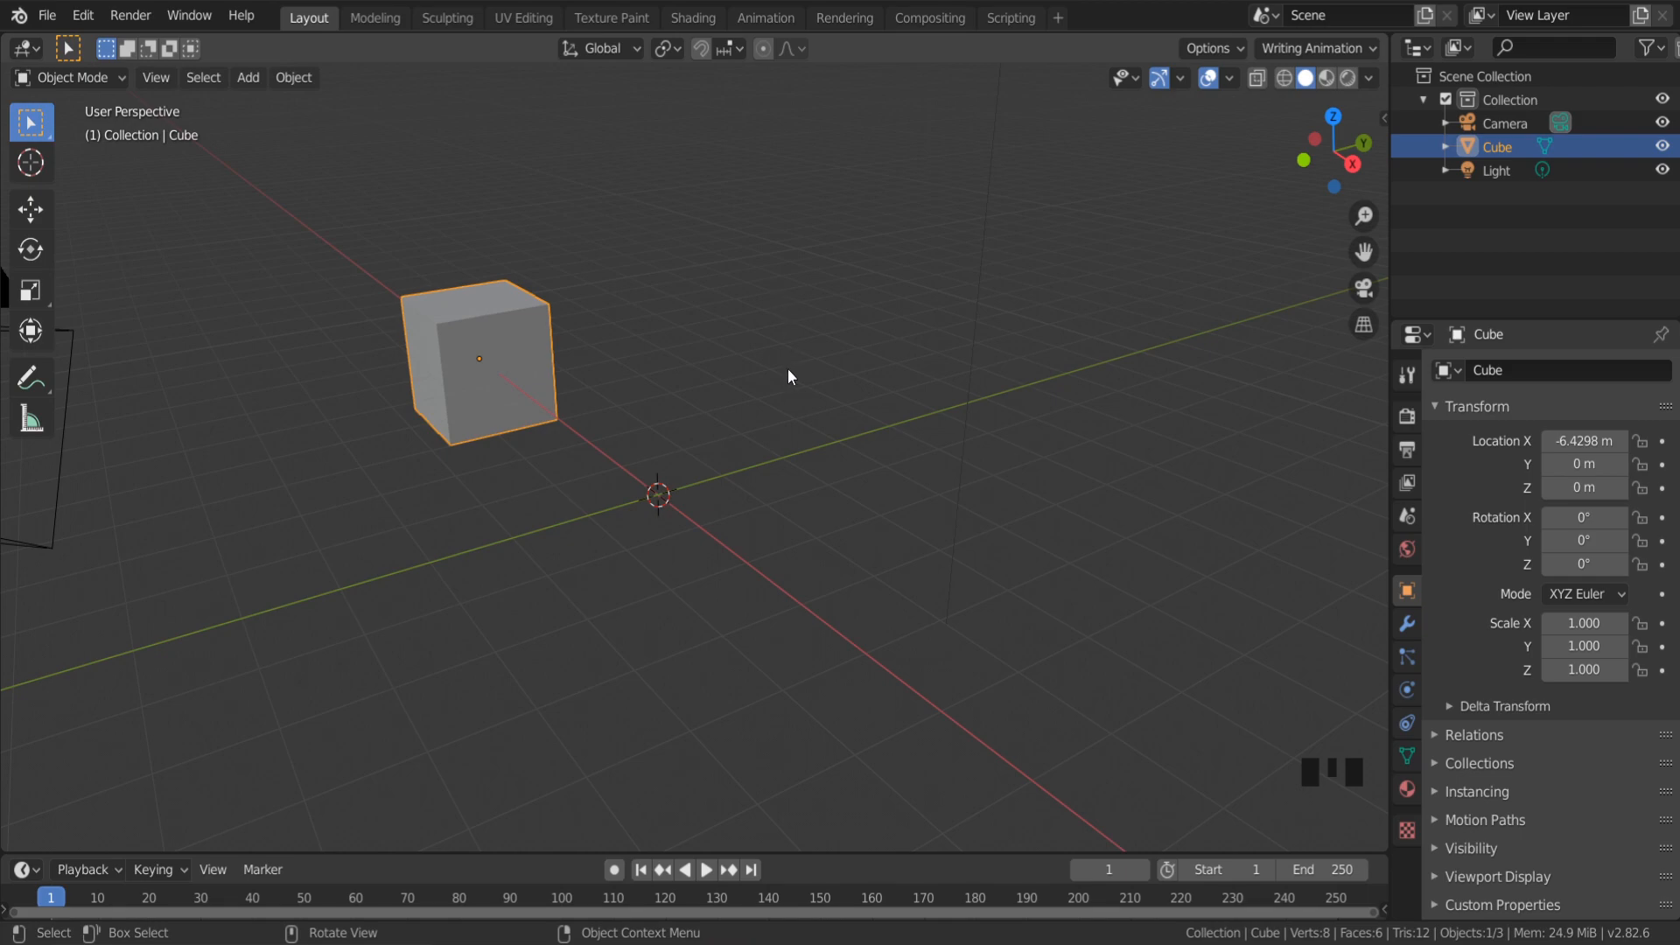
Add an Archimesh sliding rail window from the sidebar's Create panel
{"action": "key", "text": "n"}
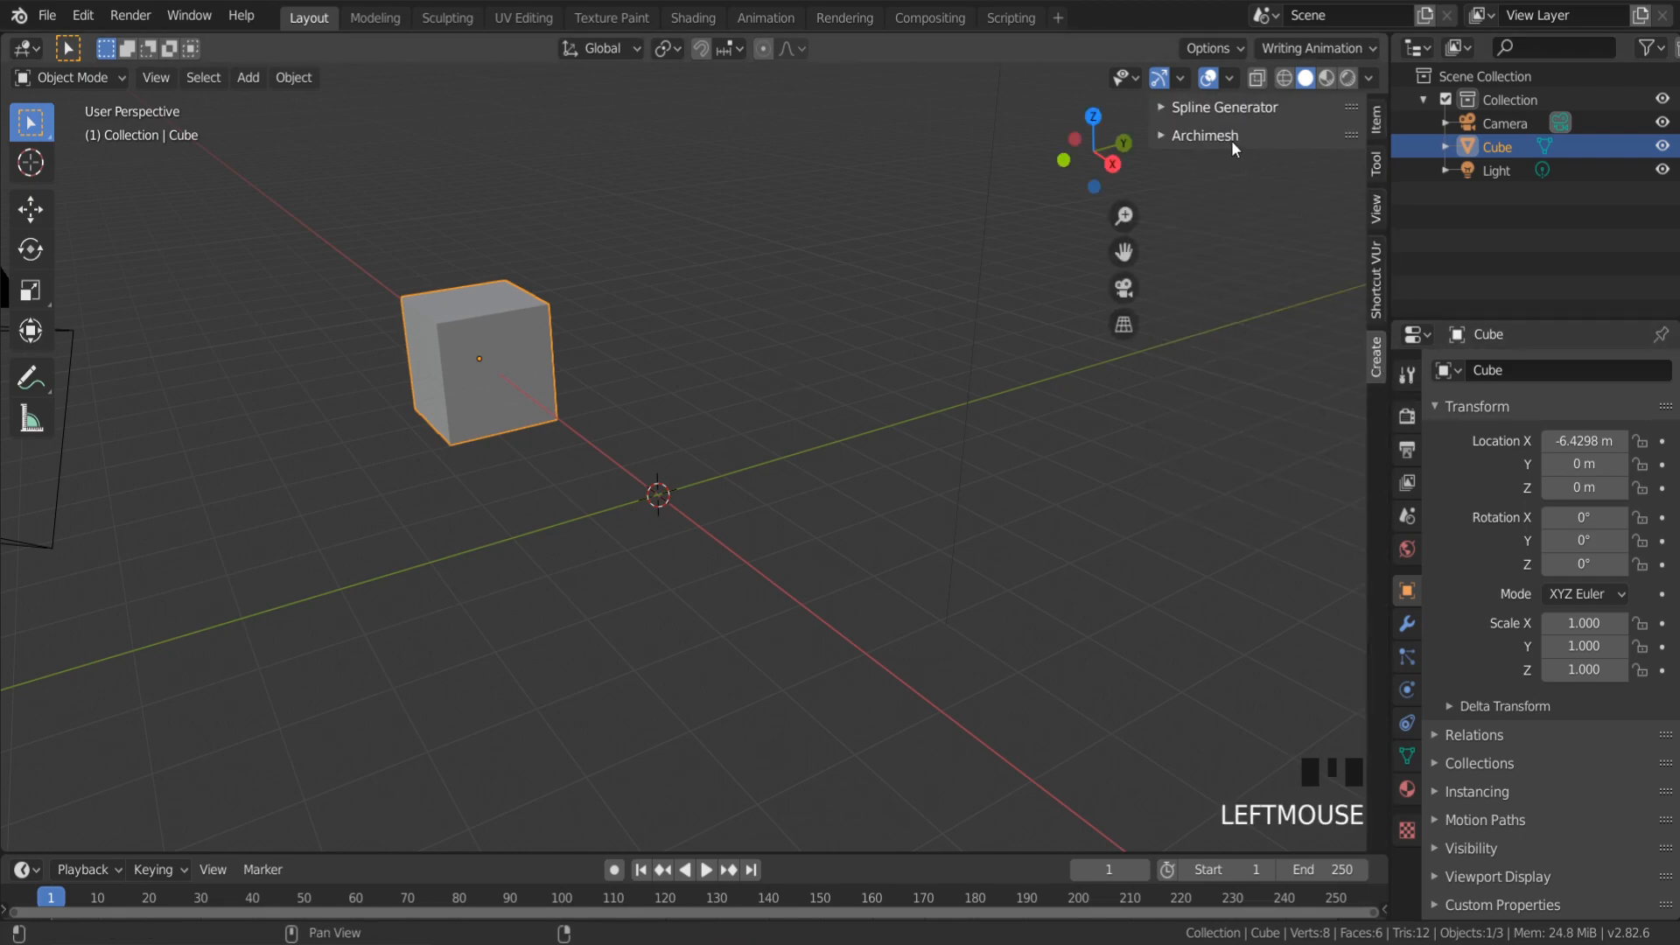
{"action": "left_click", "coordinate": [1162, 135]}
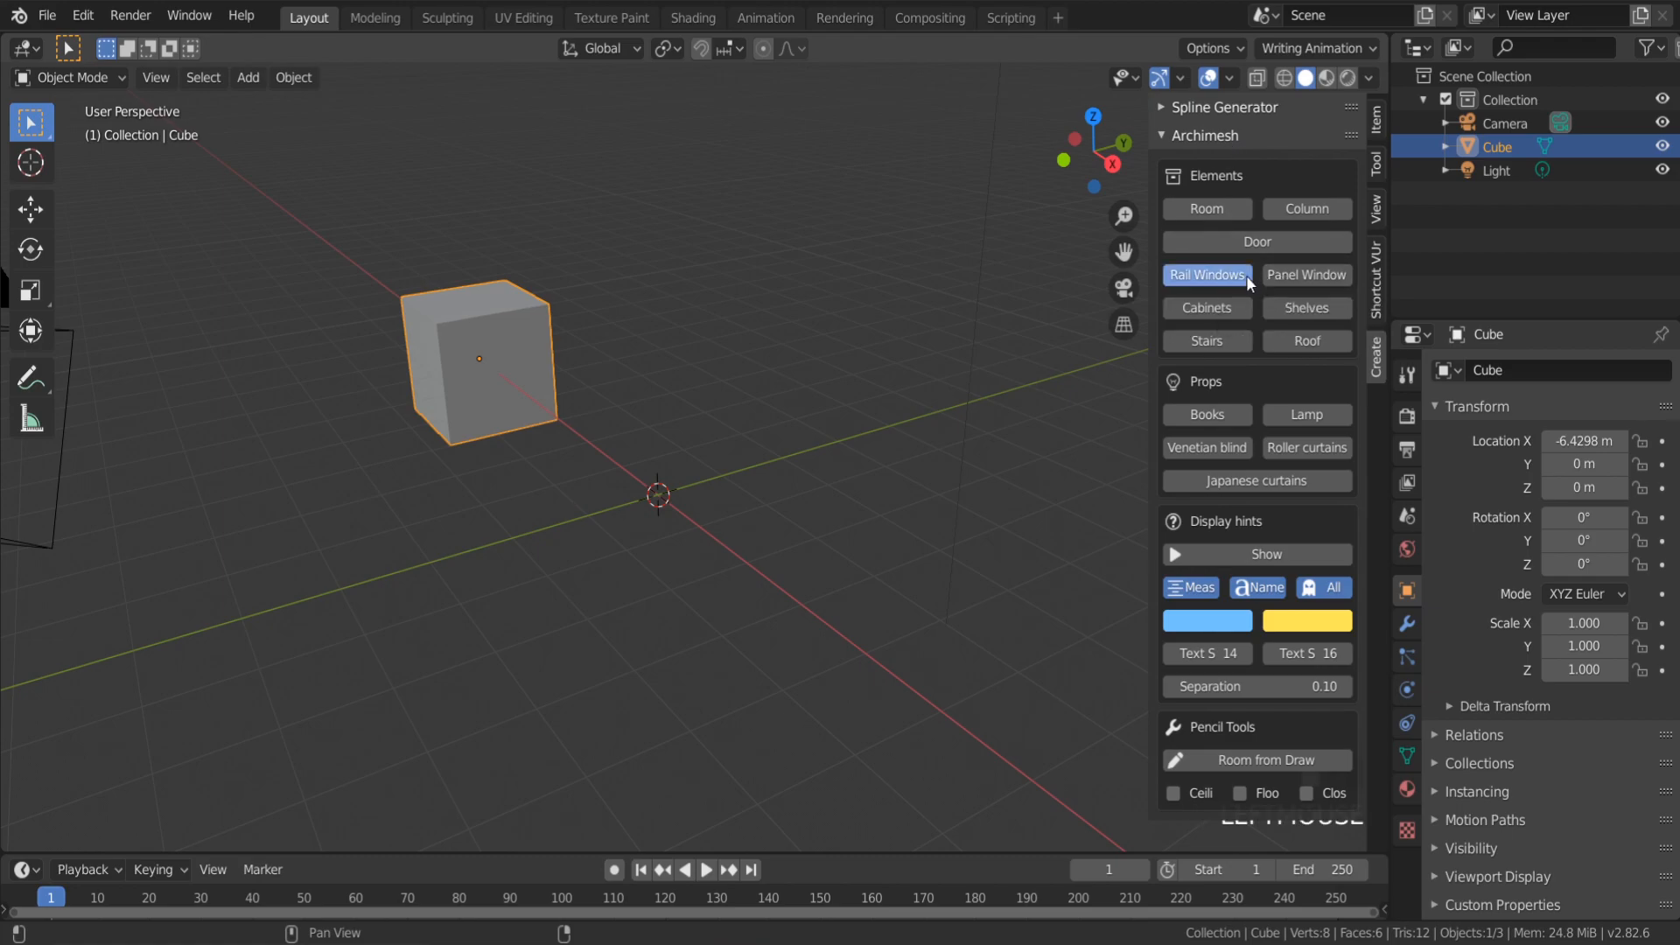
{"action": "left_click", "coordinate": [1207, 274]}
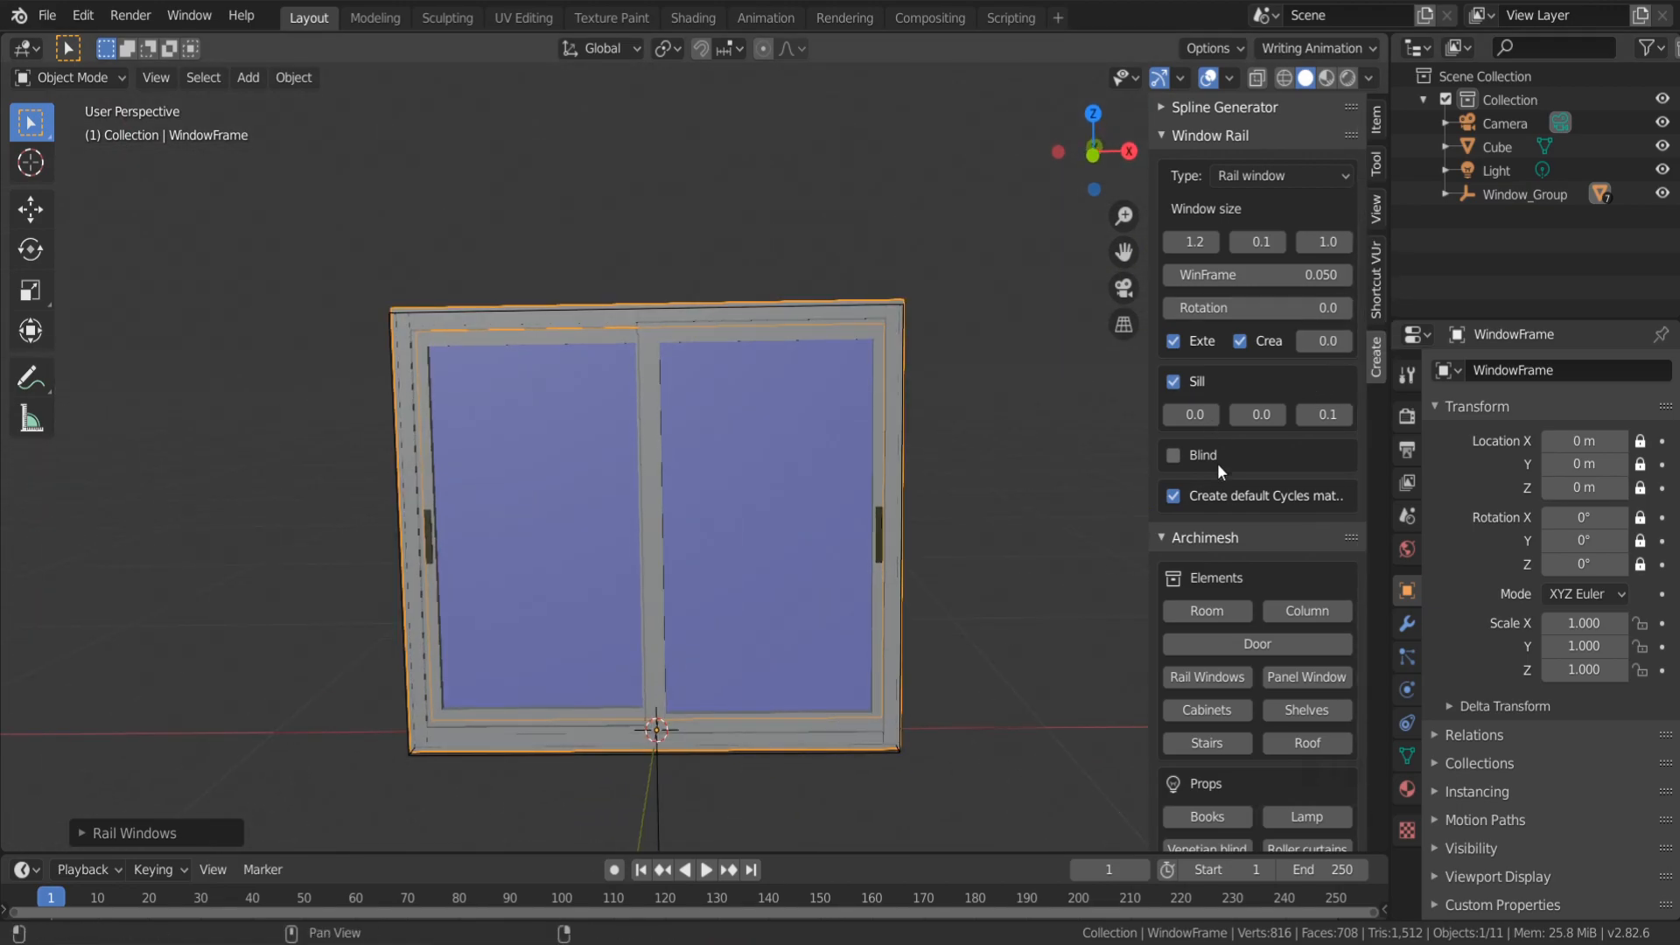
{"action": "mouse_move", "coordinate": [1190, 242]}
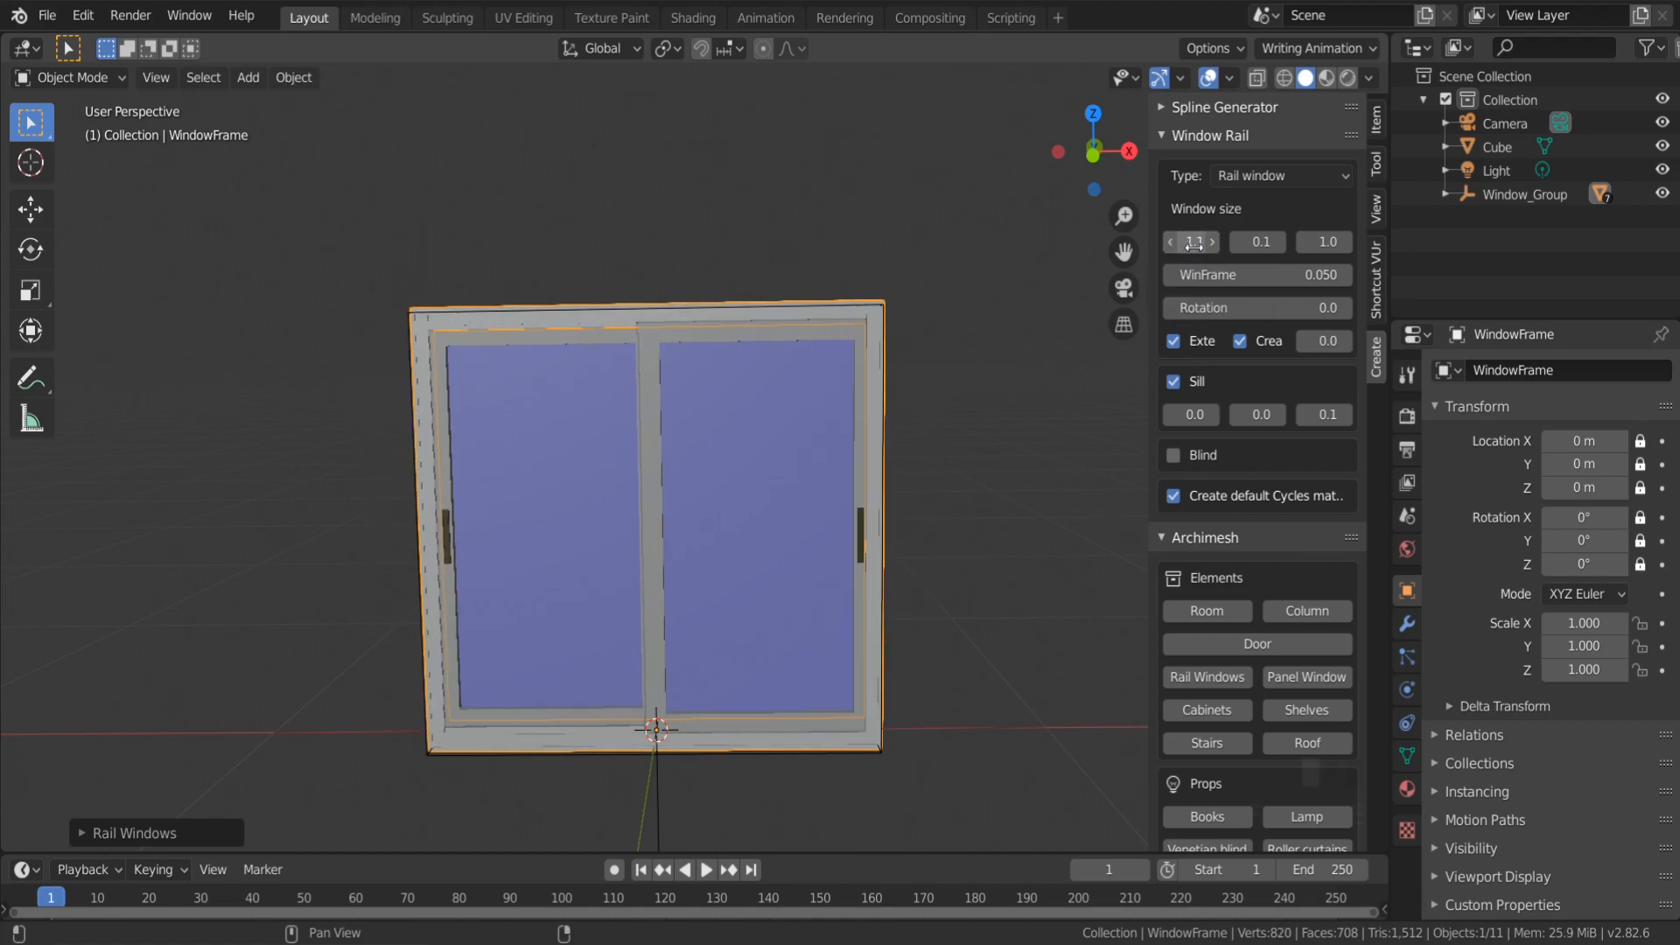
Set the window type to Left leaf and change its size to 0.8 tall
{"action": "left_click", "coordinate": [1279, 175]}
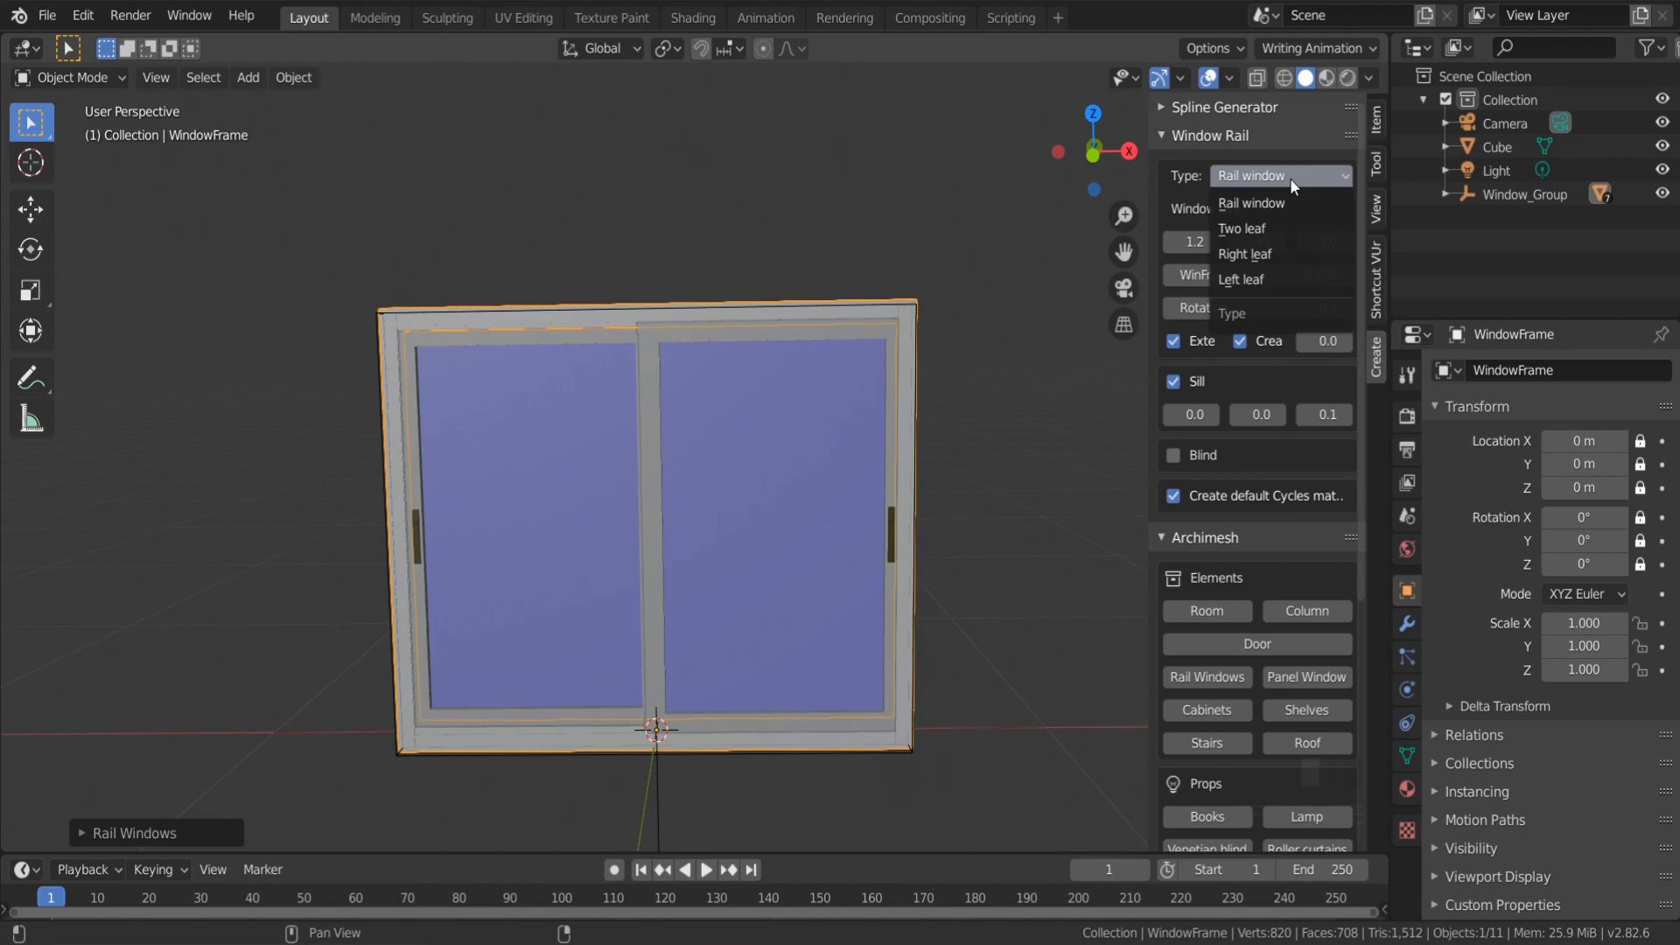
{"action": "left_click", "coordinate": [1243, 228]}
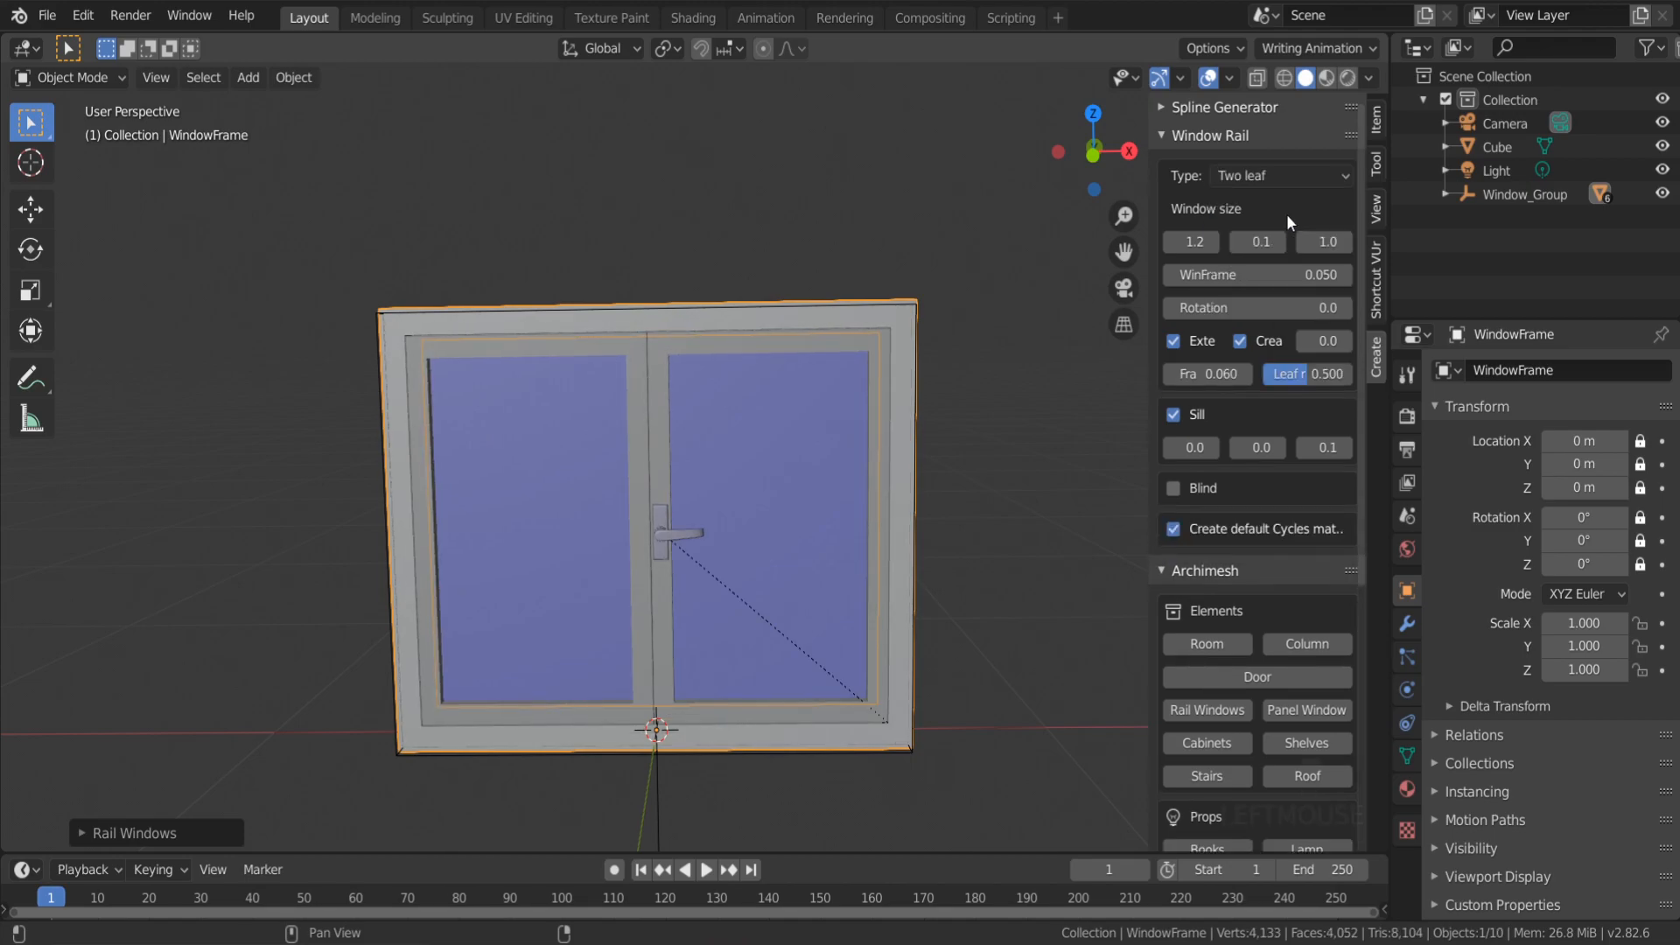
{"action": "left_click", "coordinate": [1279, 175]}
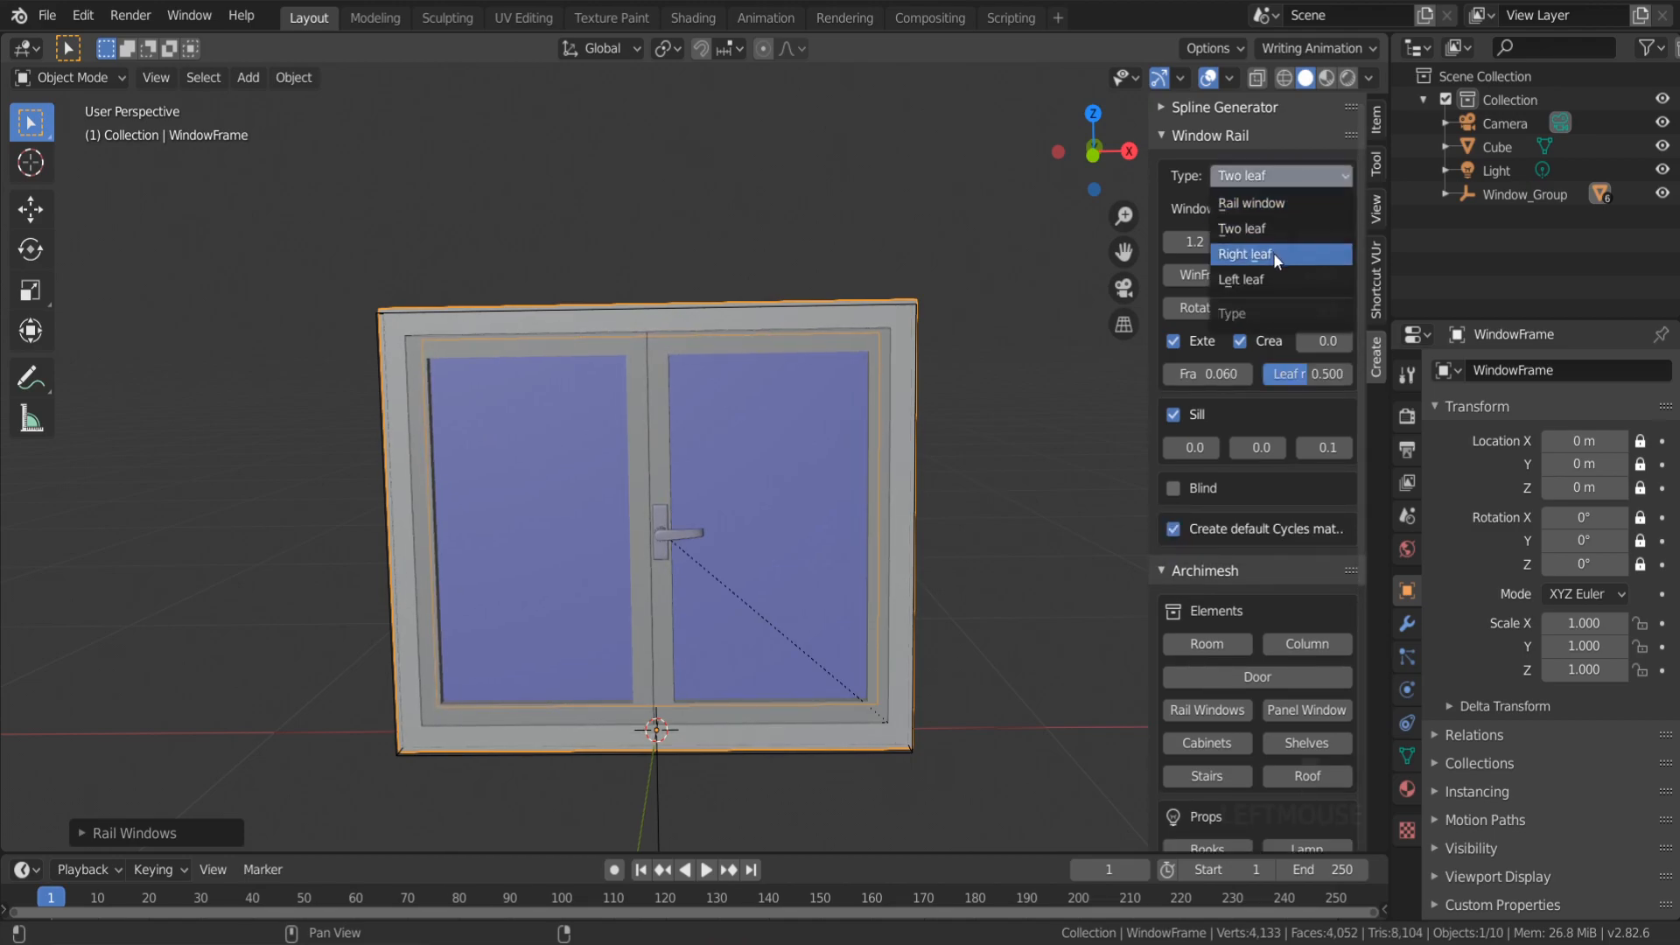
{"action": "left_click", "coordinate": [1244, 255]}
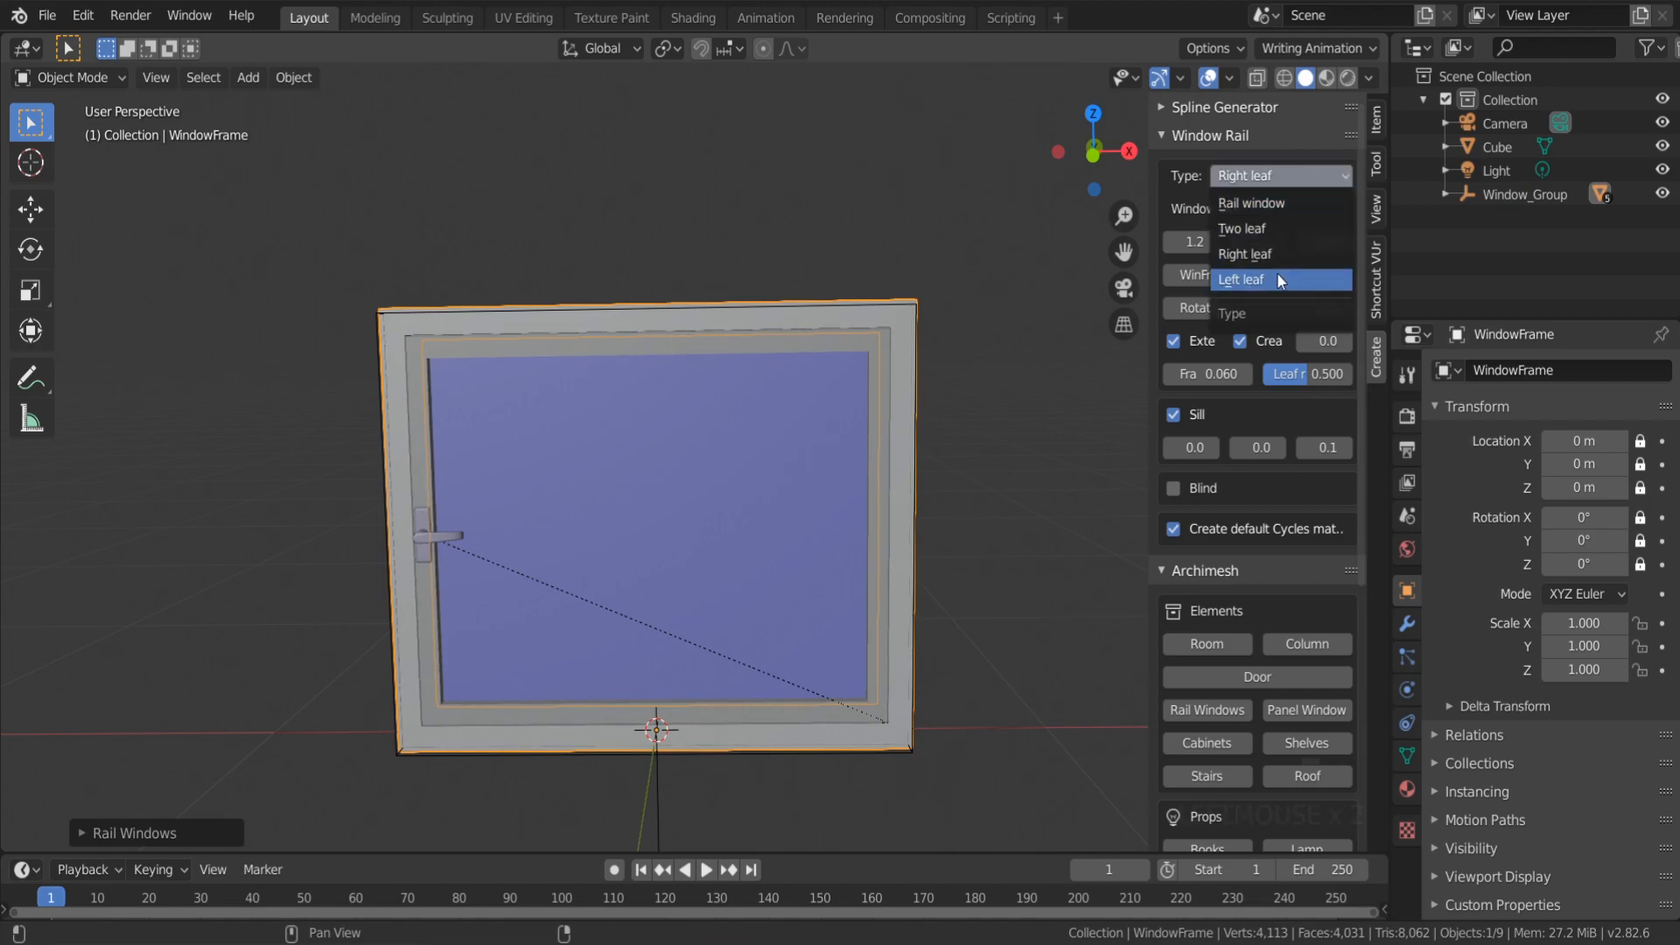
{"action": "left_click", "coordinate": [1240, 278]}
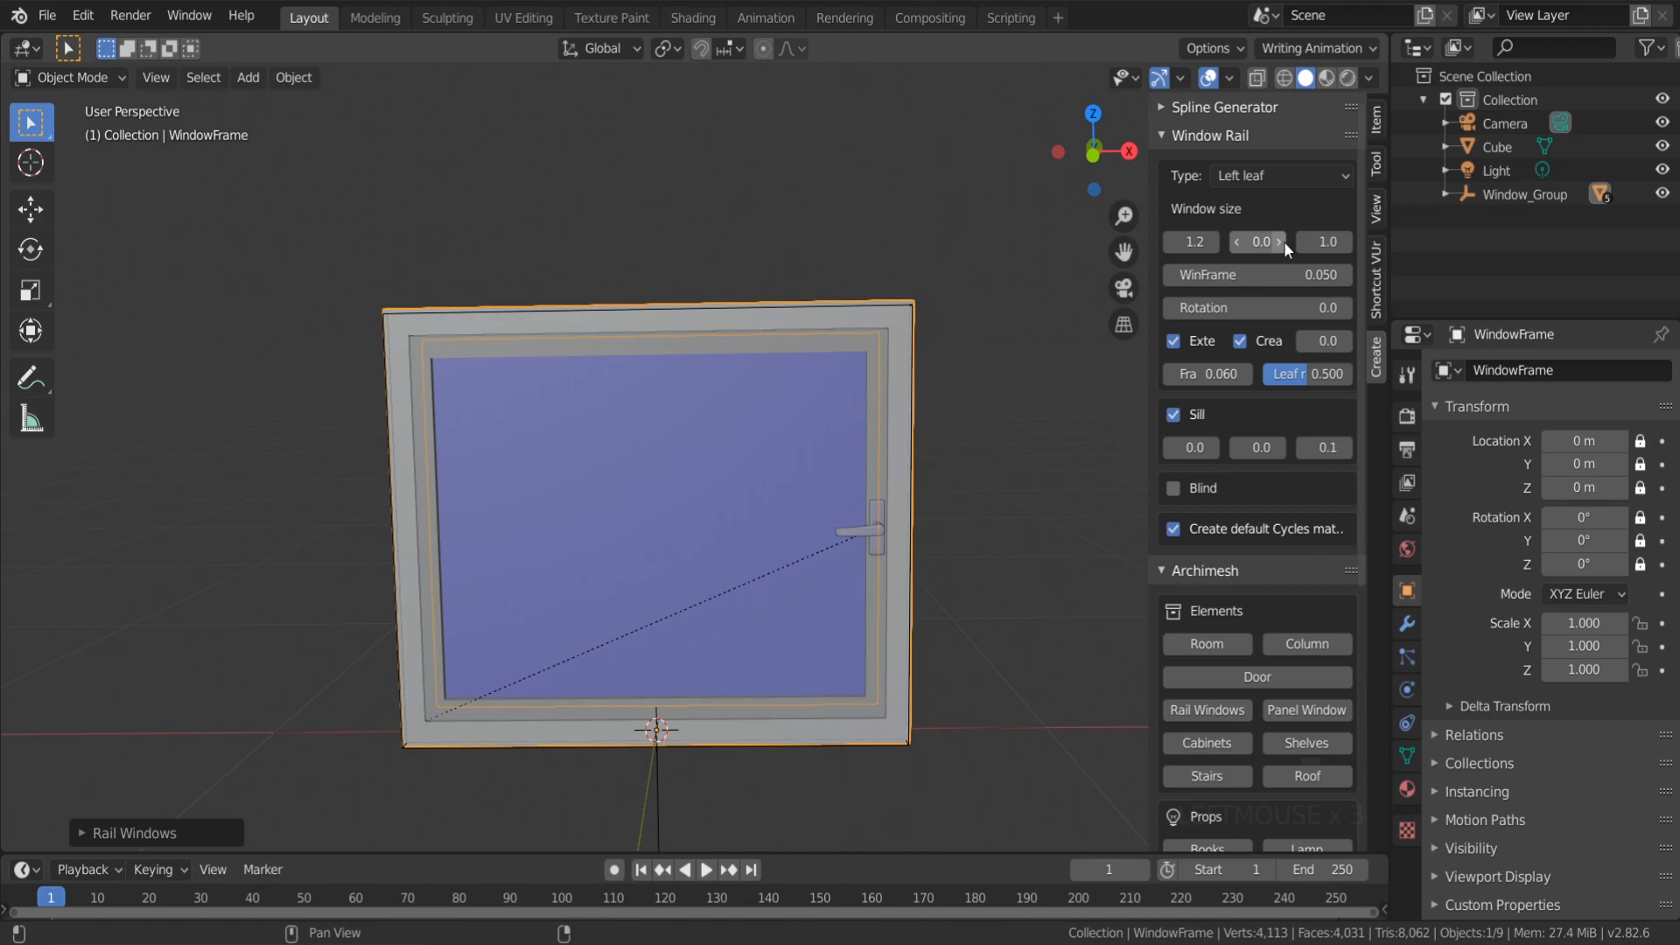
{"action": "left_click", "coordinate": [1323, 242]}
{"action": "type", "text": "0.8"}
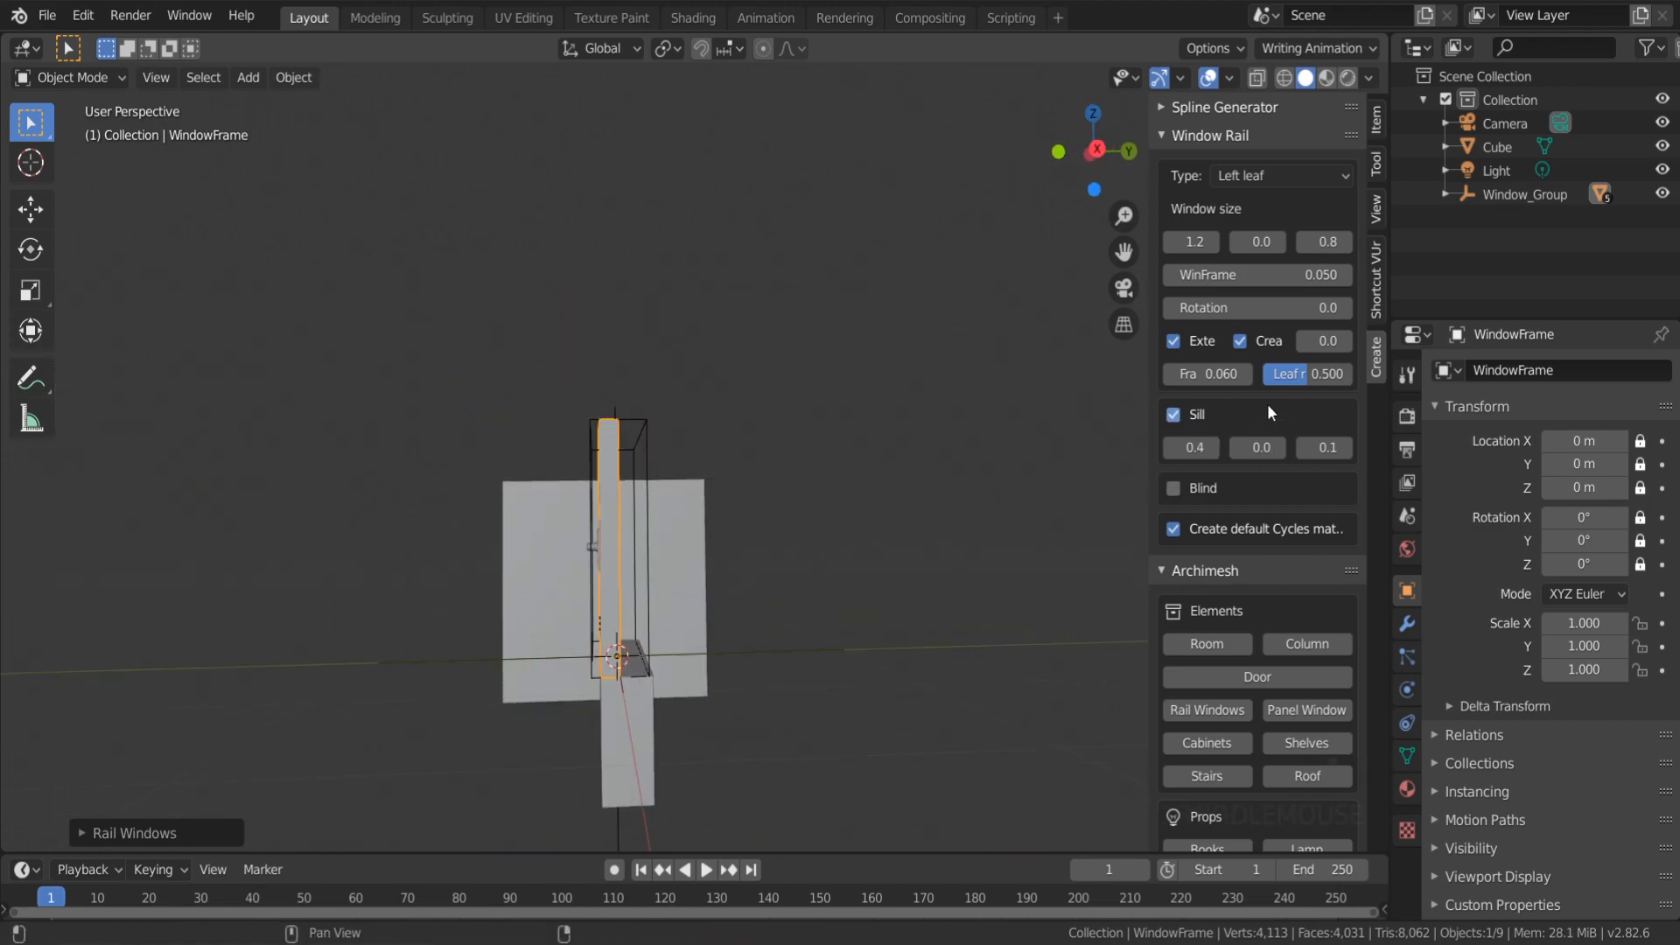
Add a blind to the window and adjust how far it extends
{"action": "left_click_drag", "start_coordinate": [1253, 446], "coordinate": [1286, 447]}
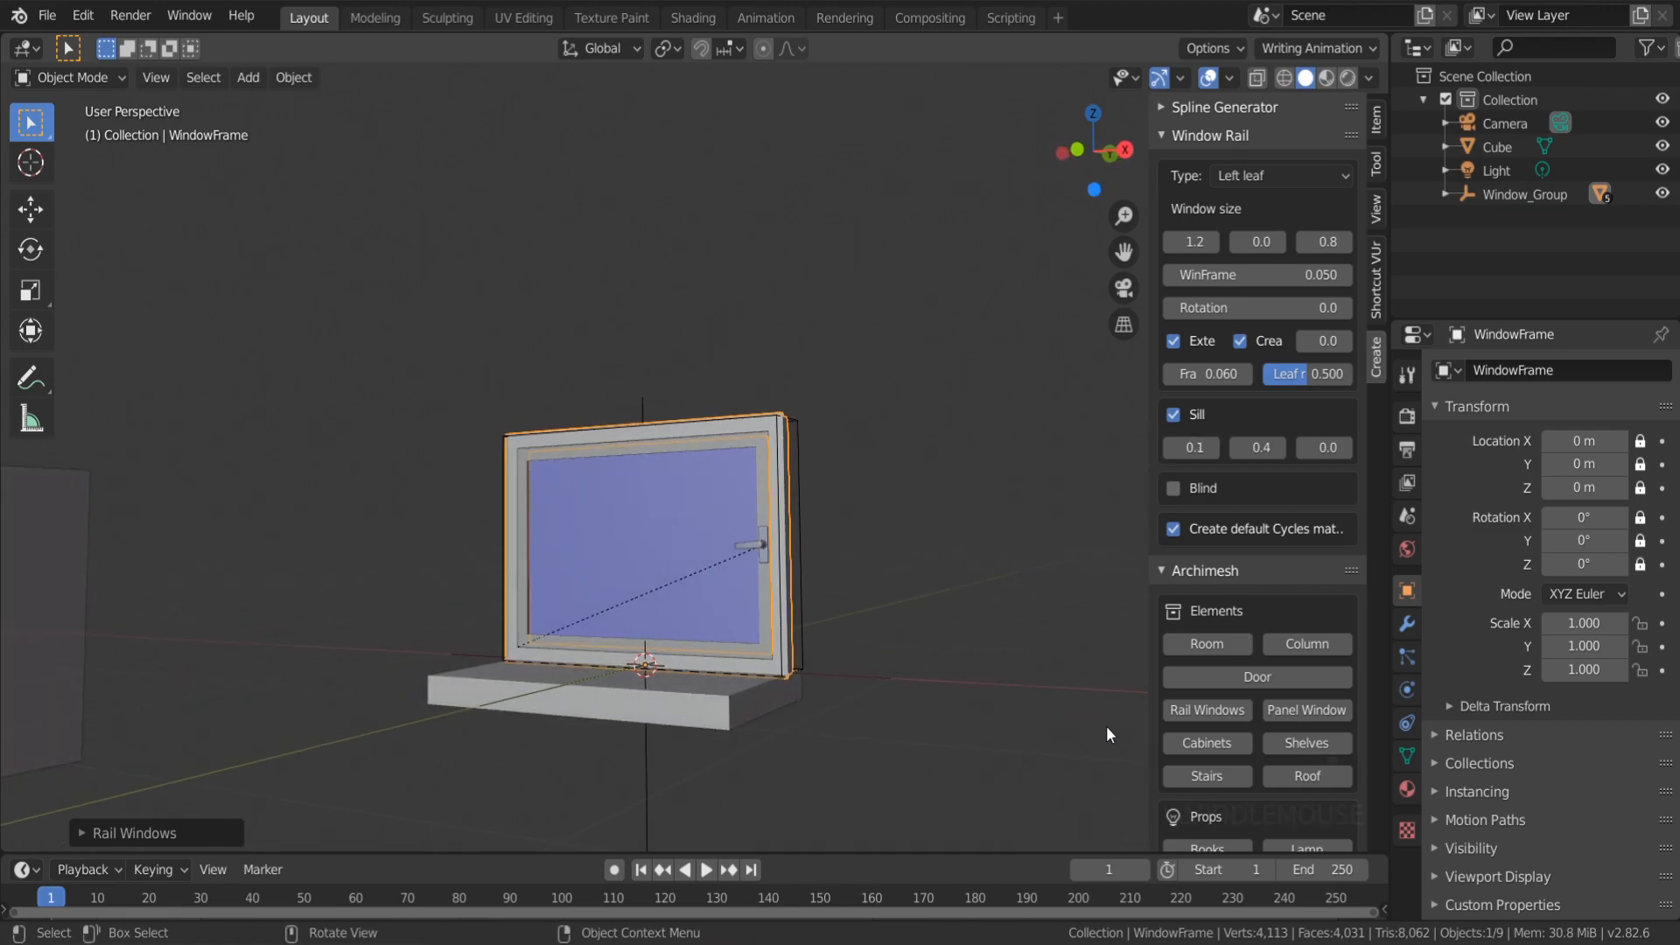
{"action": "left_click", "coordinate": [1173, 488]}
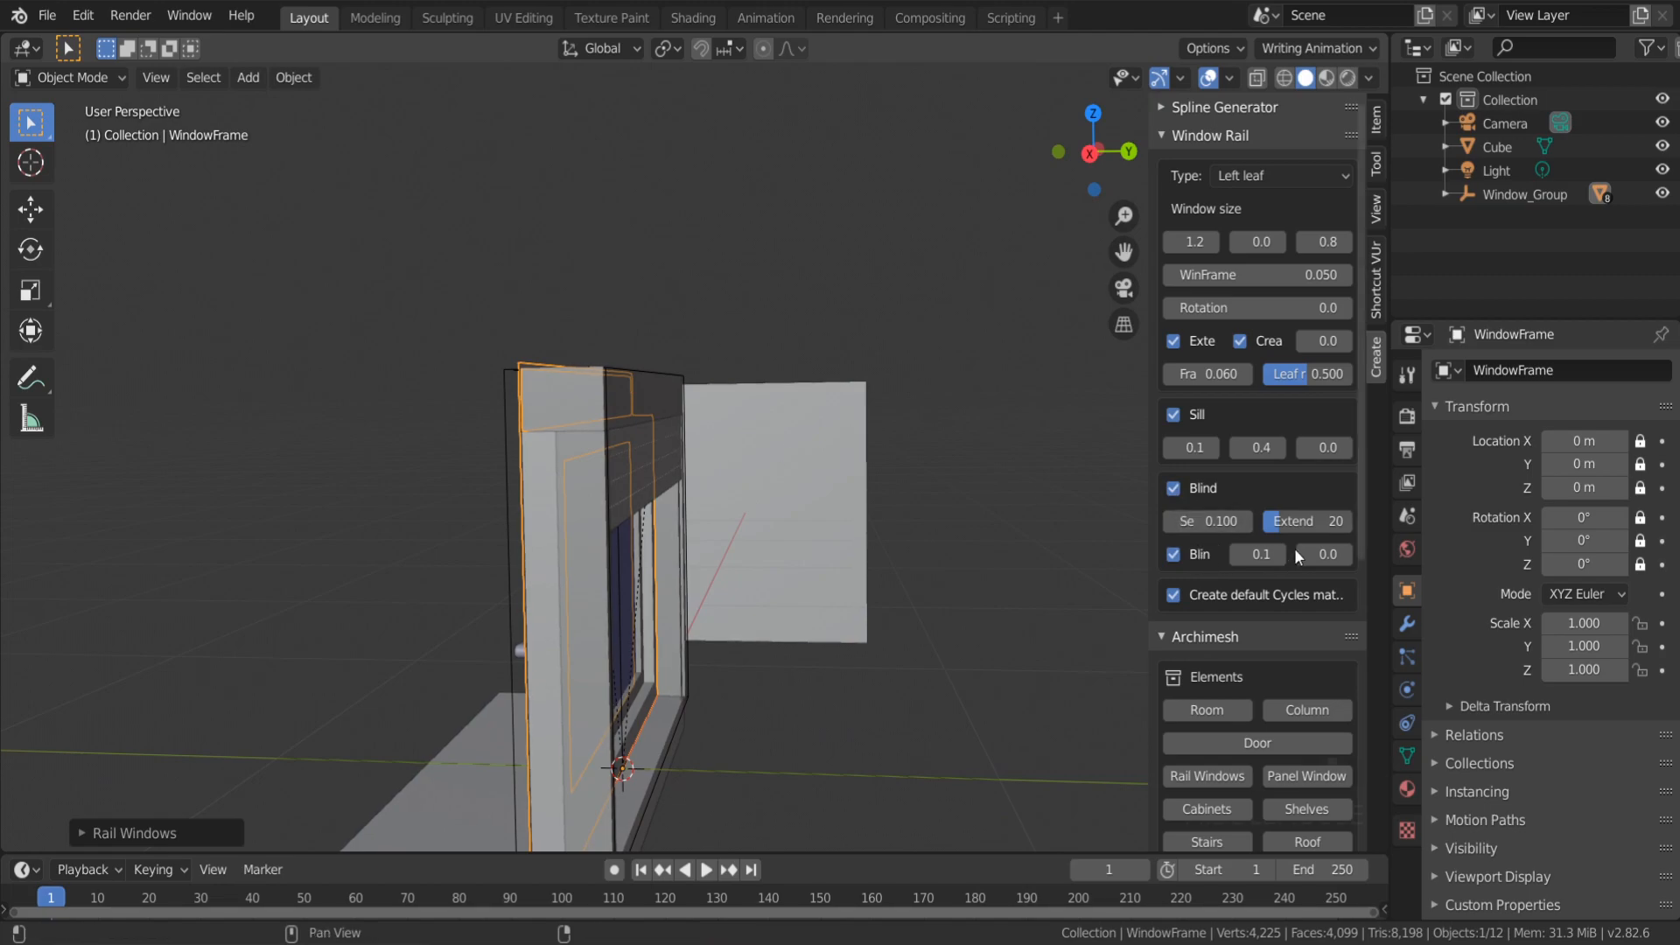
{"action": "left_click_drag", "start_coordinate": [1216, 521], "coordinate": [1243, 522]}
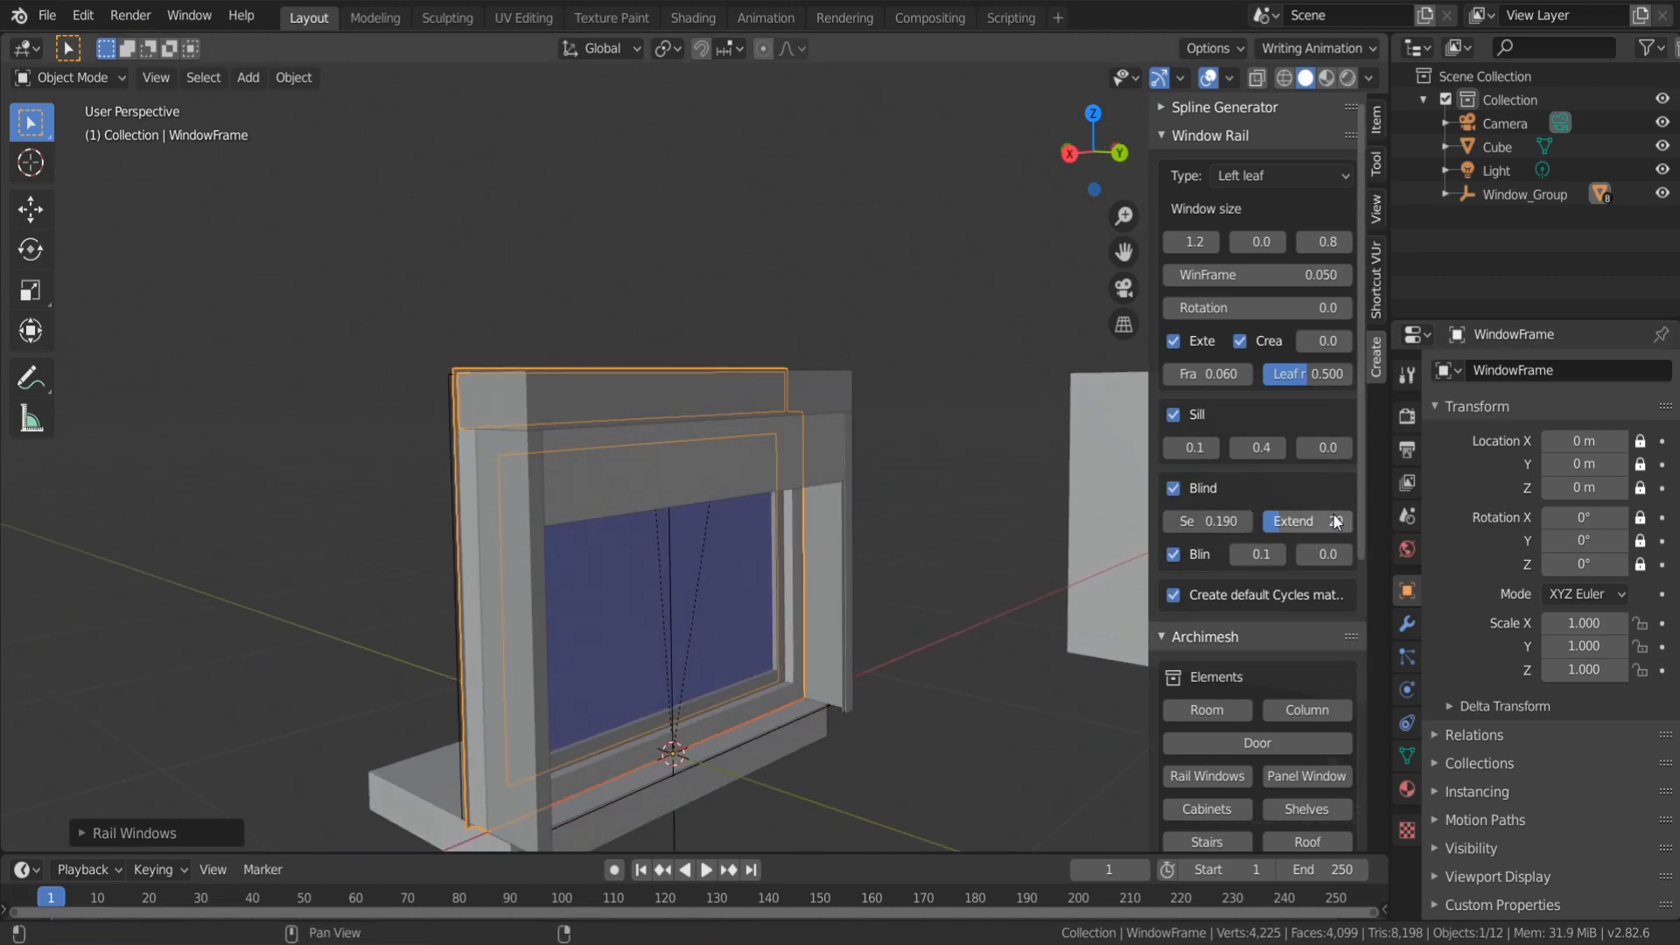
{"action": "left_click", "coordinate": [1306, 522]}
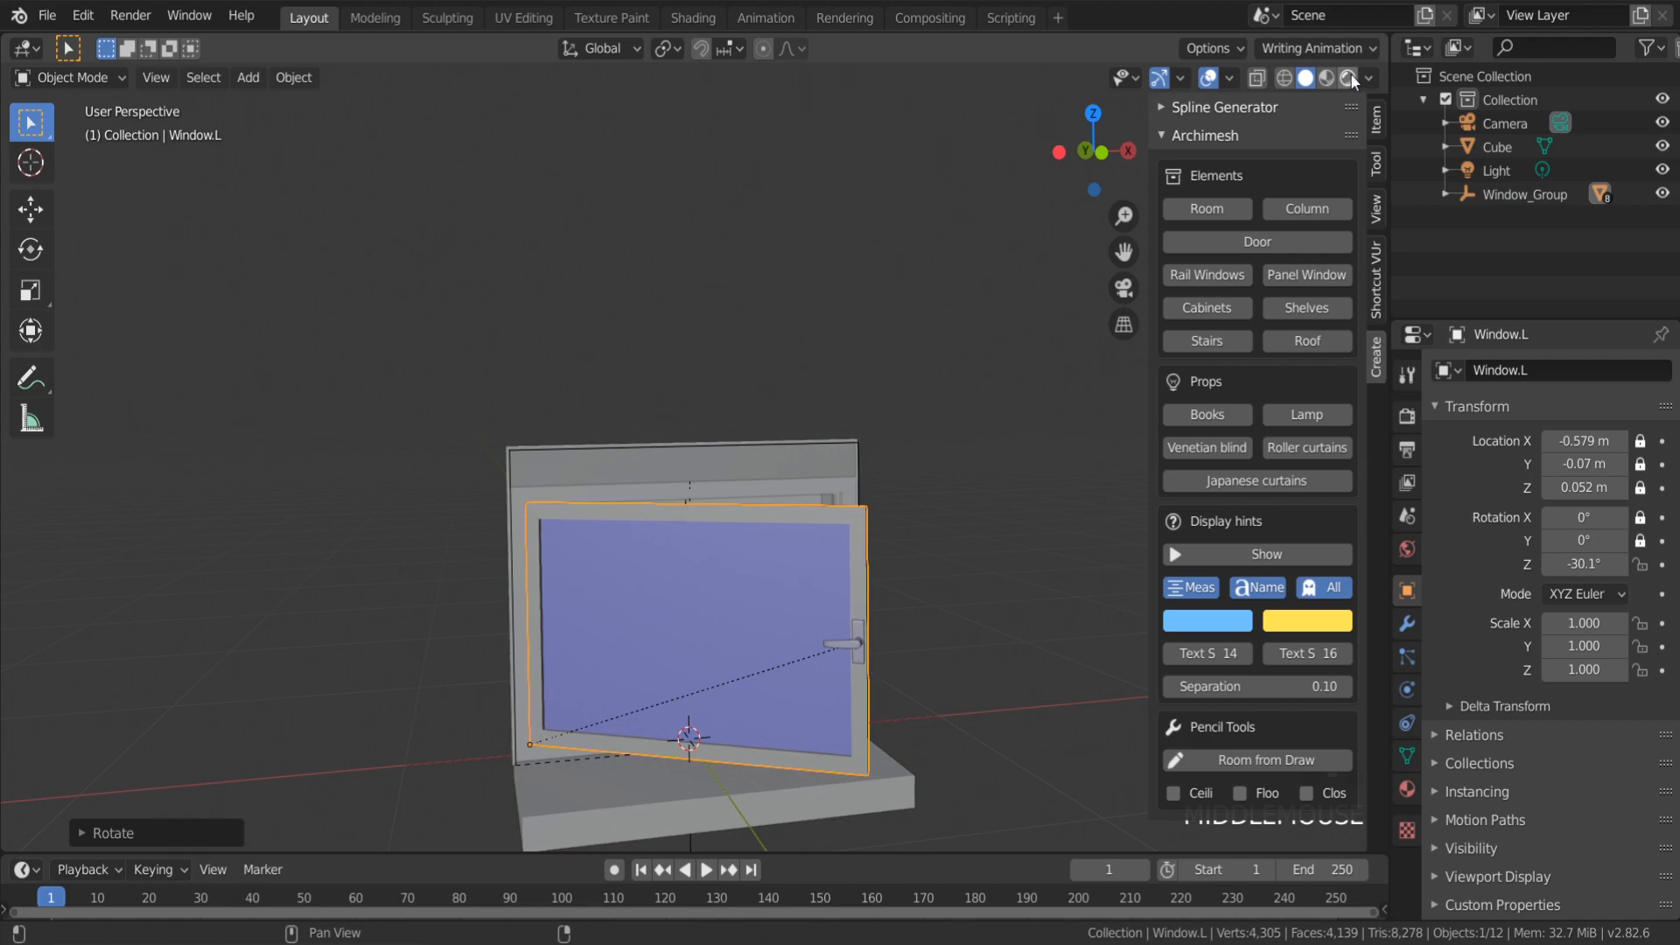
{"action": "mouse_move", "coordinate": [1349, 78]}
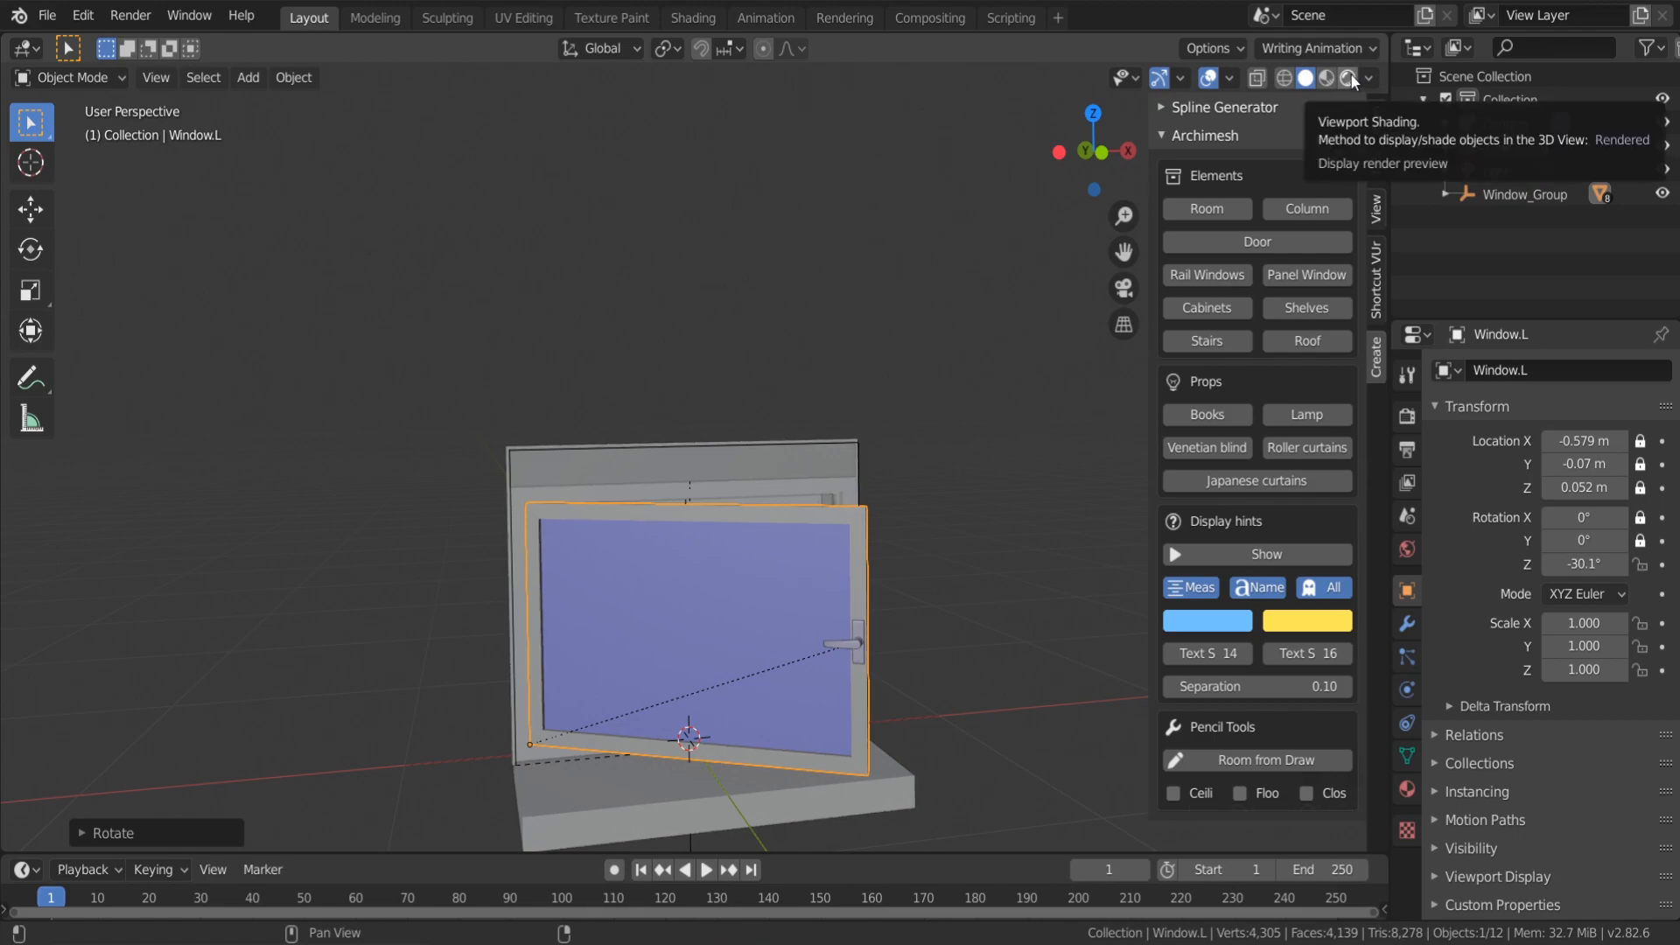
{"action": "mouse_move", "coordinate": [980, 662]}
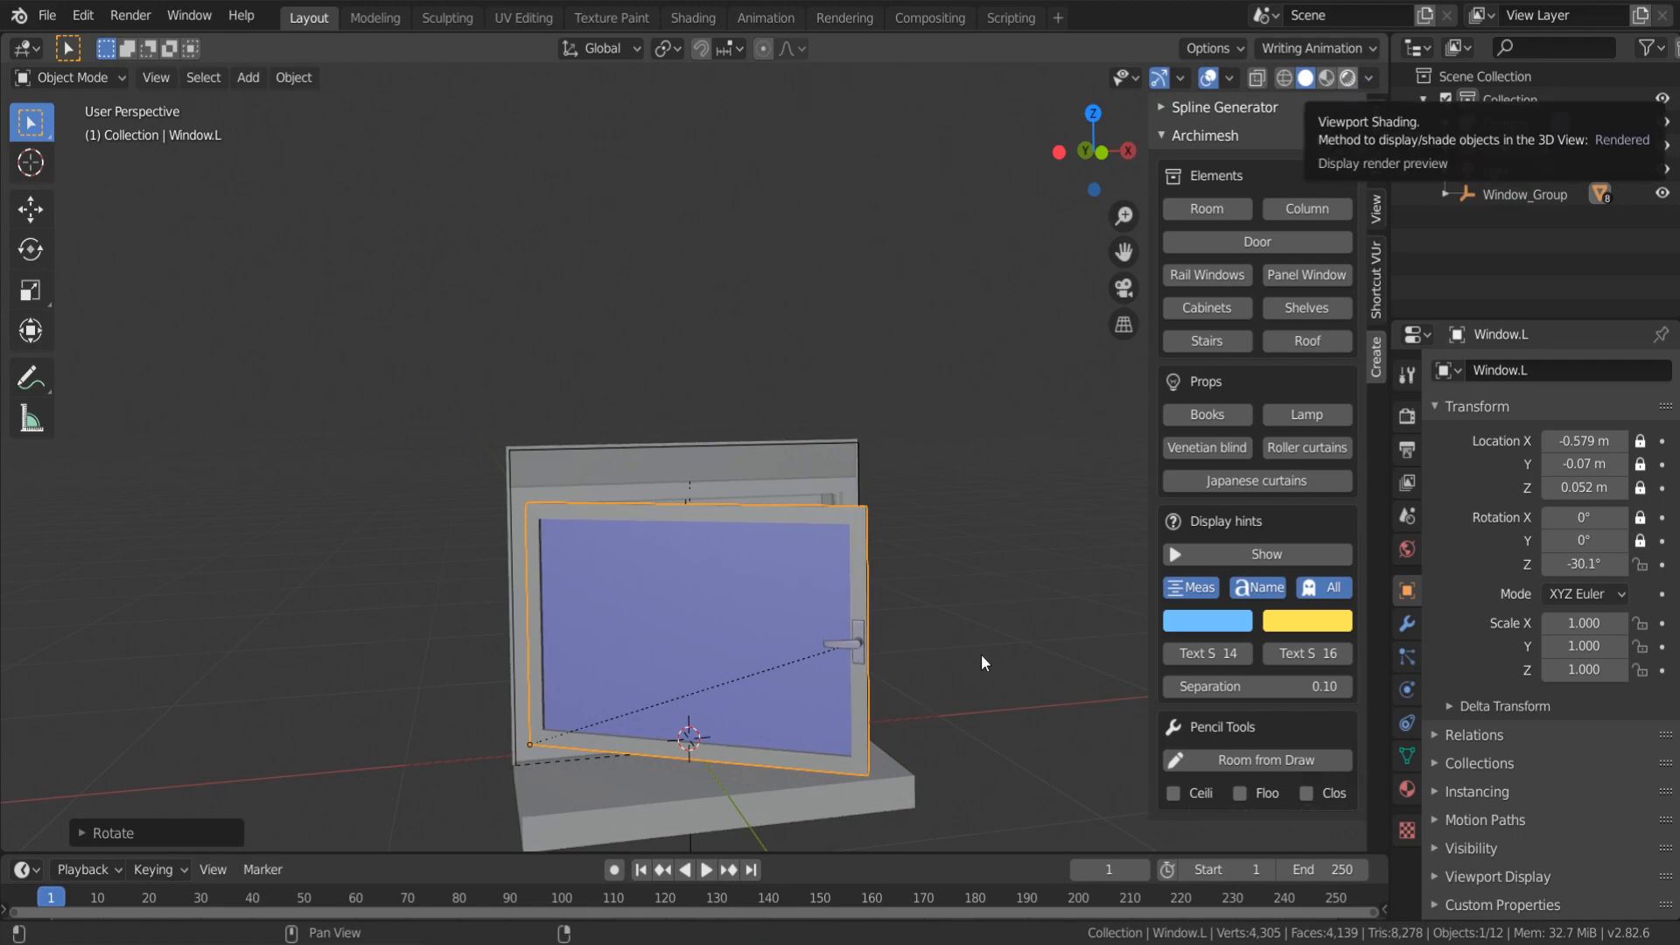
Switch the viewport to Rendered shading to preview the open window
{"action": "left_click", "coordinate": [1344, 78]}
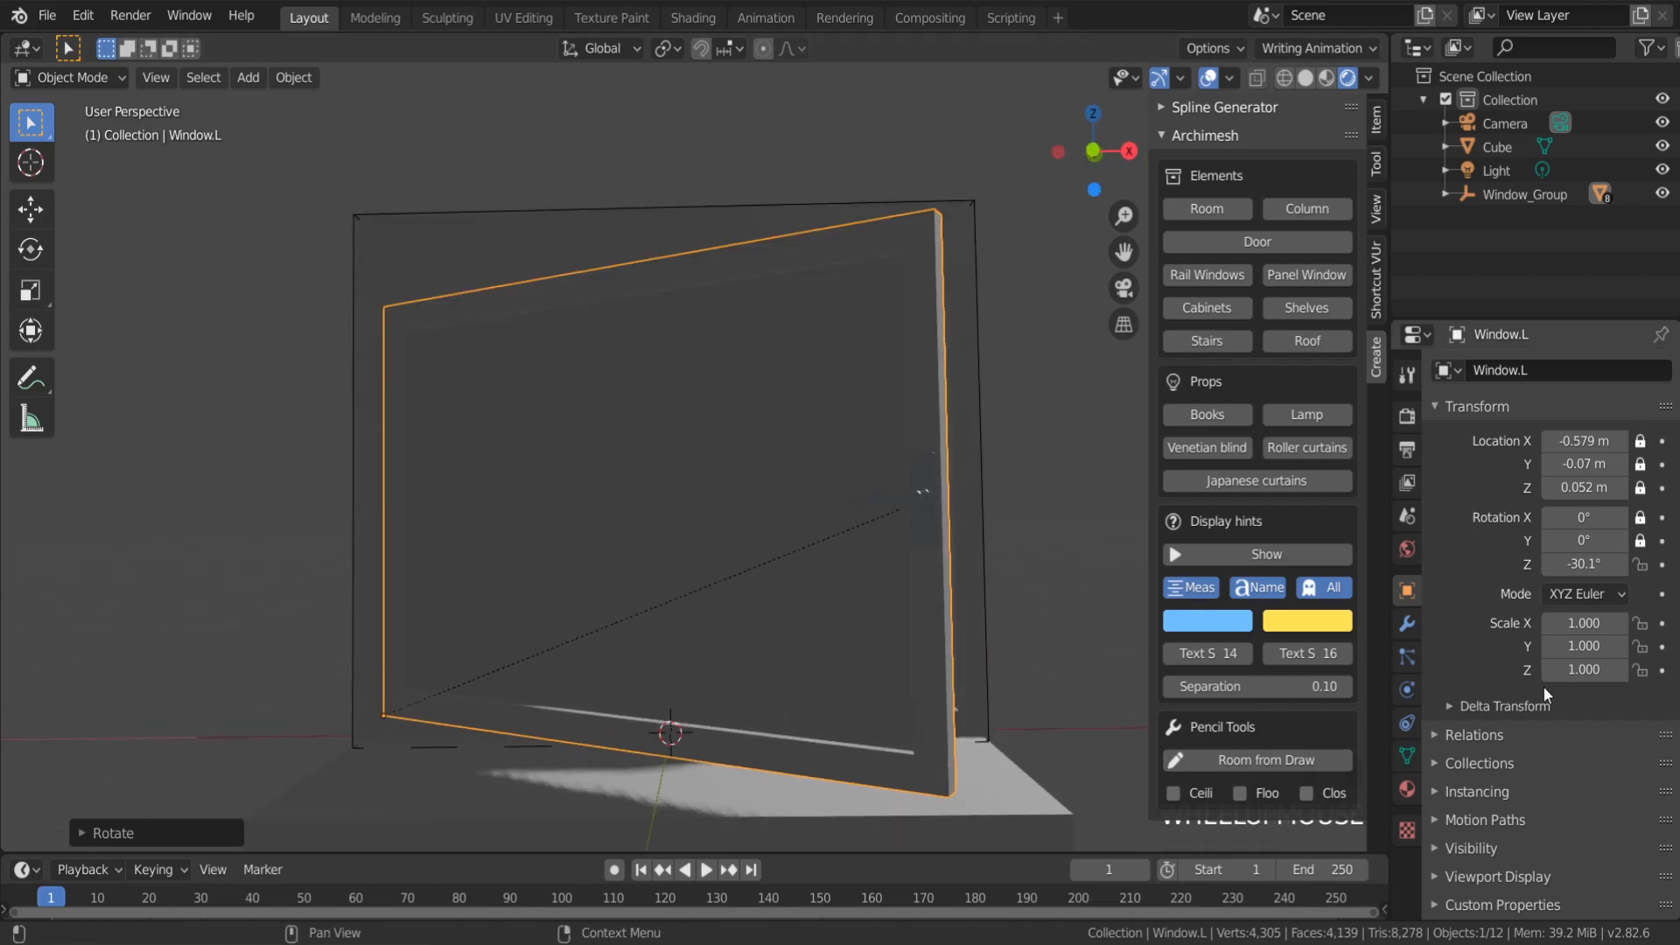
Use a quarry HDRI environment texture as the world background colour
{"action": "left_click", "coordinate": [1407, 549]}
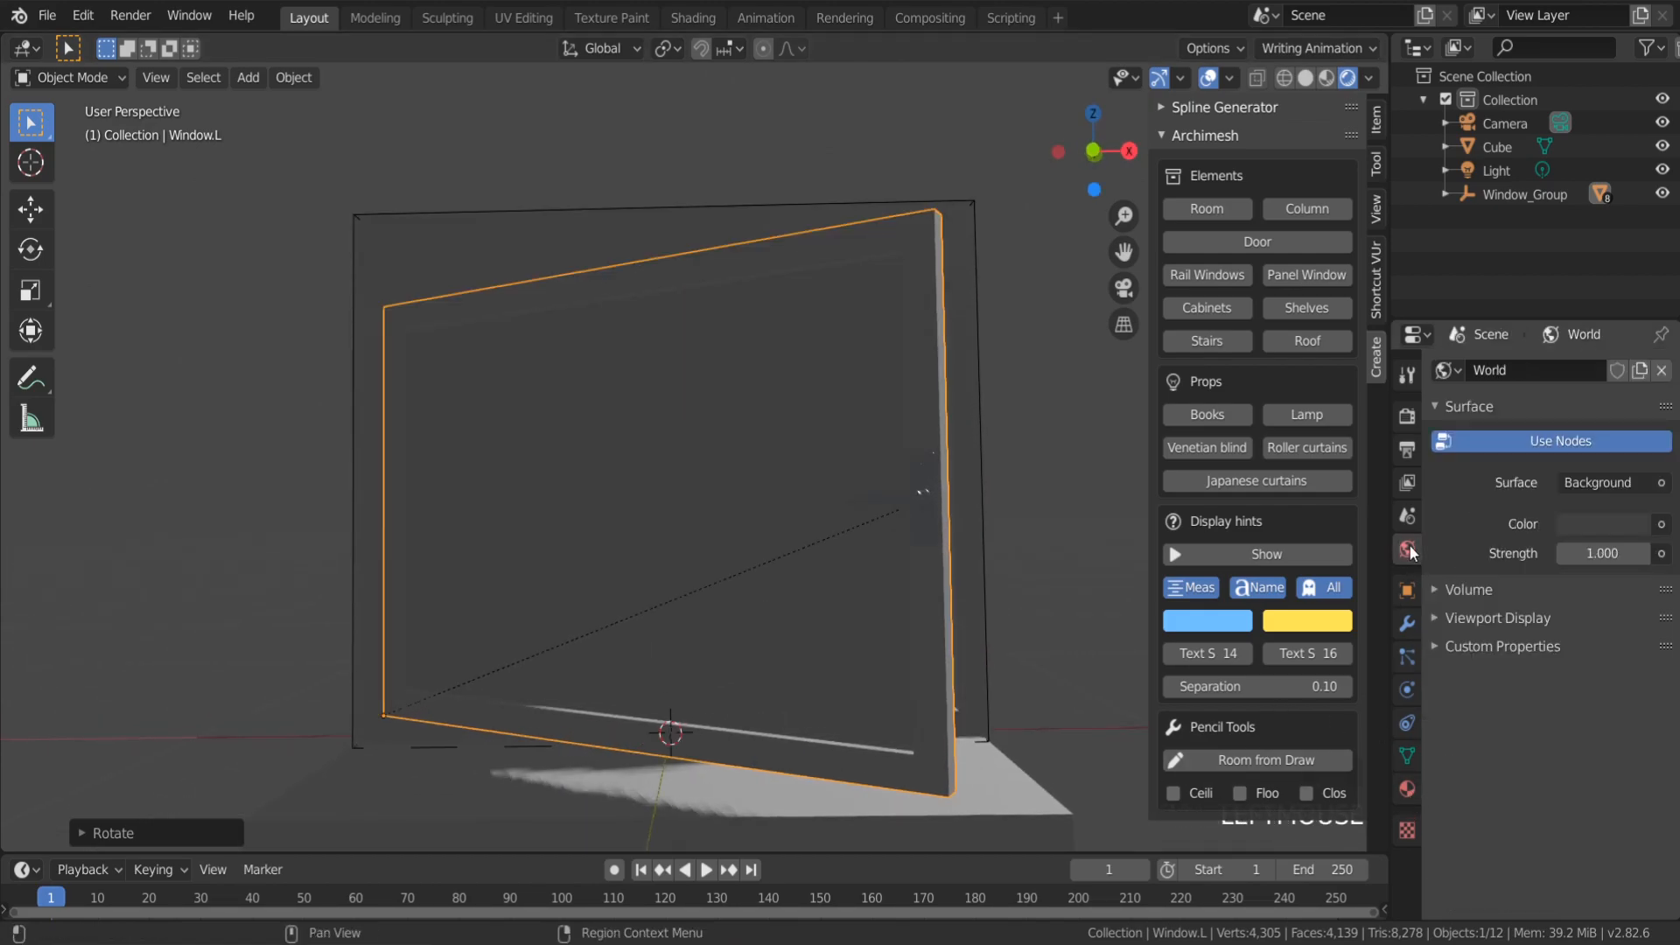
{"action": "left_click", "coordinate": [1661, 525]}
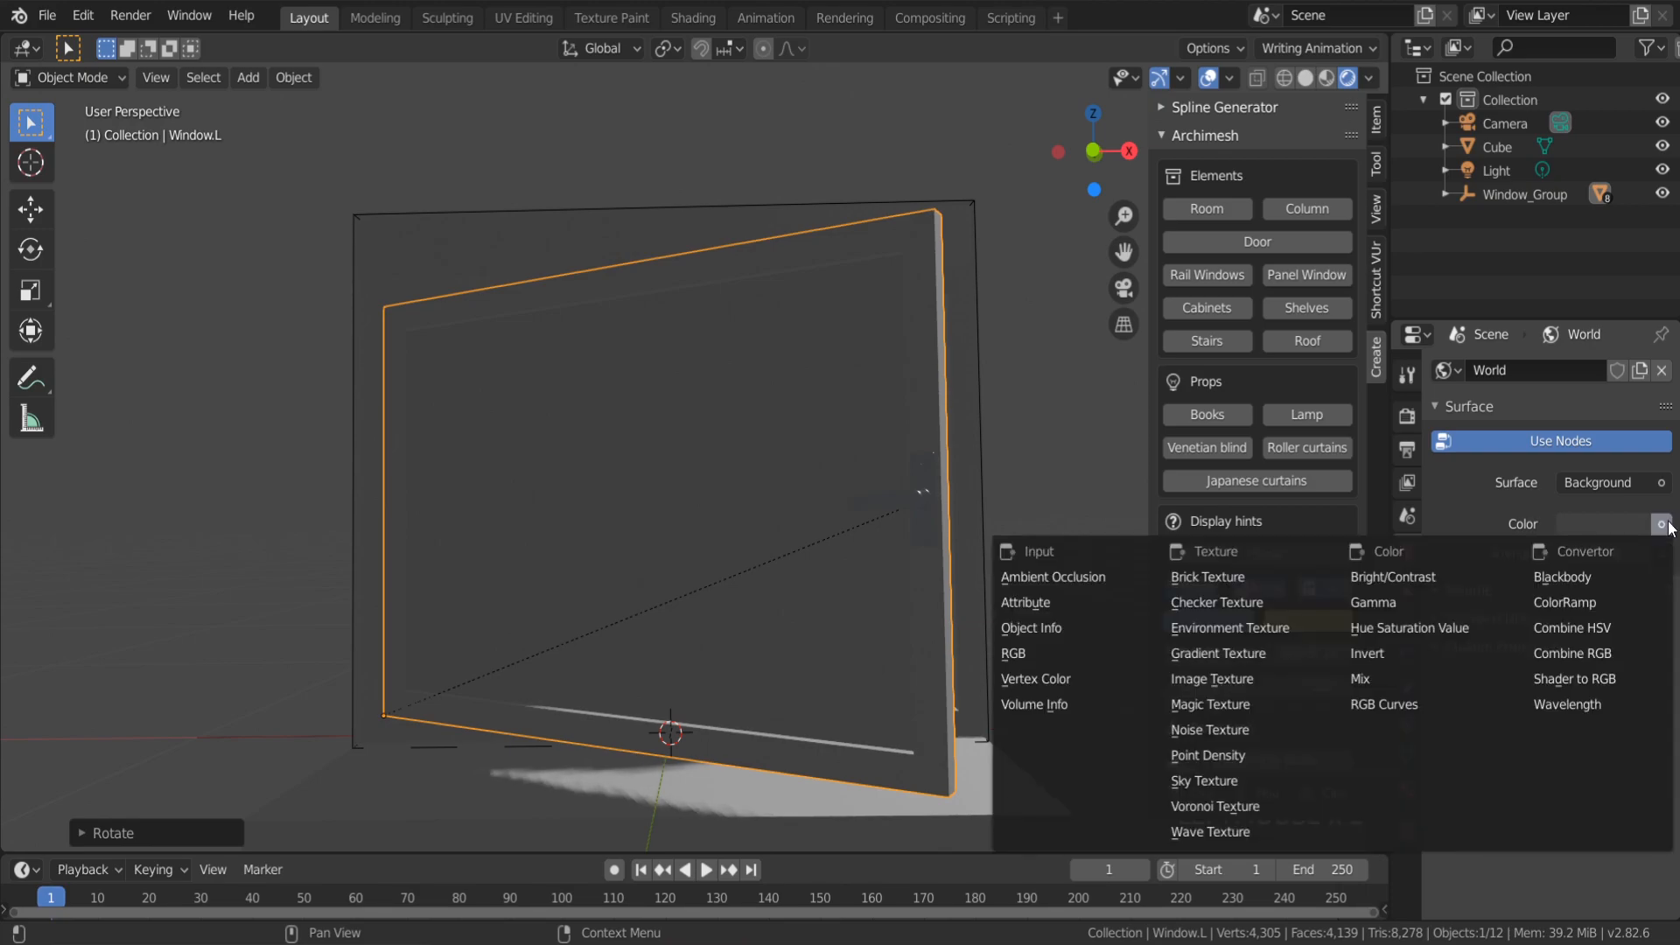
{"action": "left_click", "coordinate": [1230, 626]}
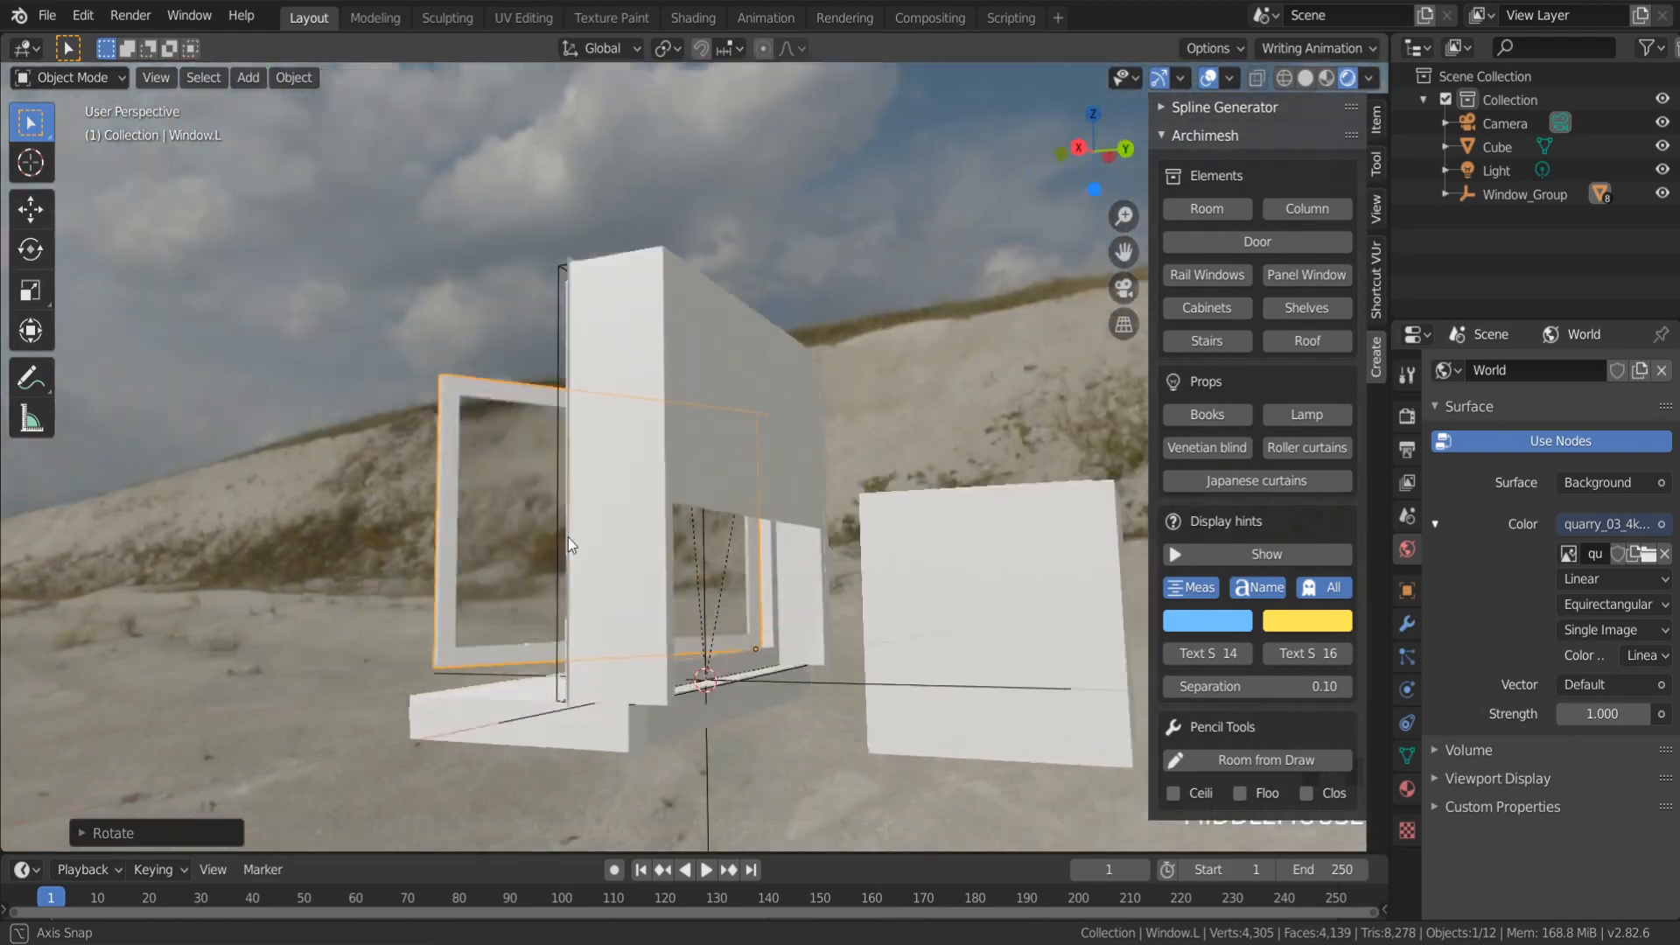
{"action": "left_click_drag", "start_coordinate": [574, 542], "coordinate": [702, 537]}
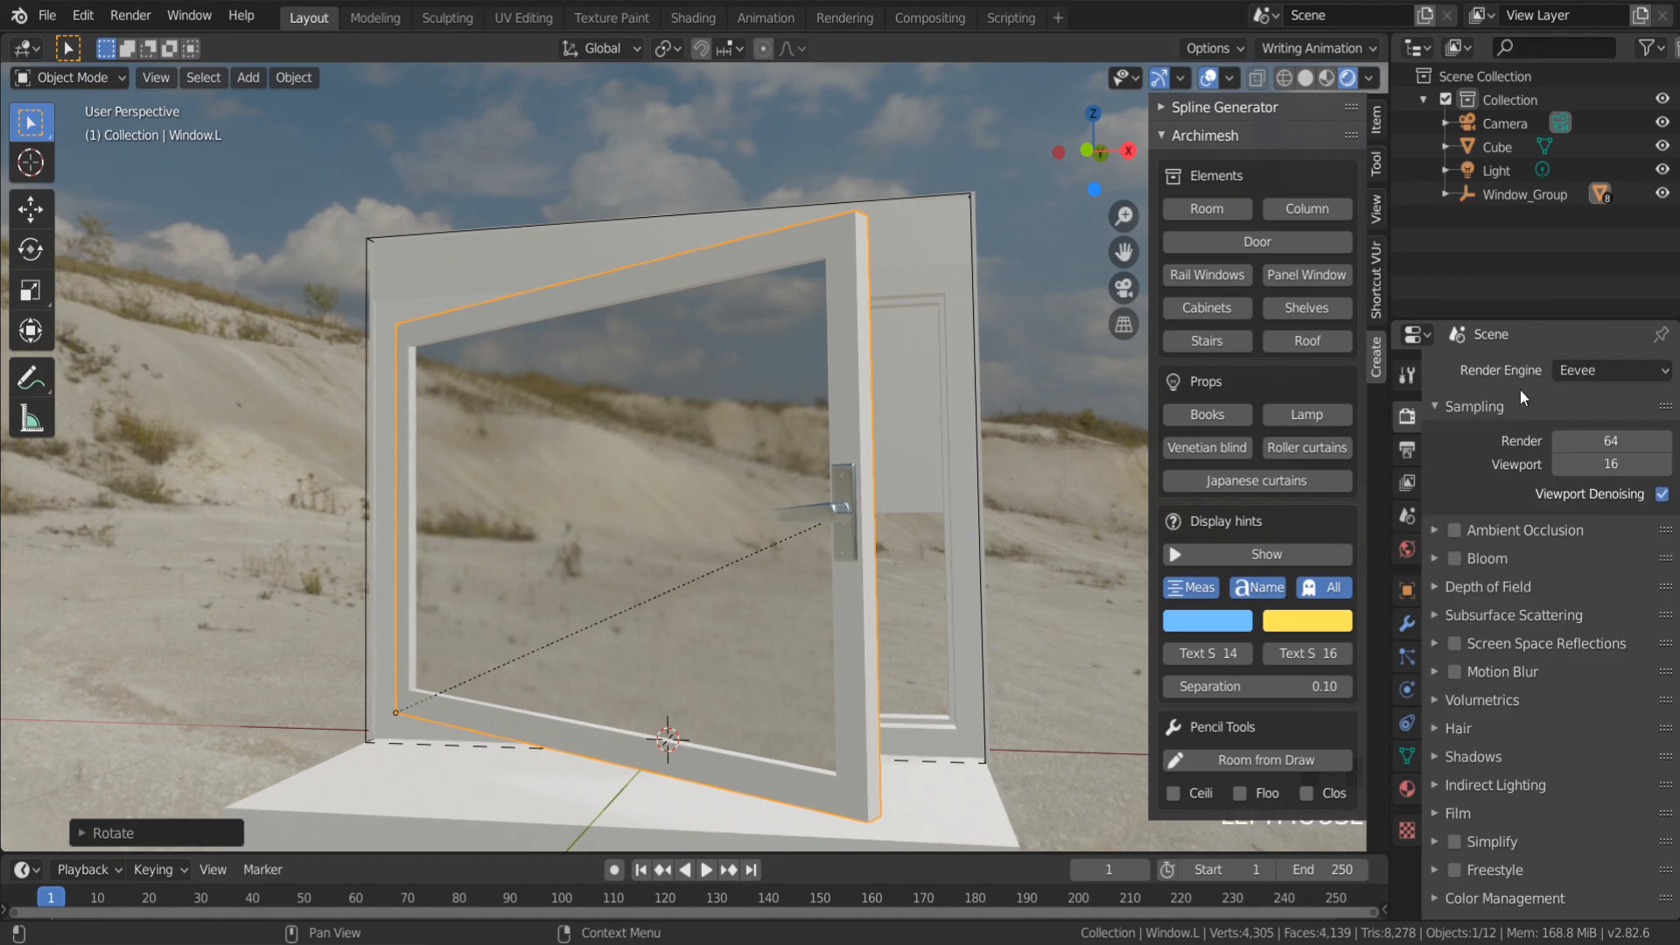
Test-render with Cycles, then switch the render engine back to Eevee
{"action": "left_click", "coordinate": [1610, 371]}
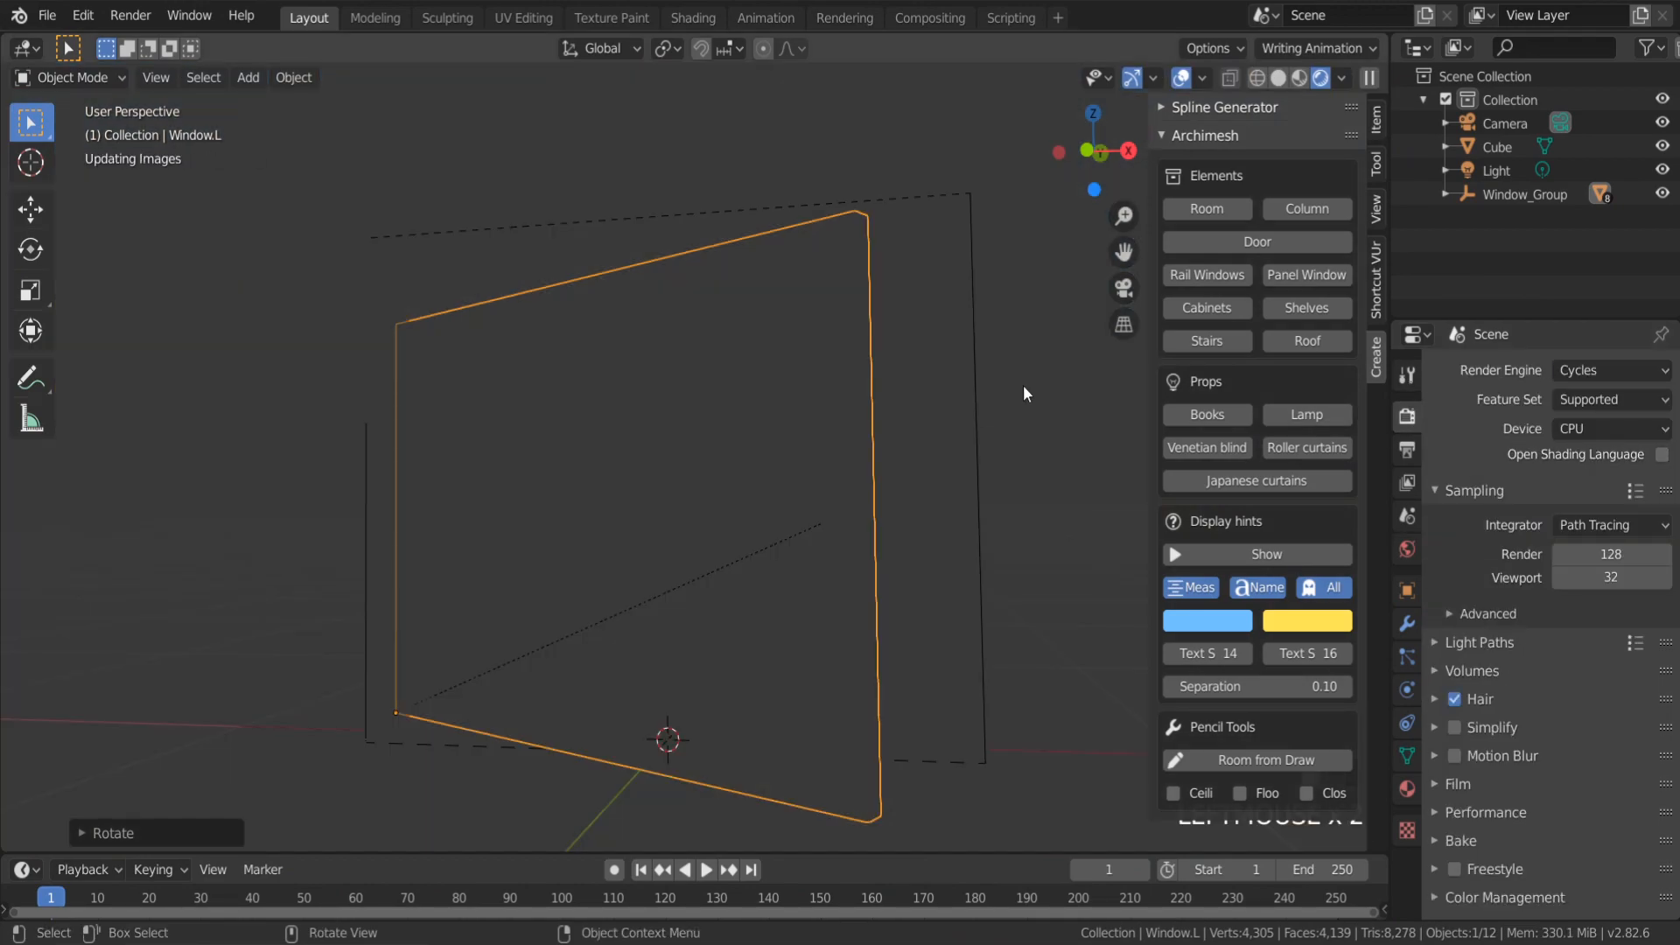
{"action": "left_click", "coordinate": [1319, 79]}
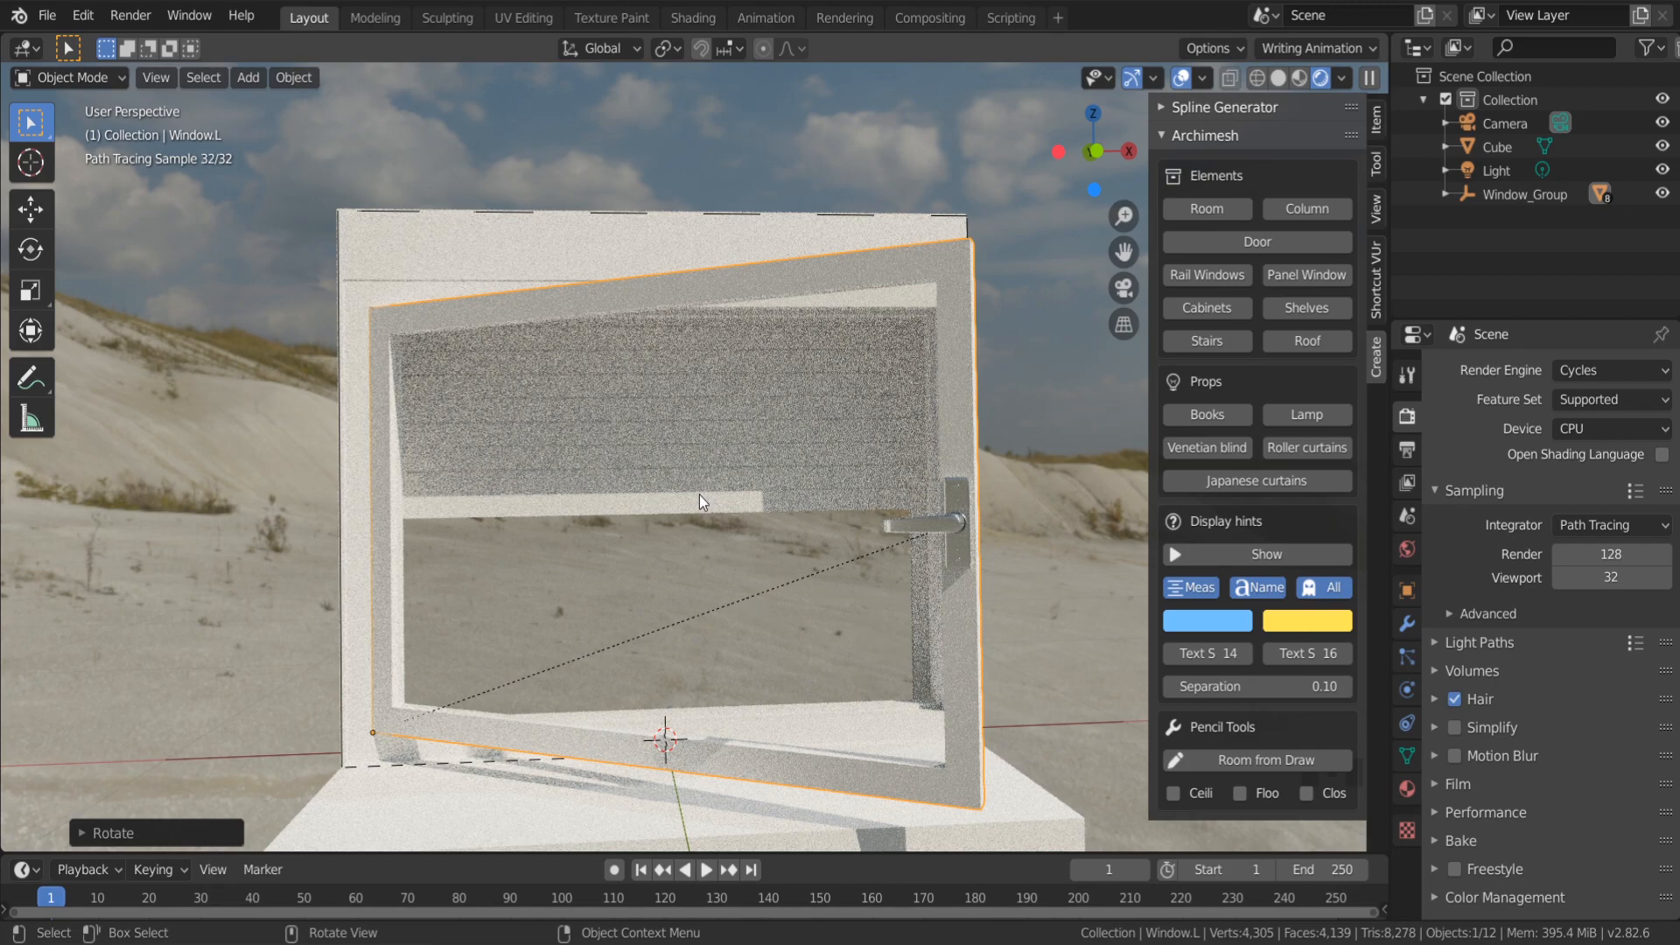
{"action": "left_click", "coordinate": [1606, 371]}
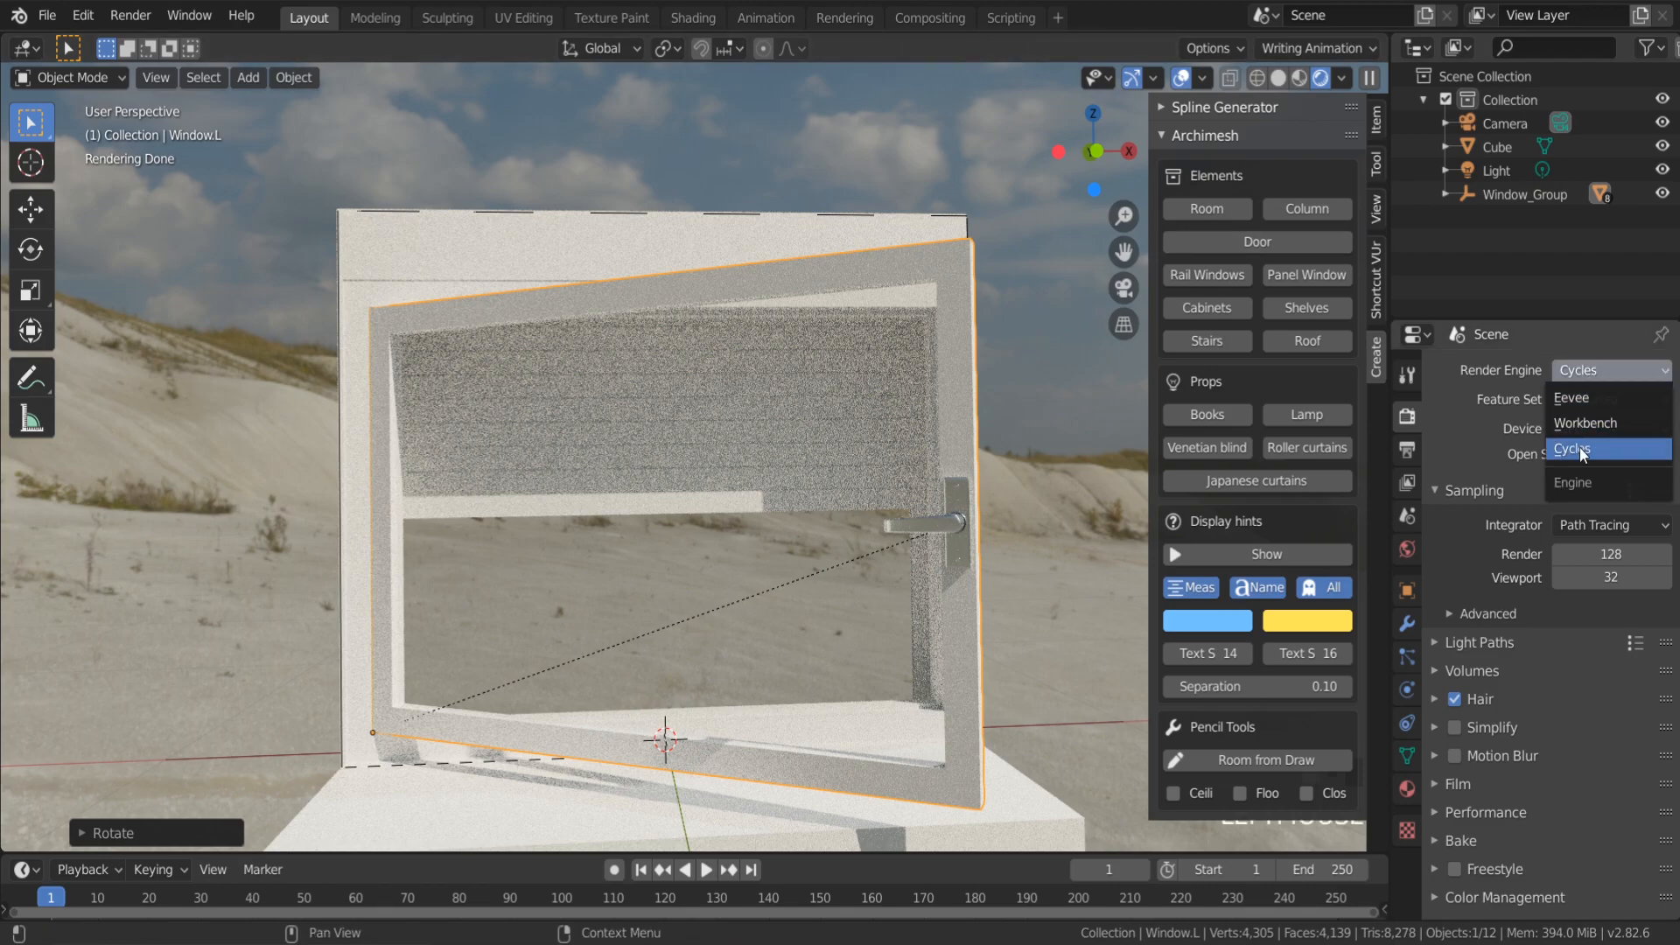
{"action": "left_click", "coordinate": [1572, 399]}
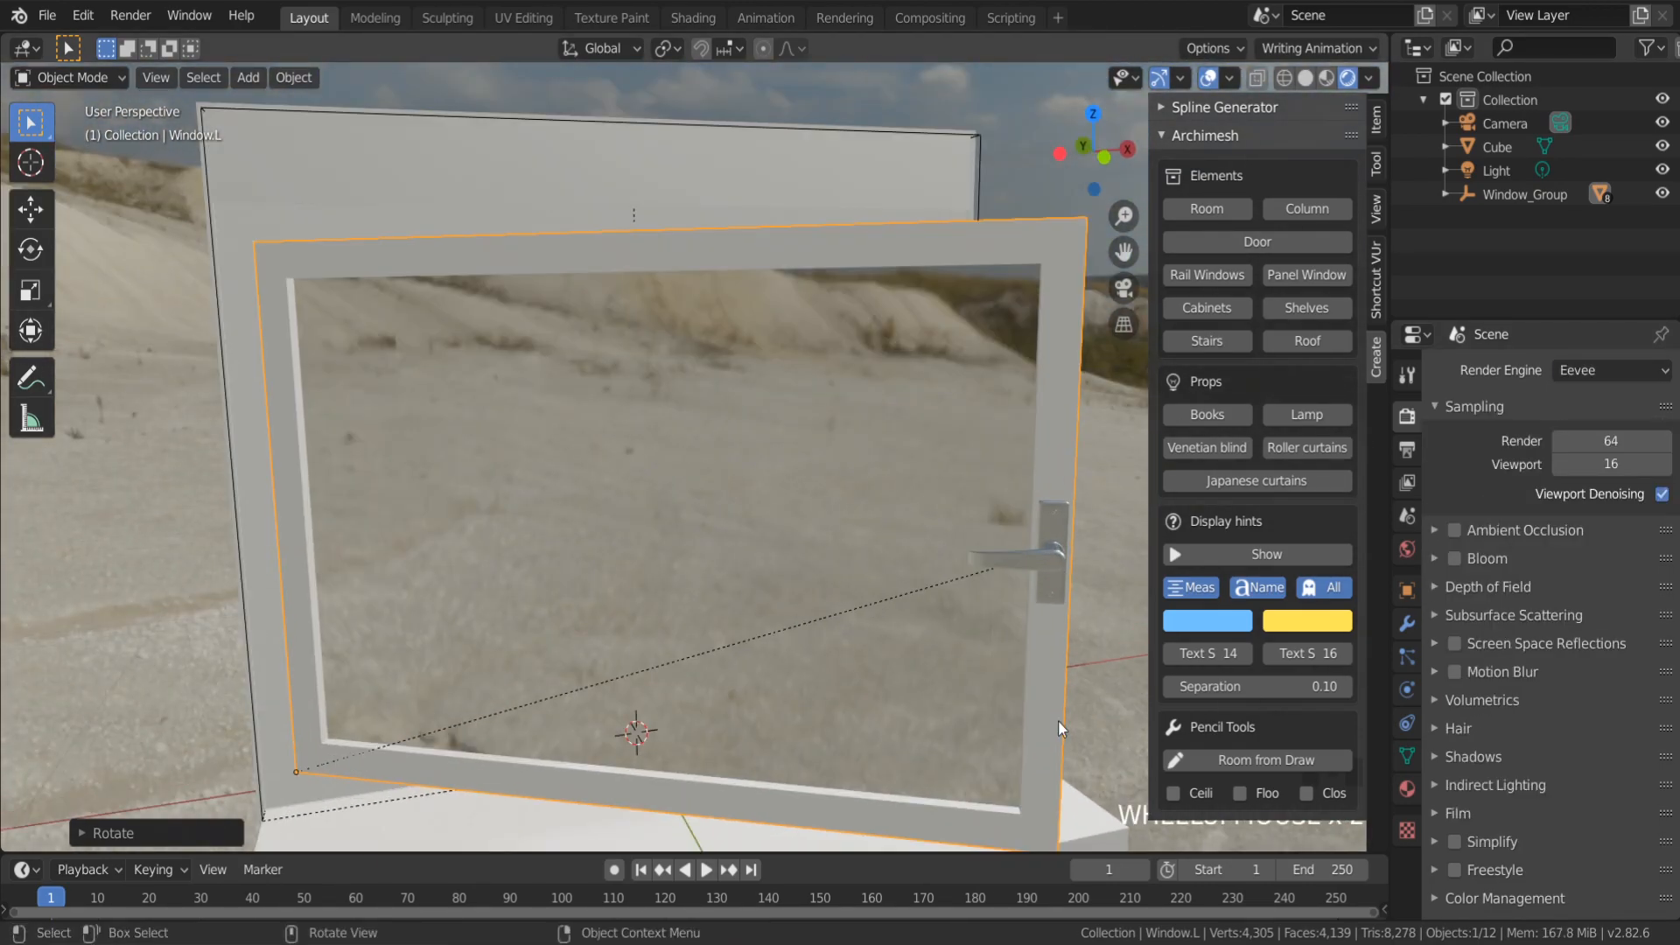
{"action": "left_click", "coordinate": [693, 17]}
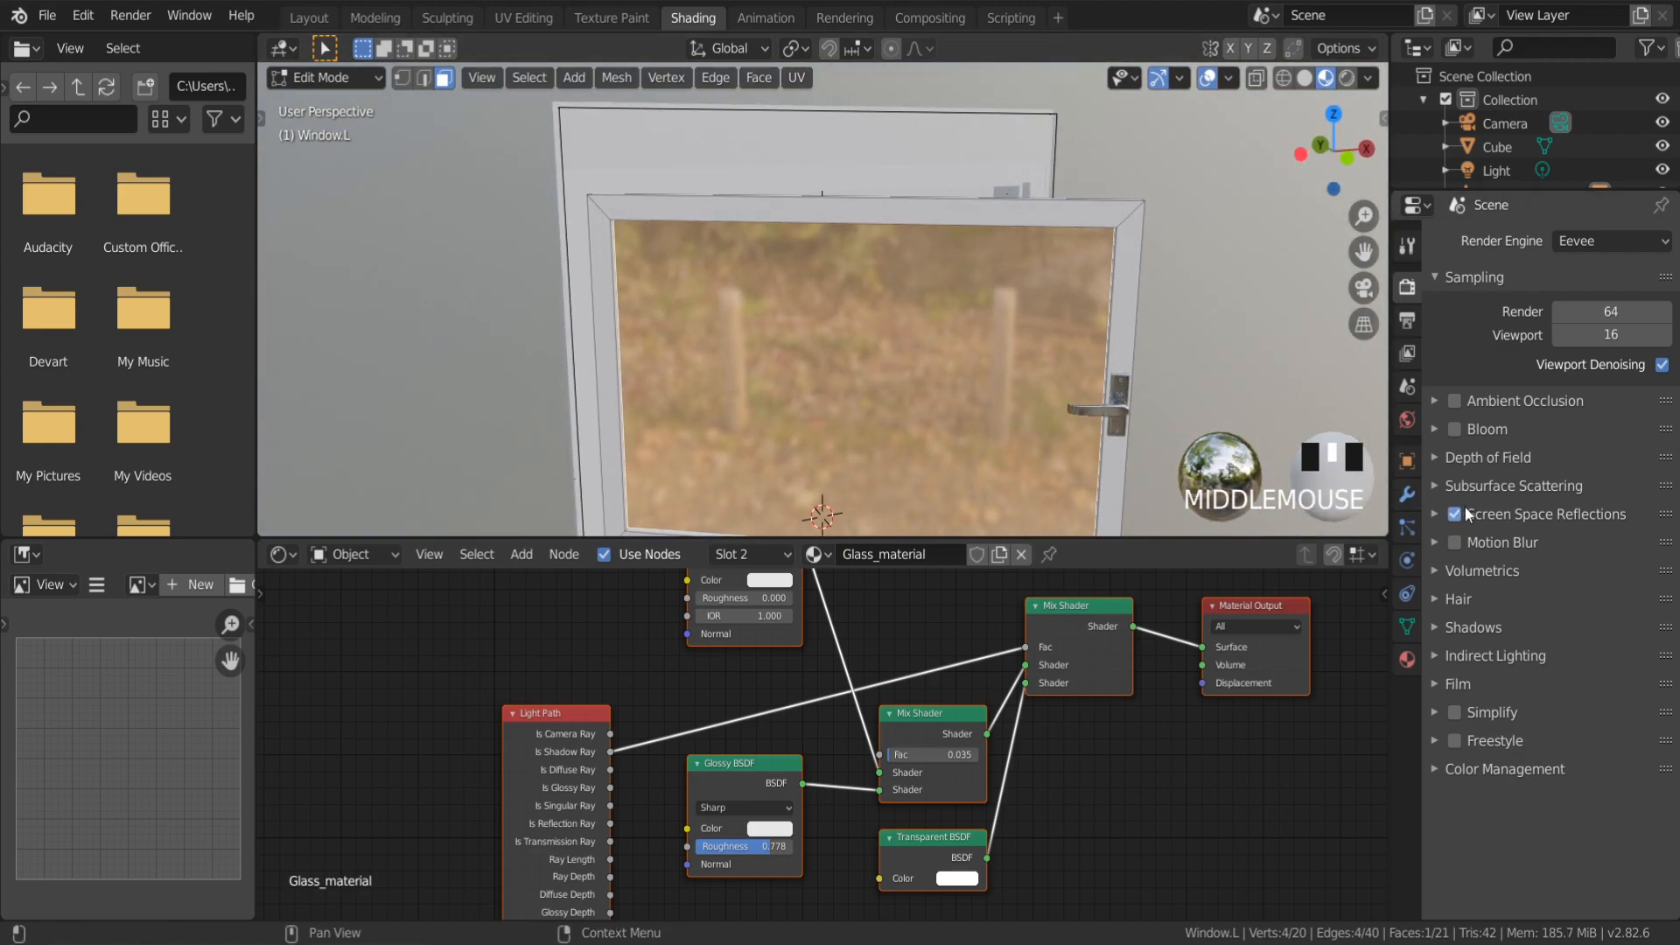
Enable screen-space reflections with refraction and refraction on Glass_material
{"action": "left_click", "coordinate": [1435, 514]}
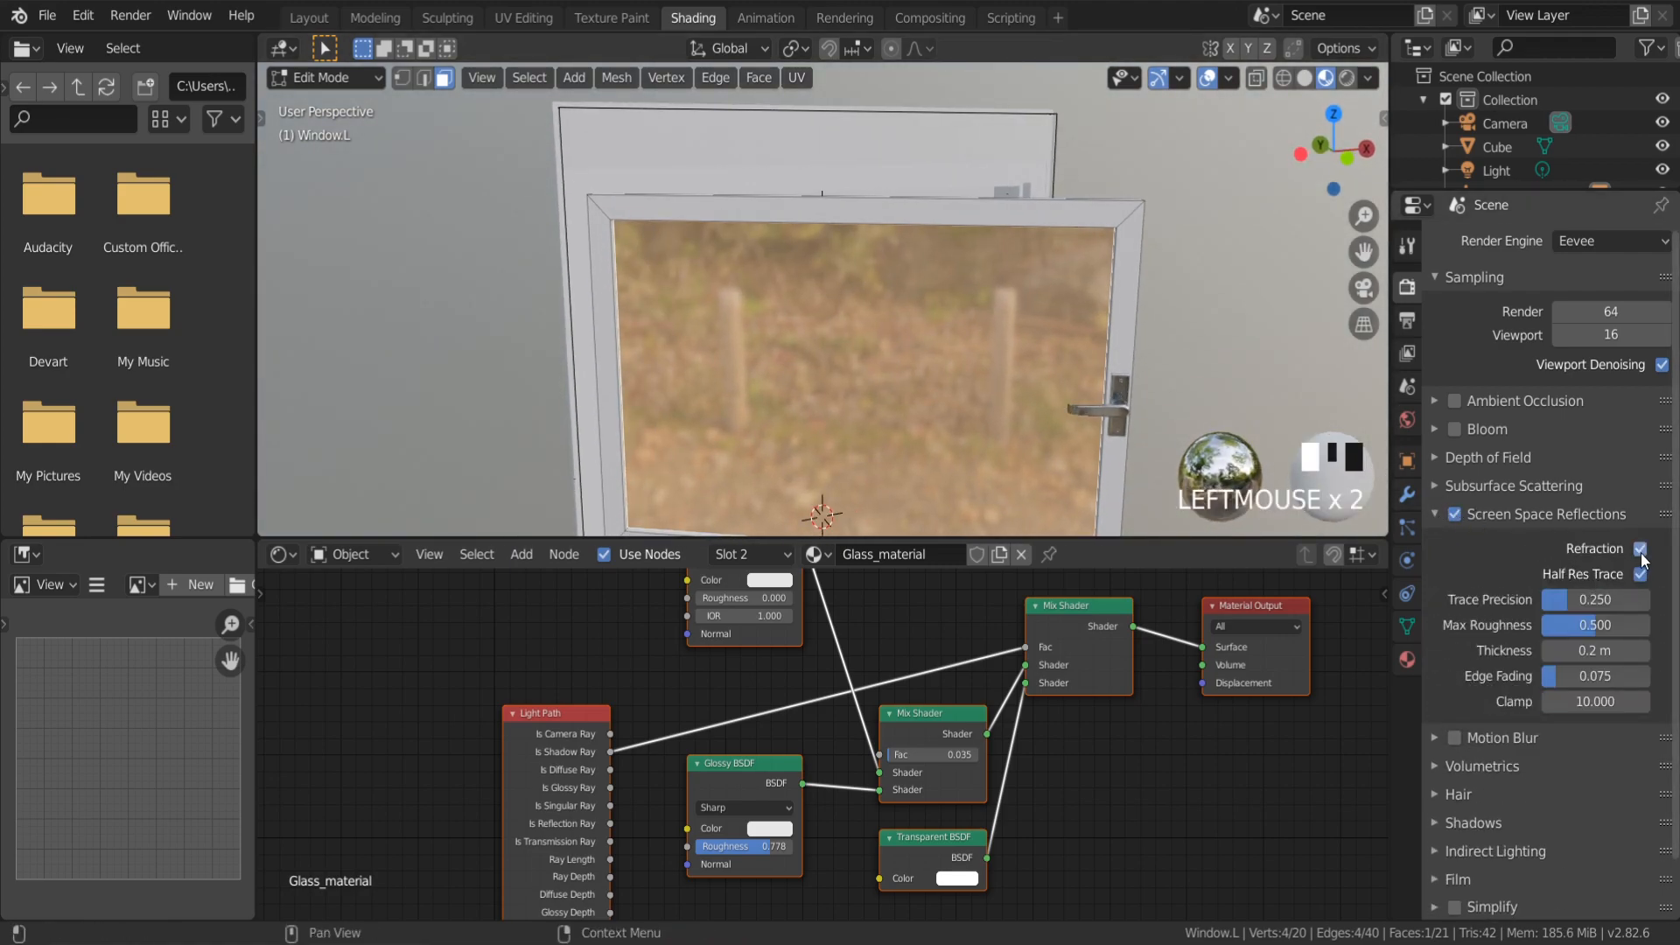
{"action": "scroll", "scroll_direction": "down", "scroll_amount": 3}
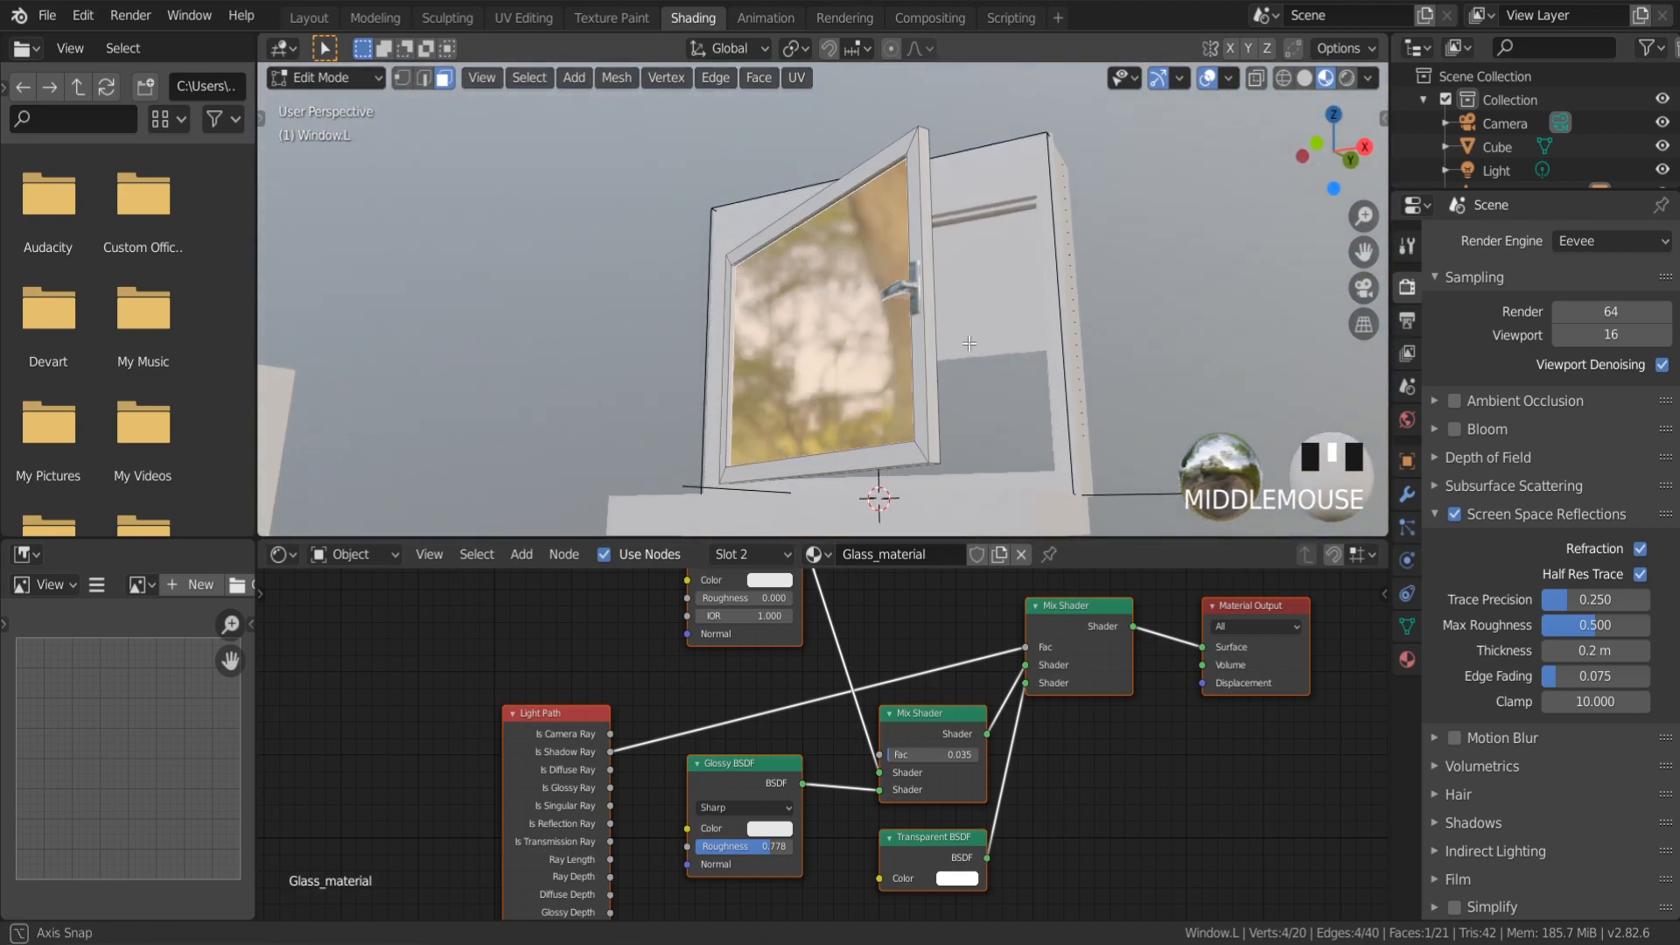
{"action": "left_click", "coordinate": [1407, 660]}
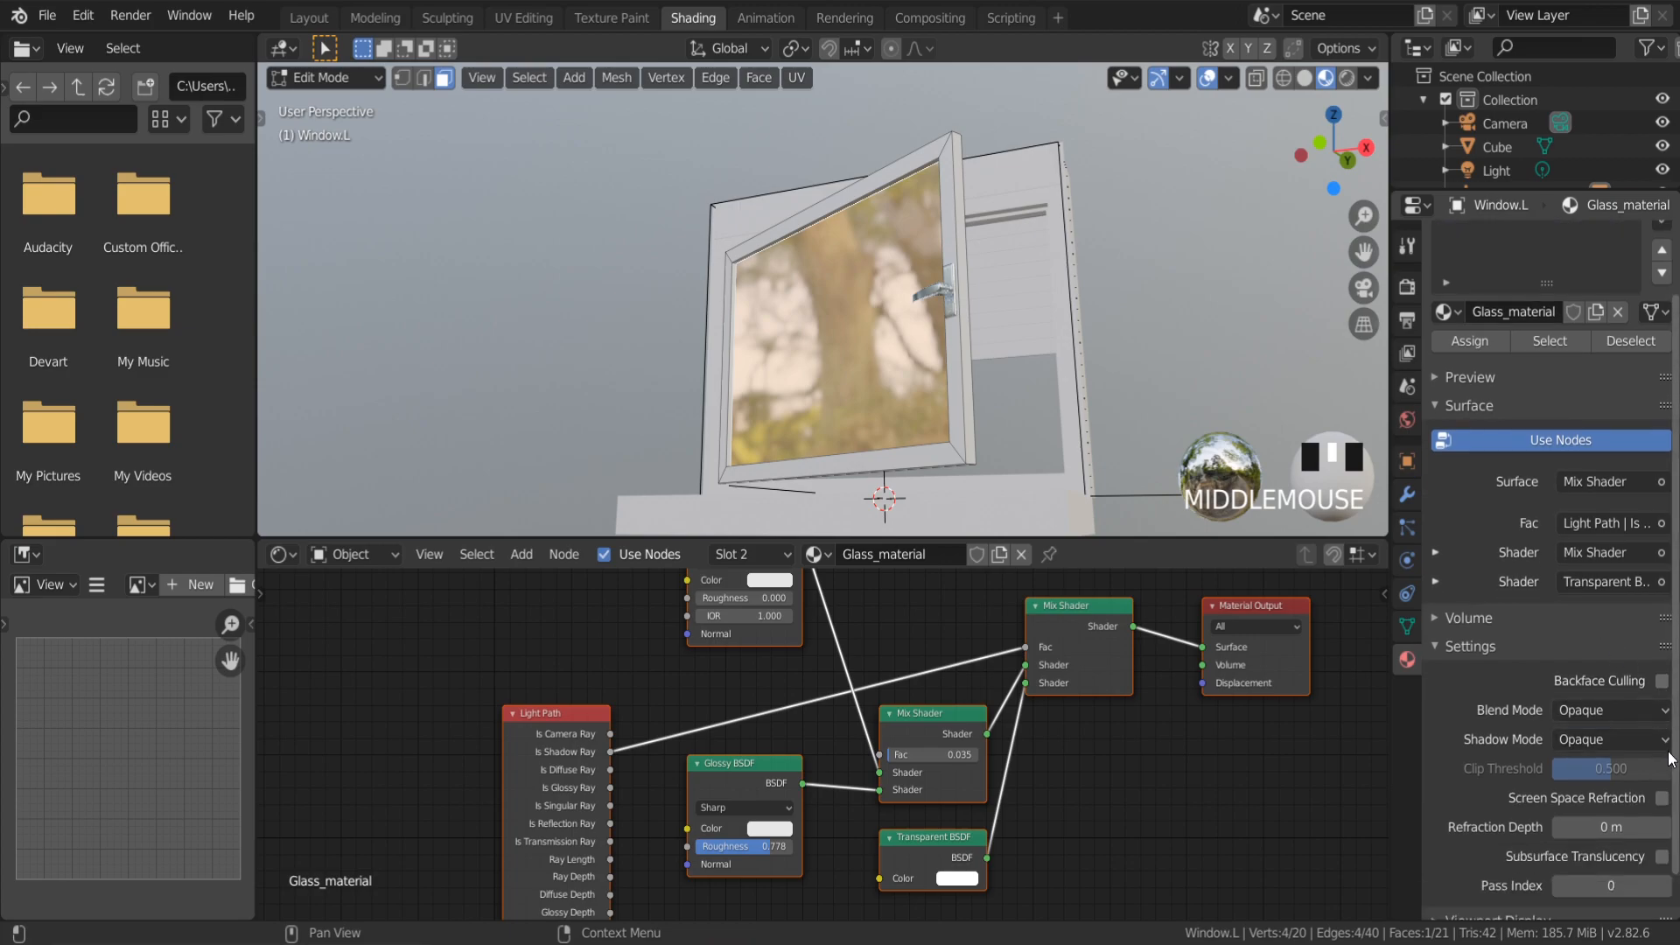
{"action": "scroll", "scroll_direction": "down", "scroll_amount": 3}
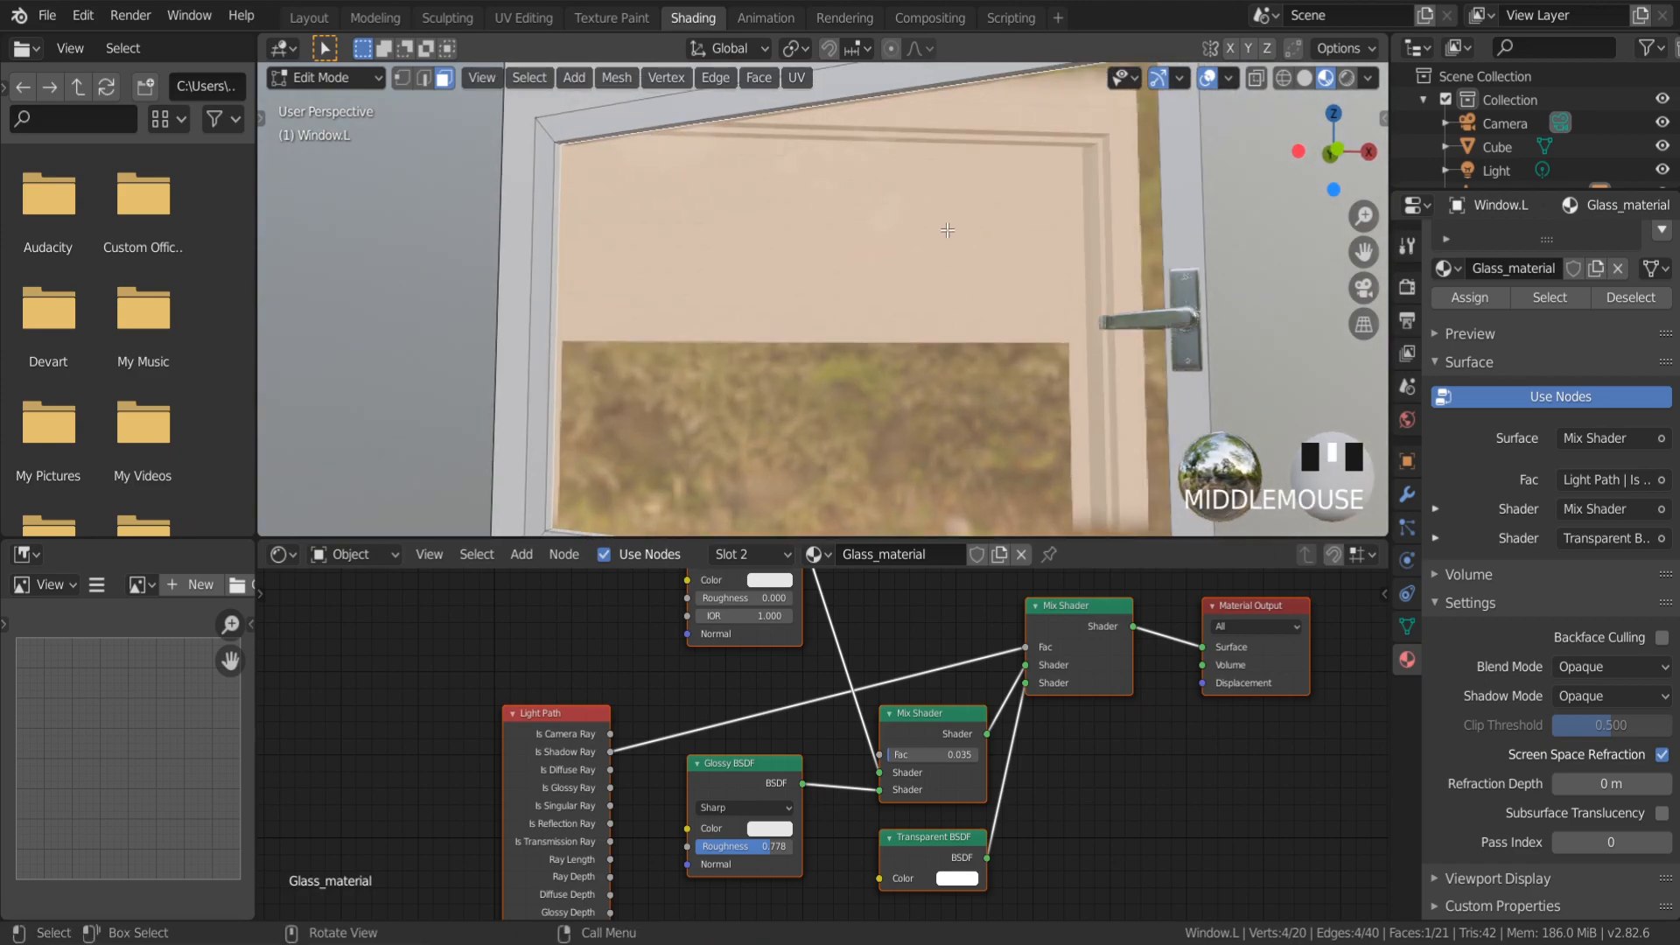
{"action": "left_click_drag", "start_coordinate": [943, 230], "coordinate": [700, 316]}
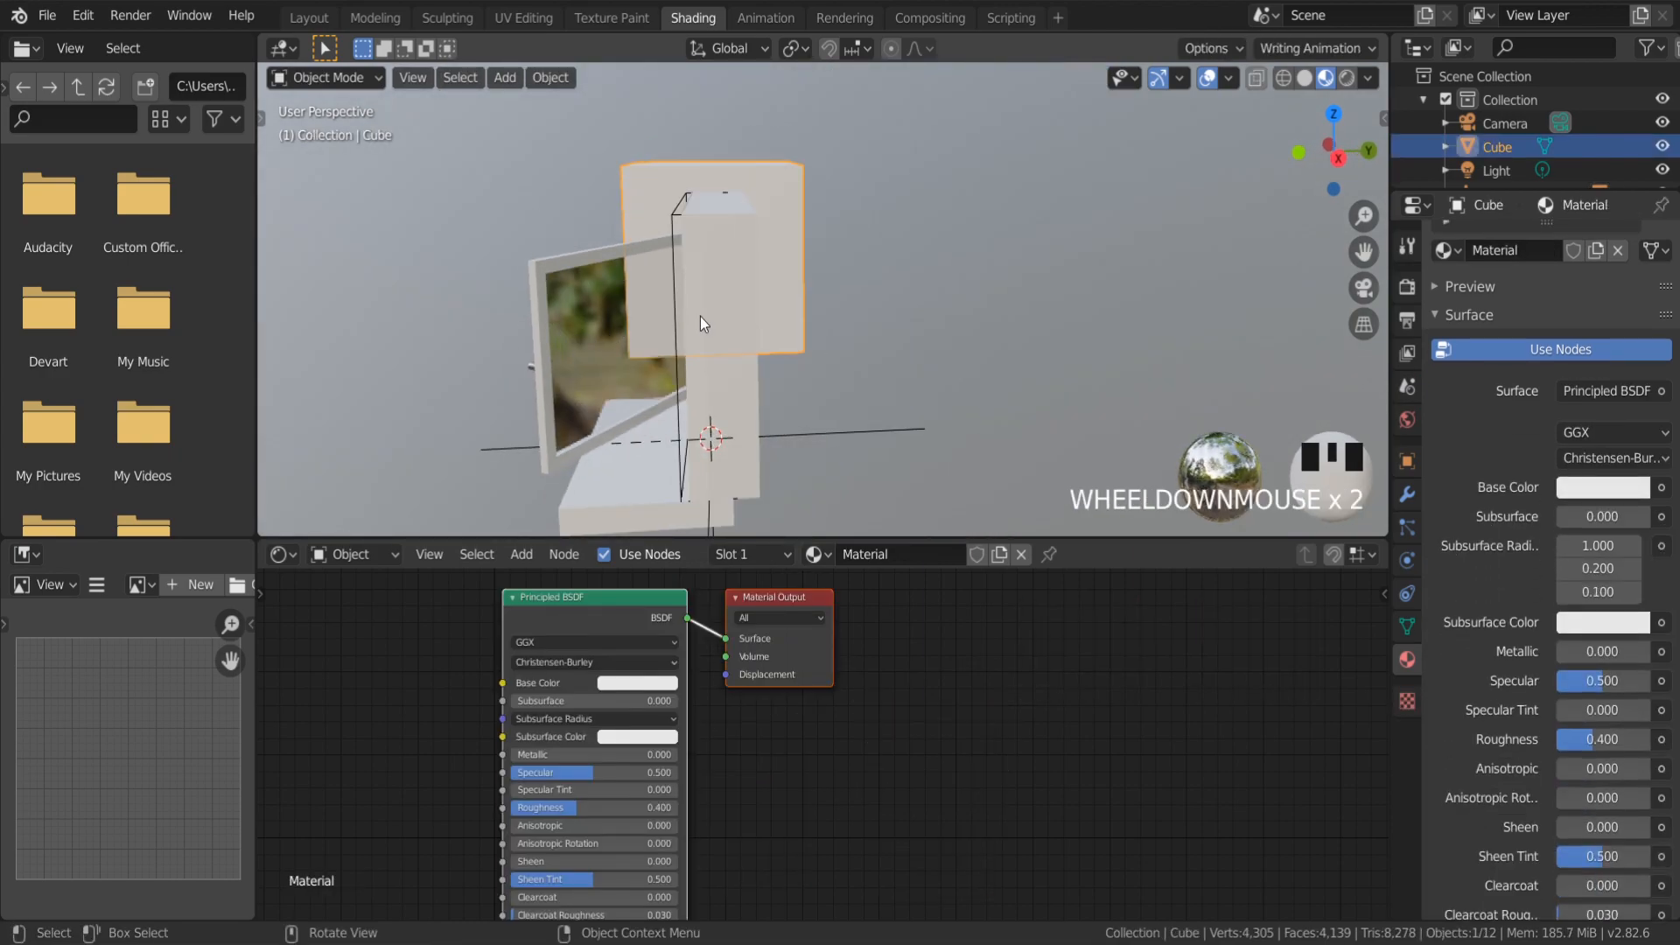
Move the cube along Y, then delete it from the scene
{"action": "key", "text": "g"}
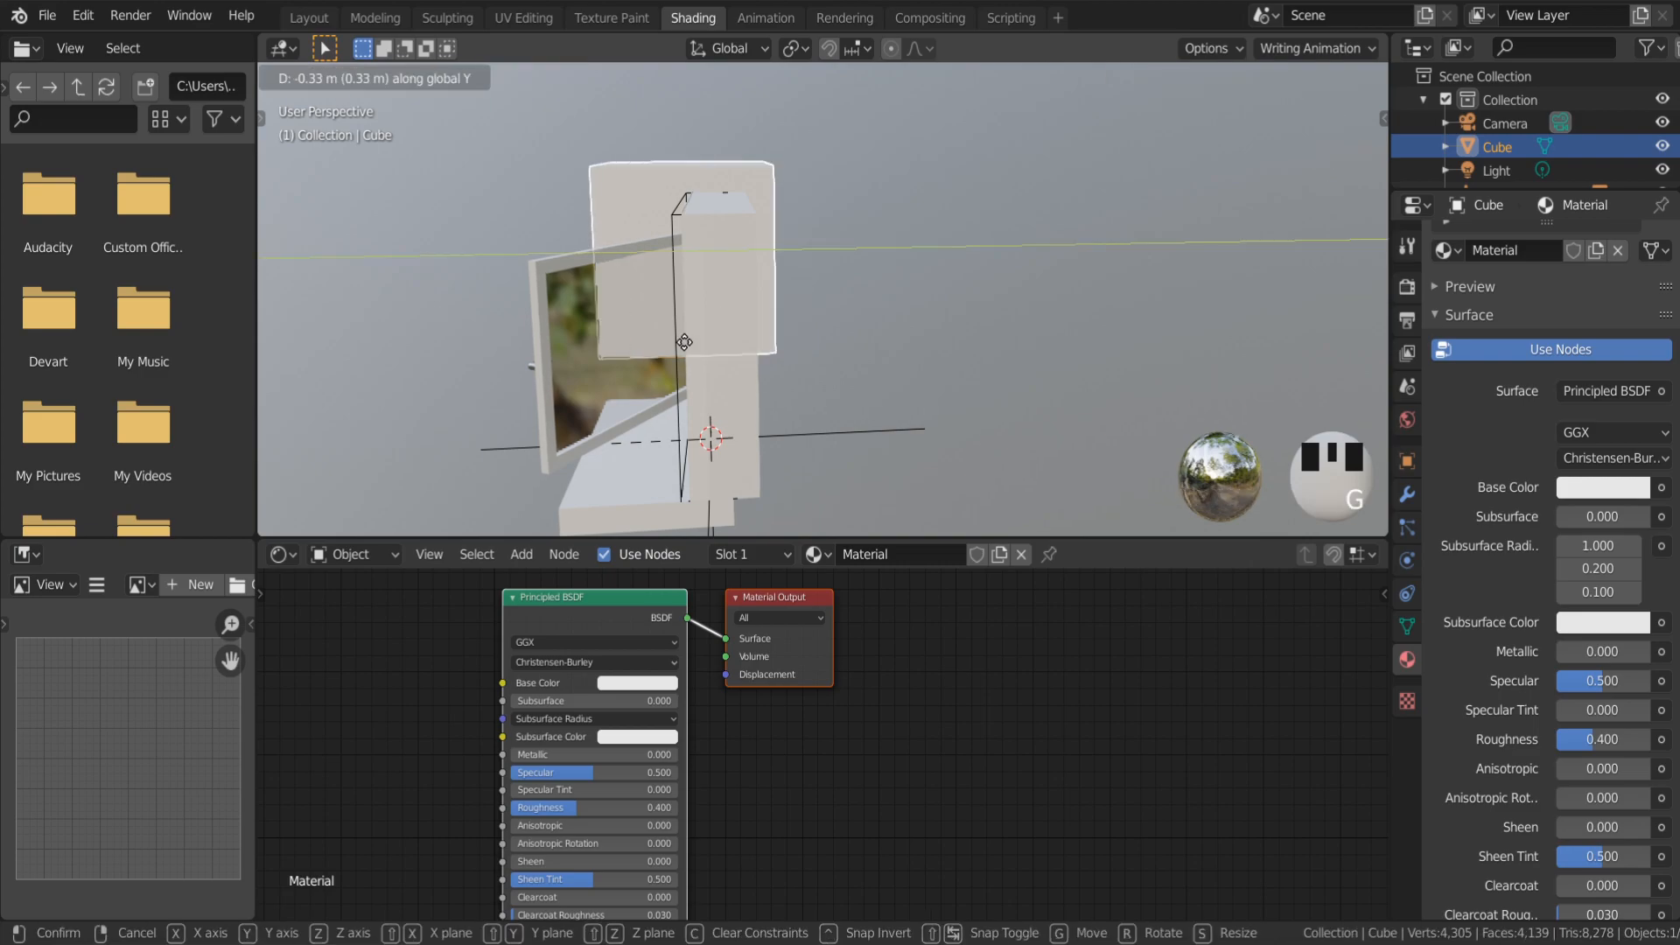
{"action": "scroll", "scroll_direction": "down", "scroll_amount": 3}
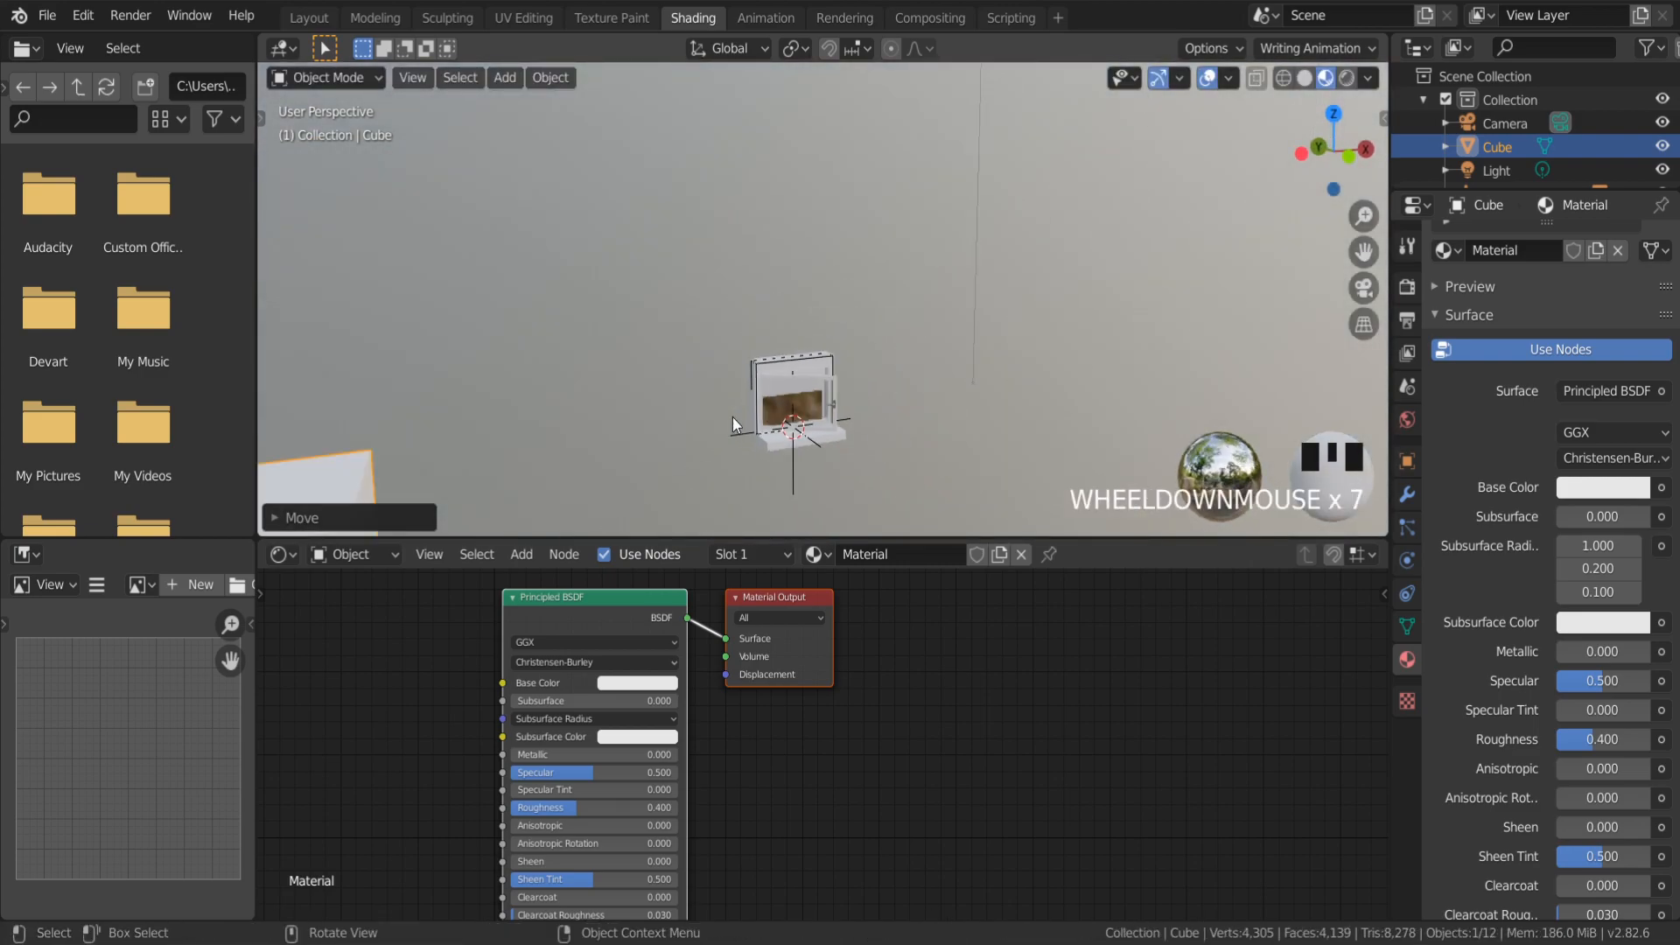
{"action": "scroll", "scroll_direction": "down", "scroll_amount": 3}
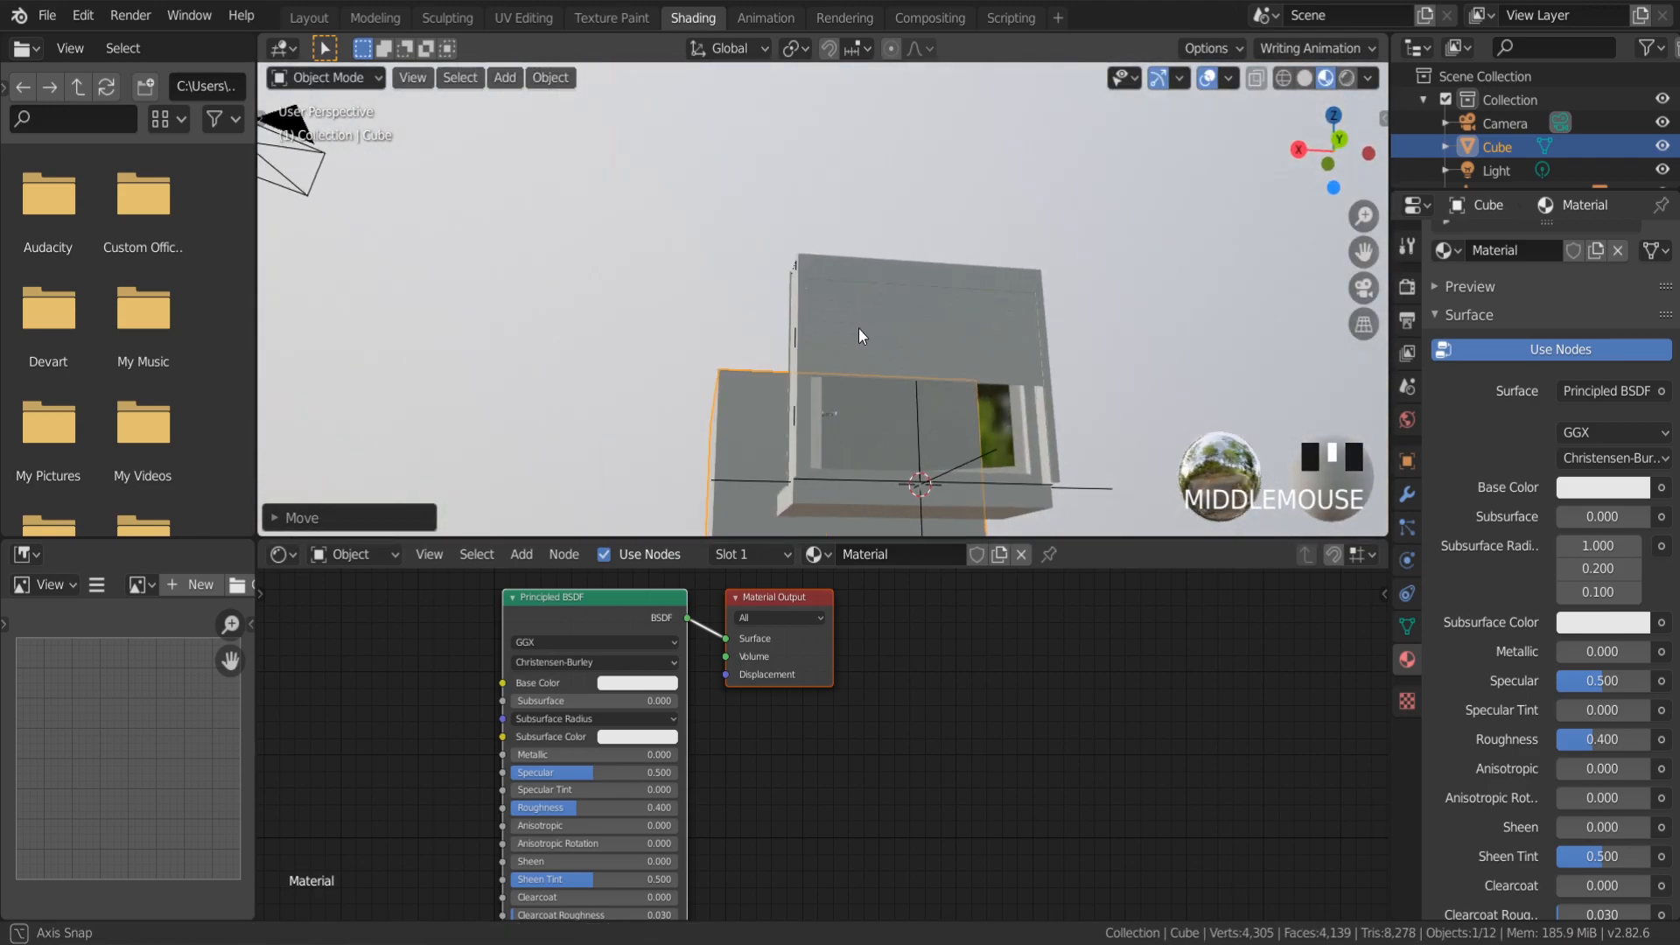
{"action": "scroll", "scroll_direction": "down", "scroll_amount": 3}
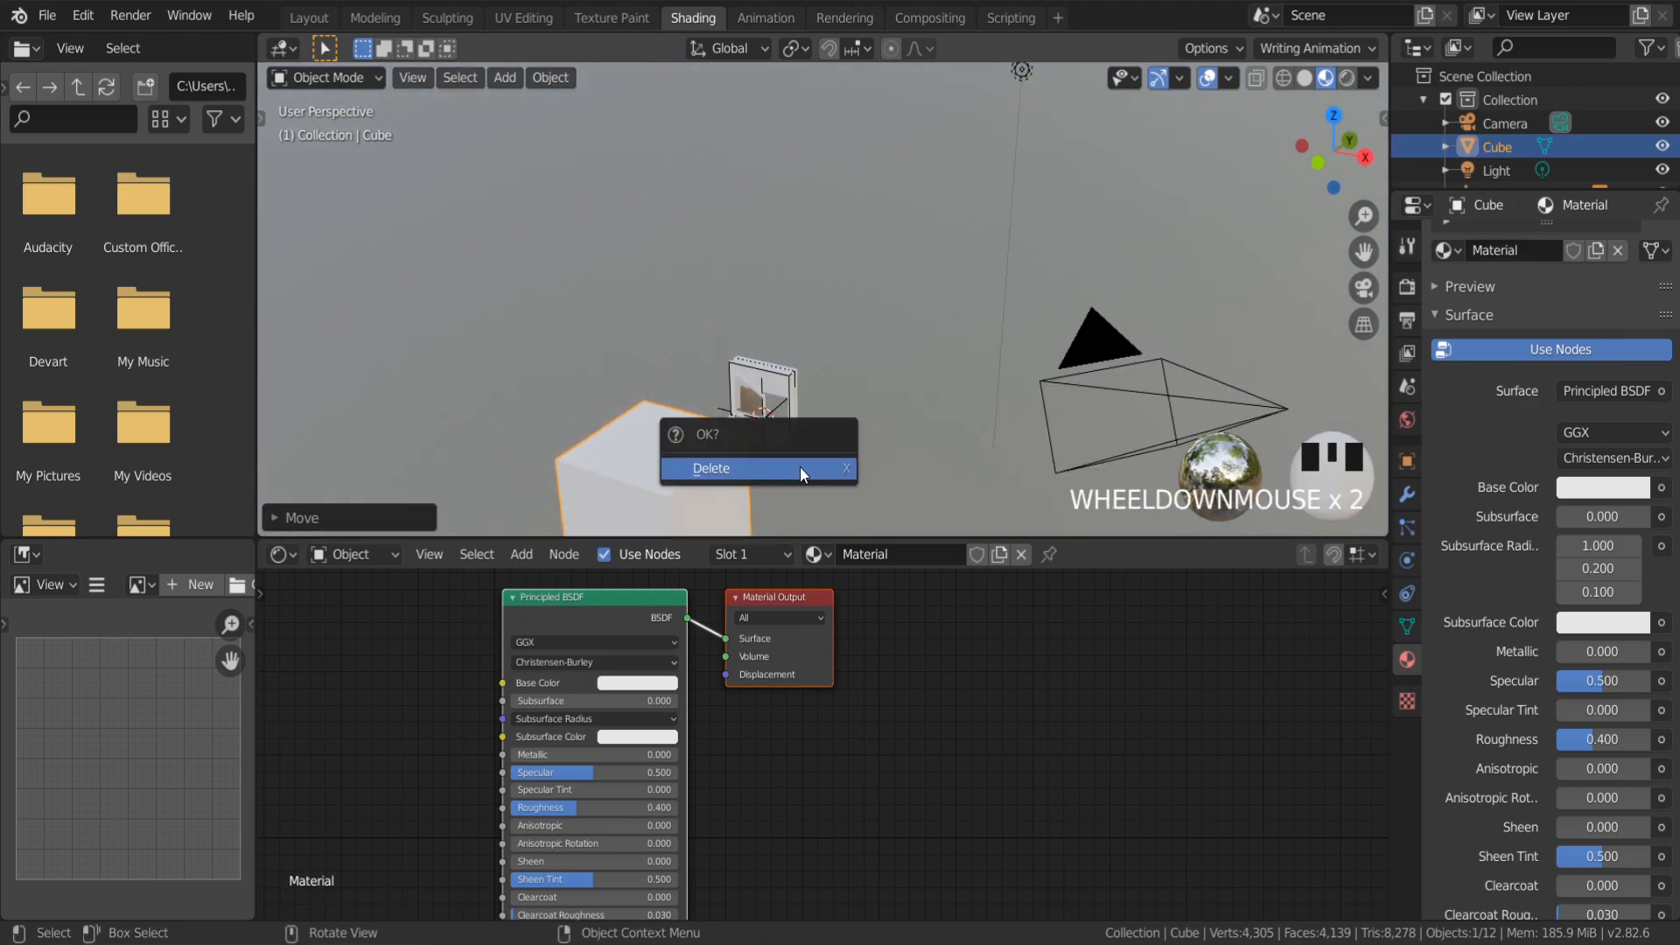
{"action": "left_click", "coordinate": [711, 469]}
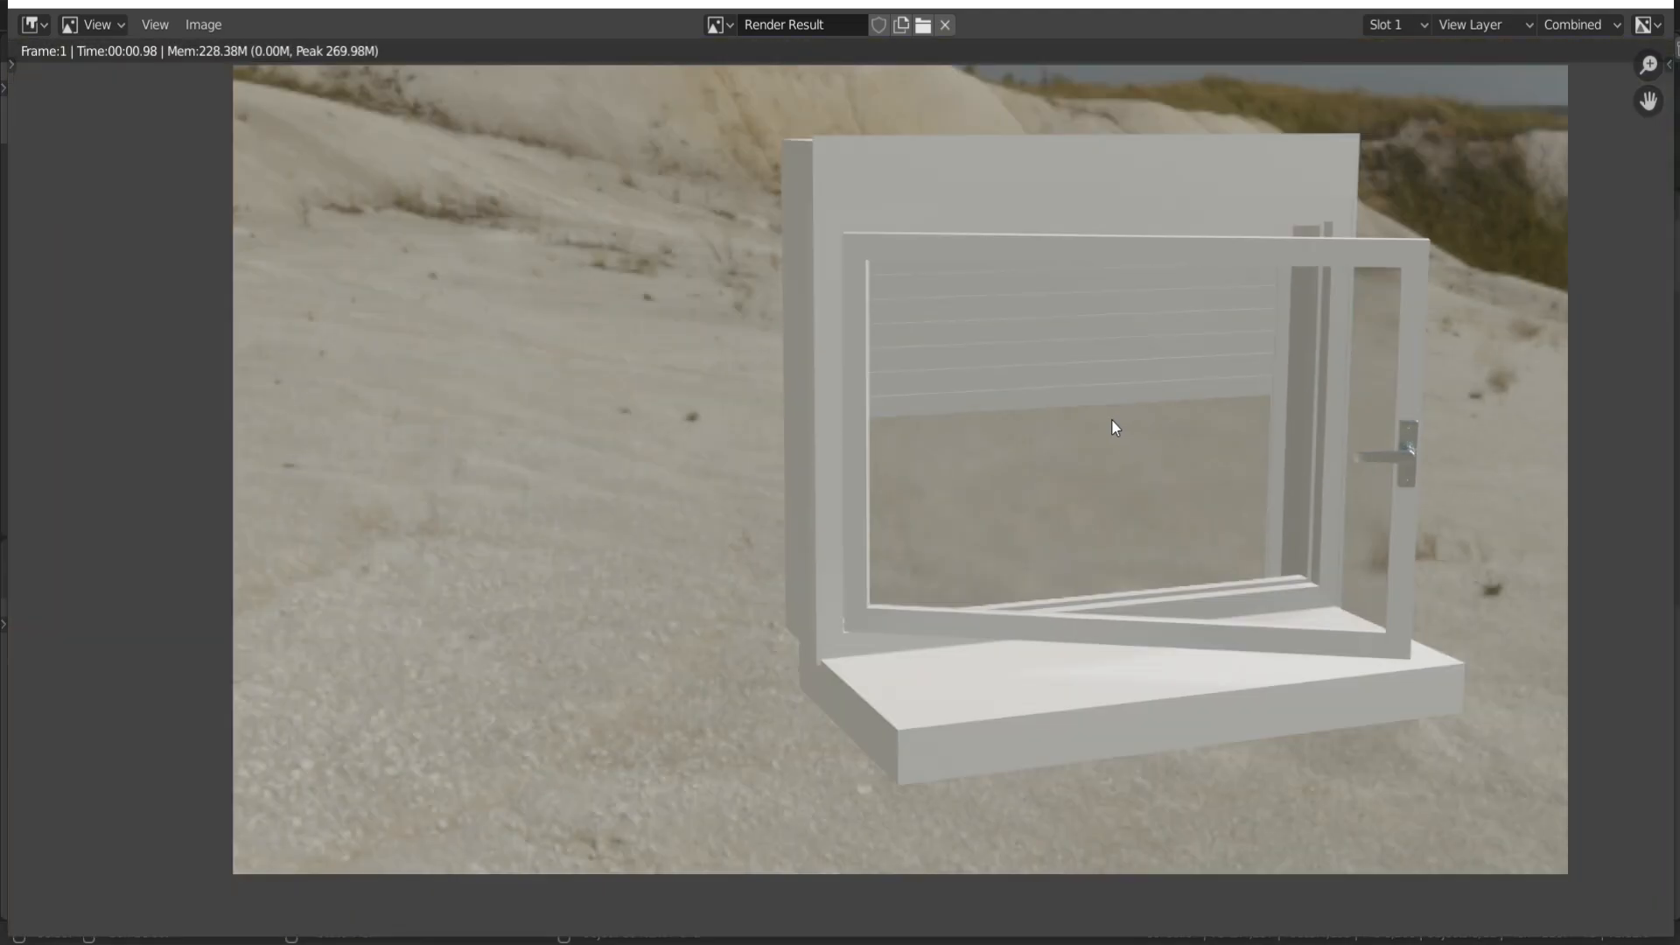
{"action": "mouse_move", "coordinate": [1169, 383]}
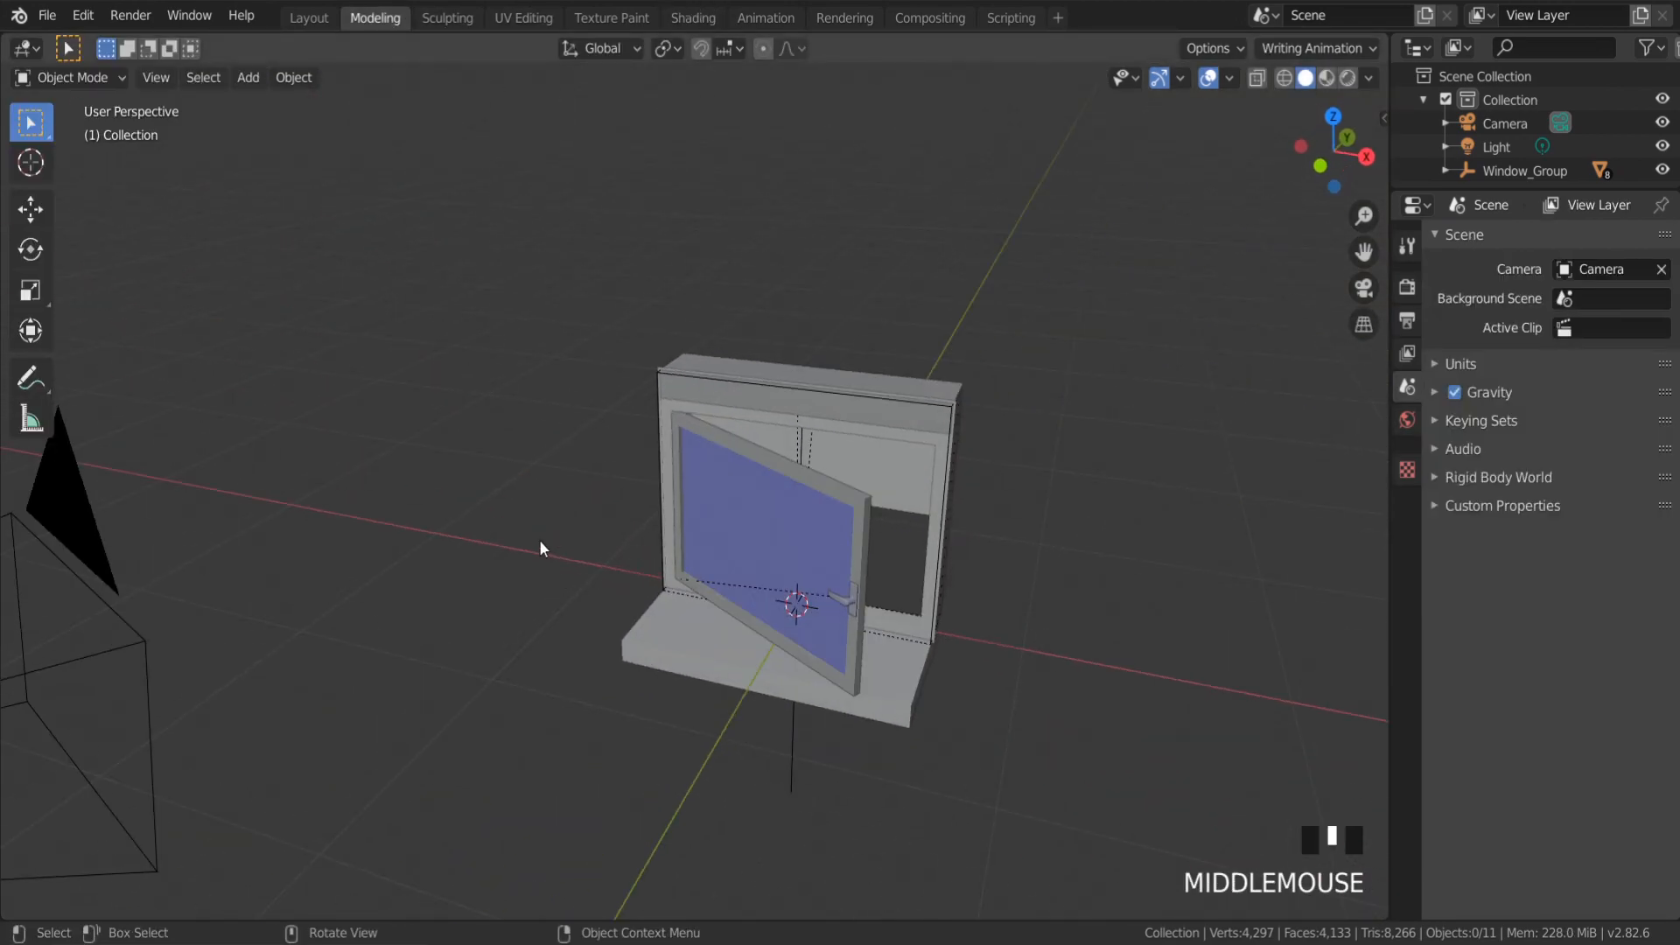
Shift Window_Group about 2.94 m along negative X off the origin
{"action": "scroll", "scroll_direction": "down", "scroll_amount": 3}
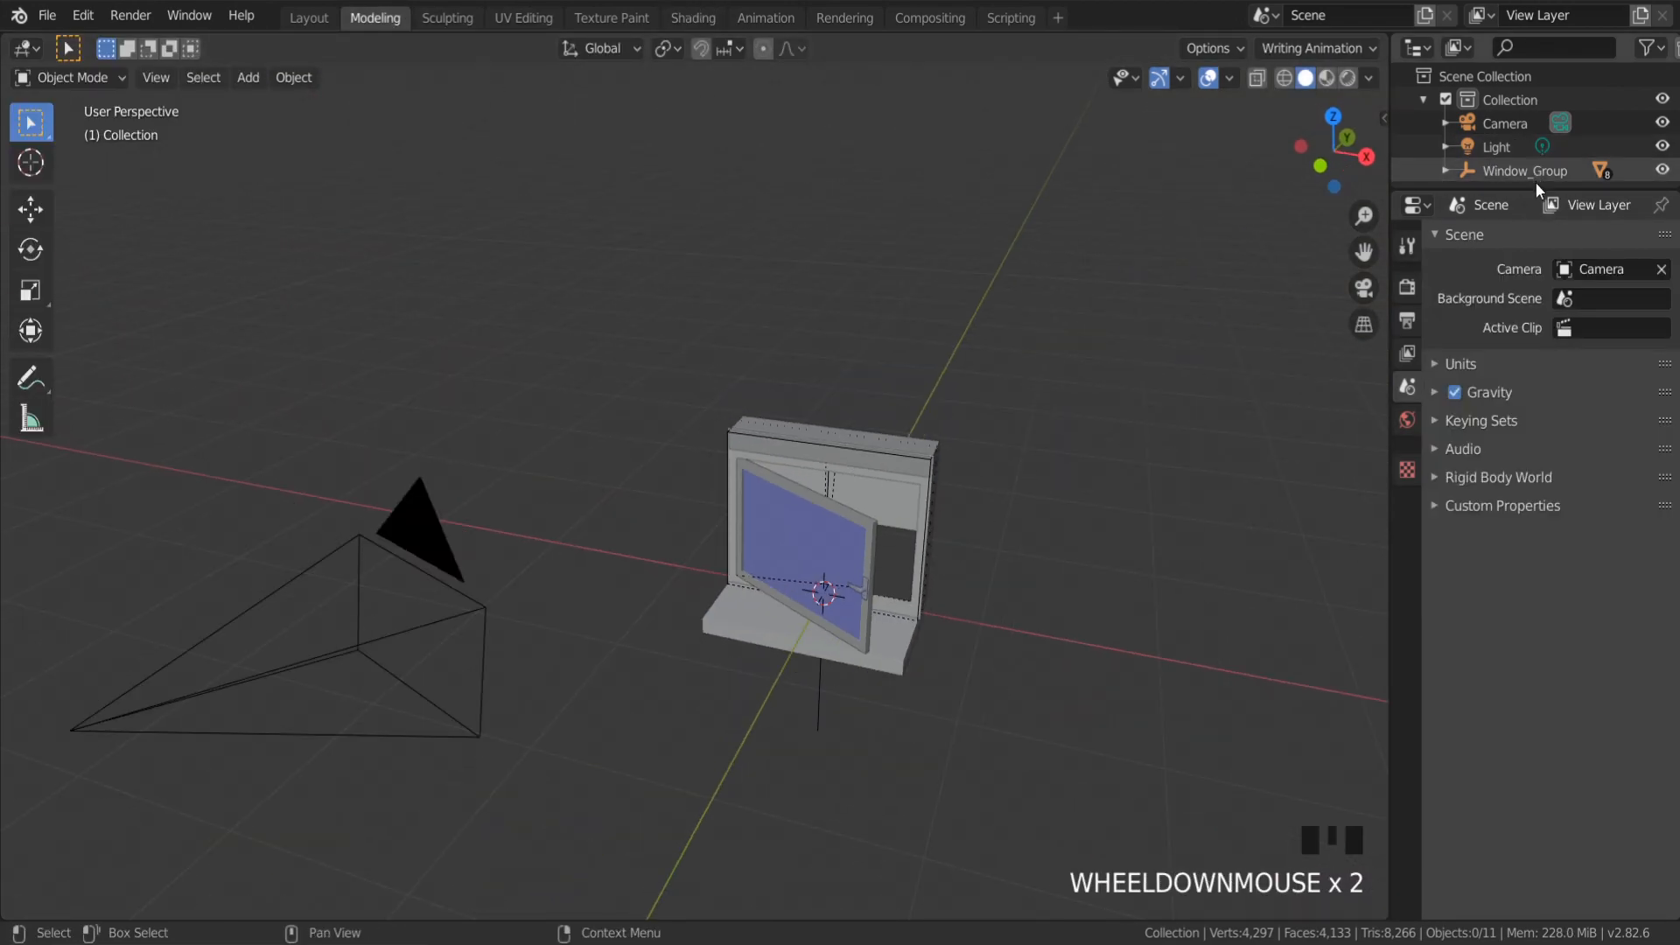
{"action": "left_click", "coordinate": [1524, 171]}
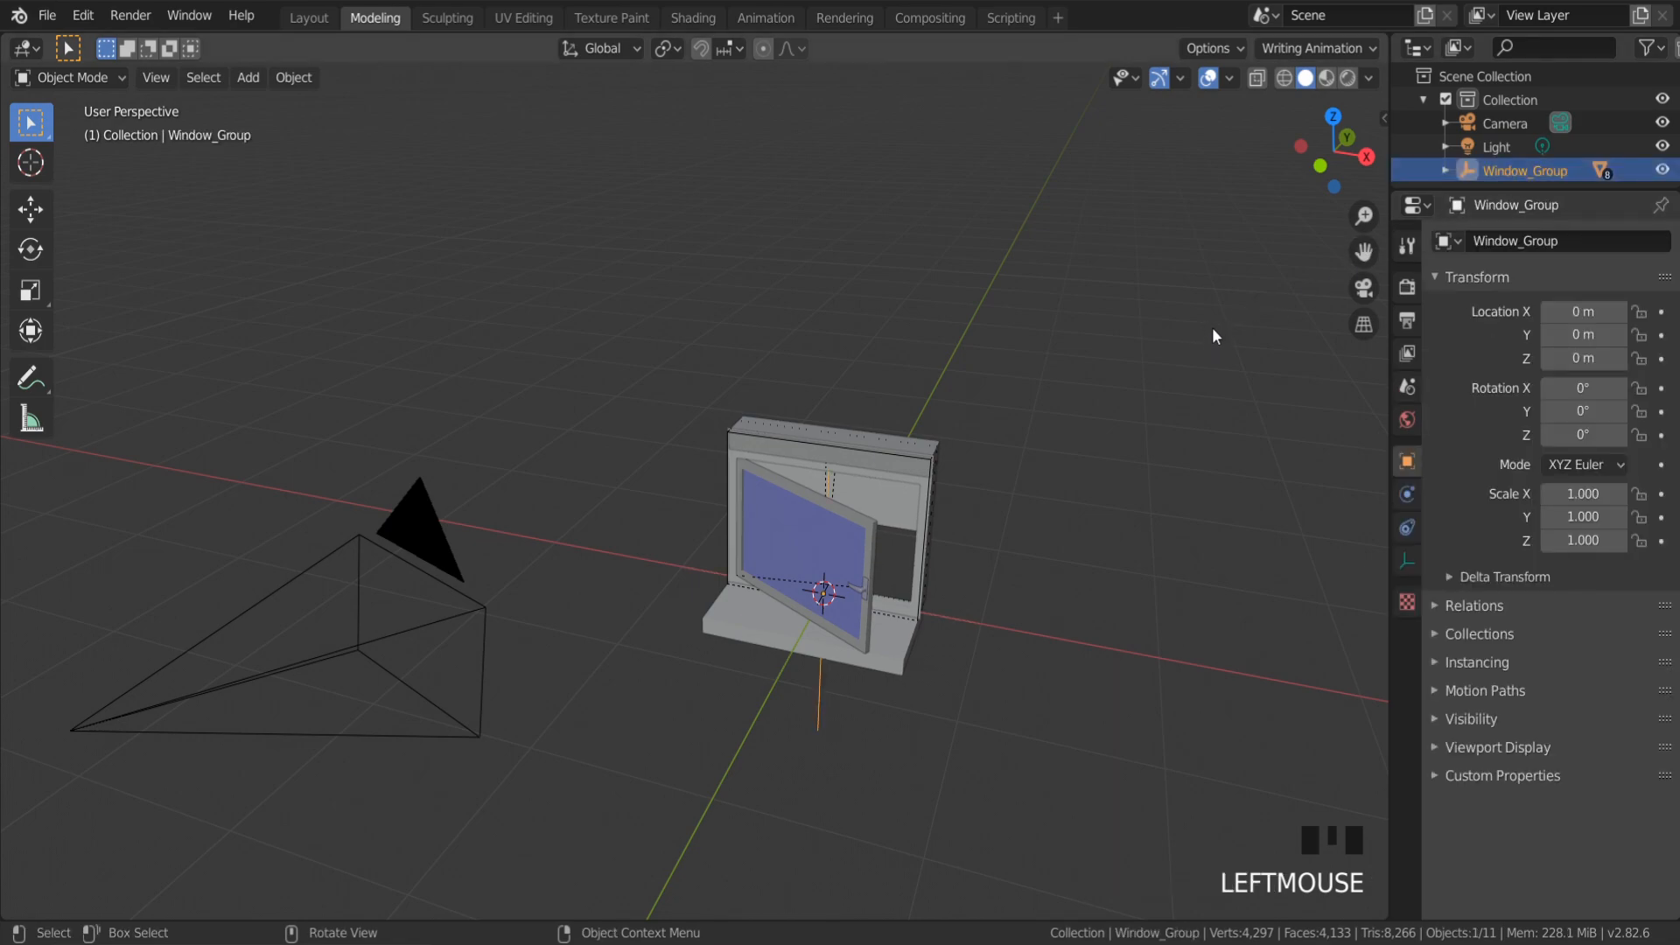
{"action": "mouse_move", "coordinate": [1019, 508]}
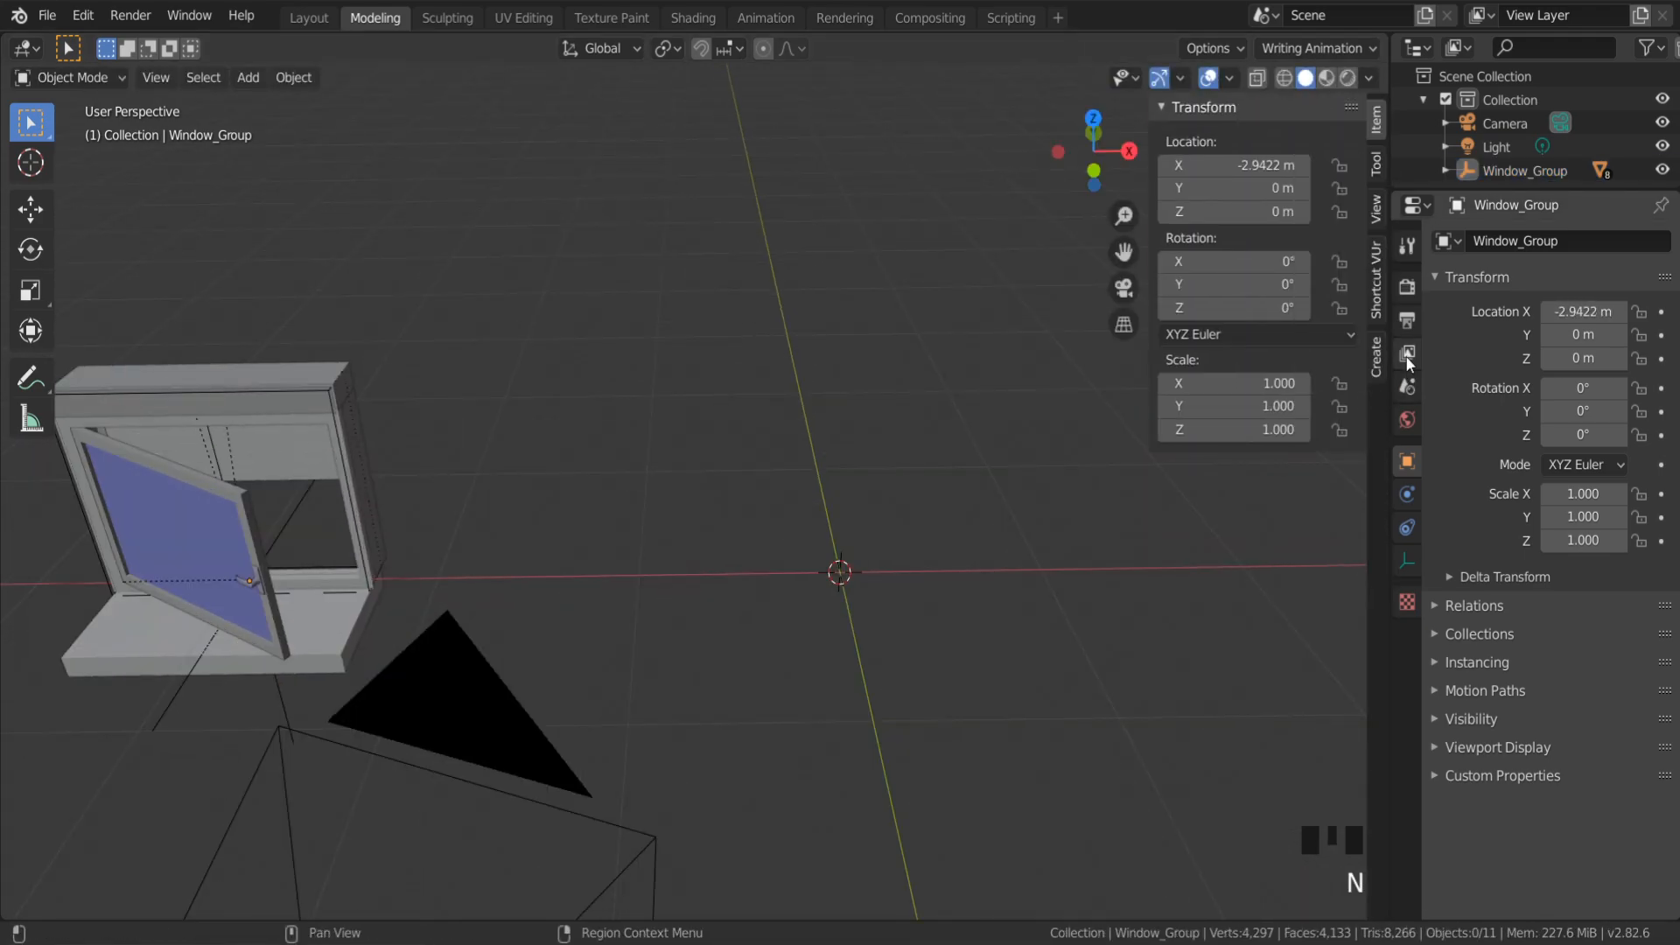
{"action": "left_click", "coordinate": [1375, 357]}
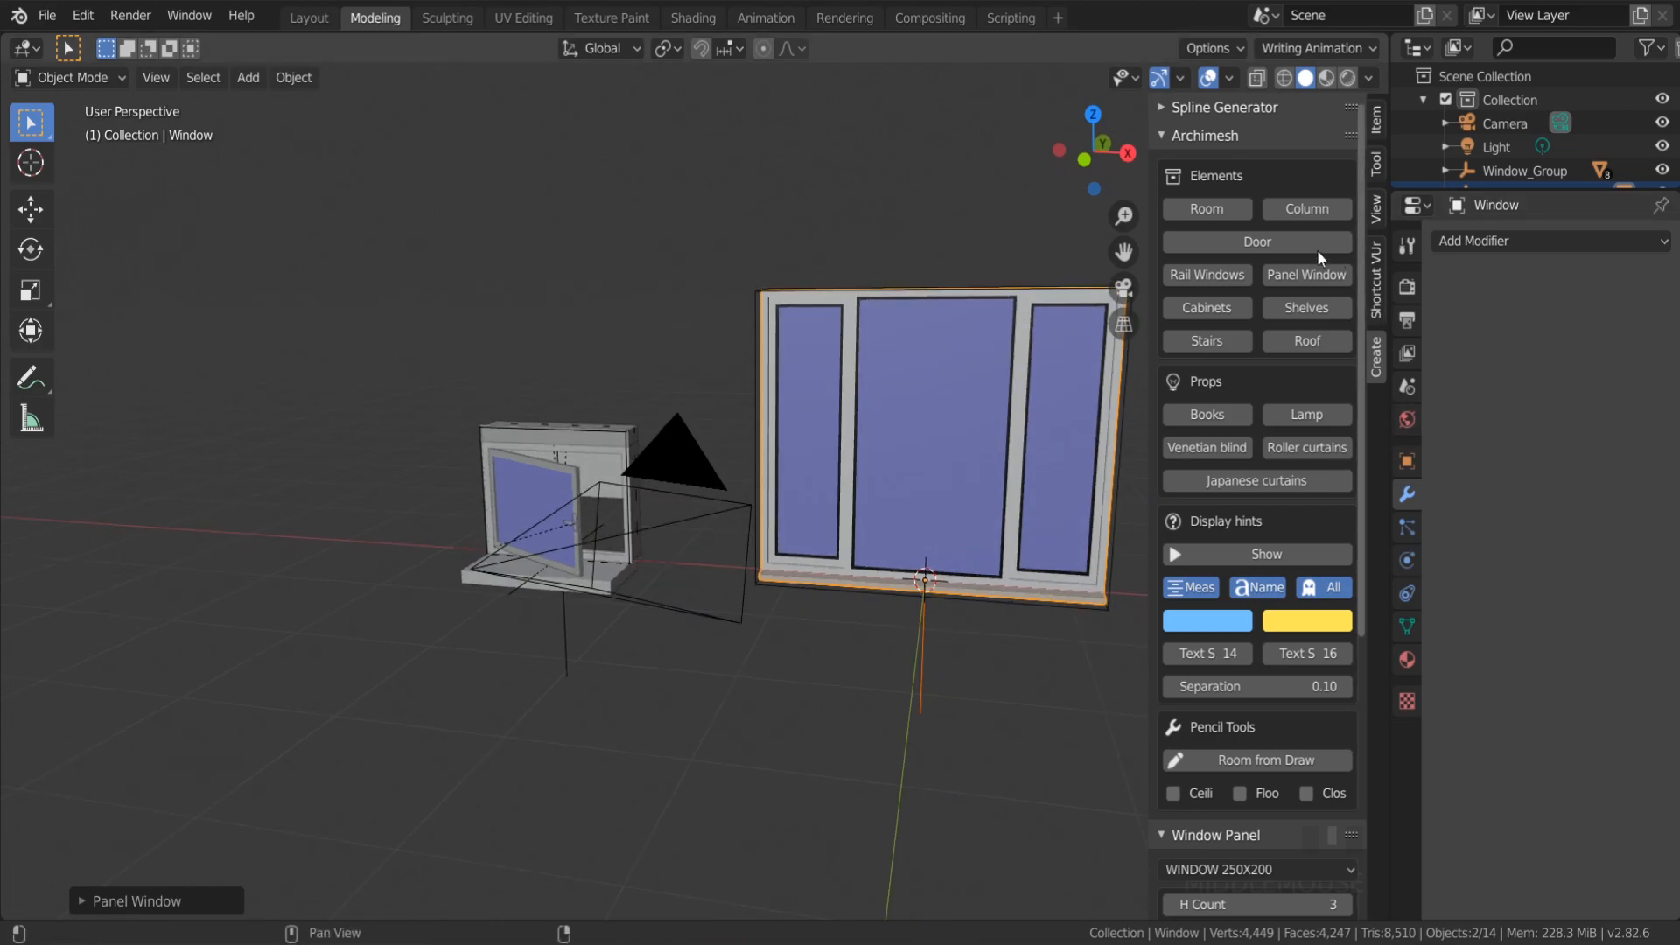
Add a 50x50 four-pane panel window and set its frame to wood
{"action": "scroll", "scroll_direction": "down", "scroll_amount": 3}
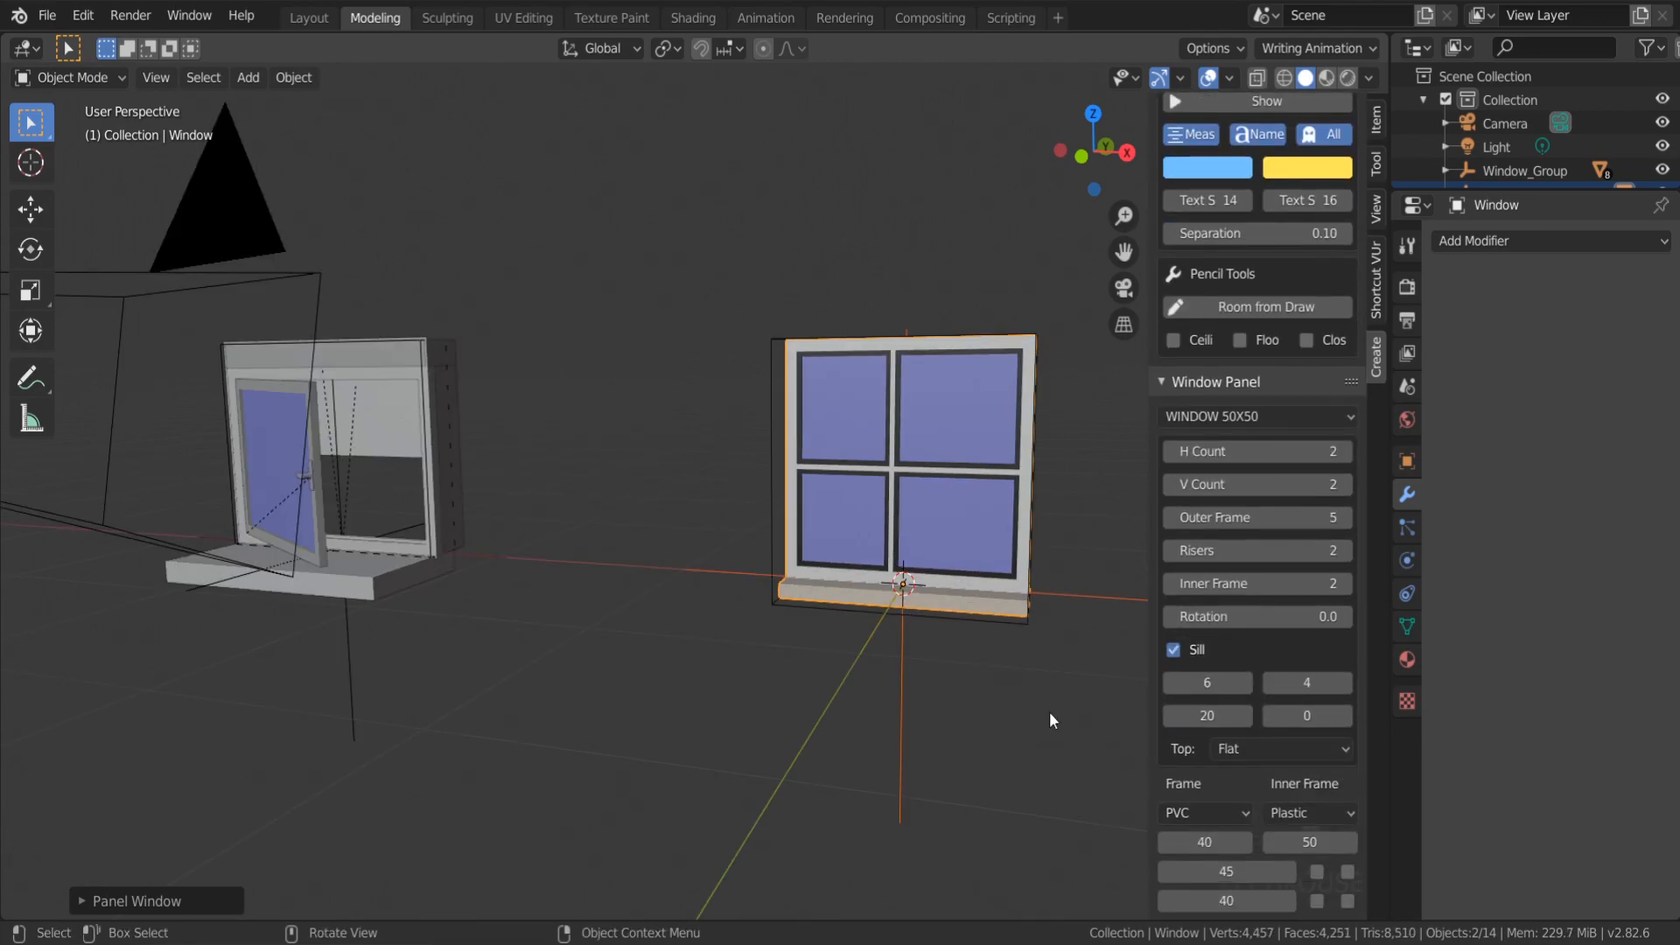
{"action": "left_click", "coordinate": [1204, 812]}
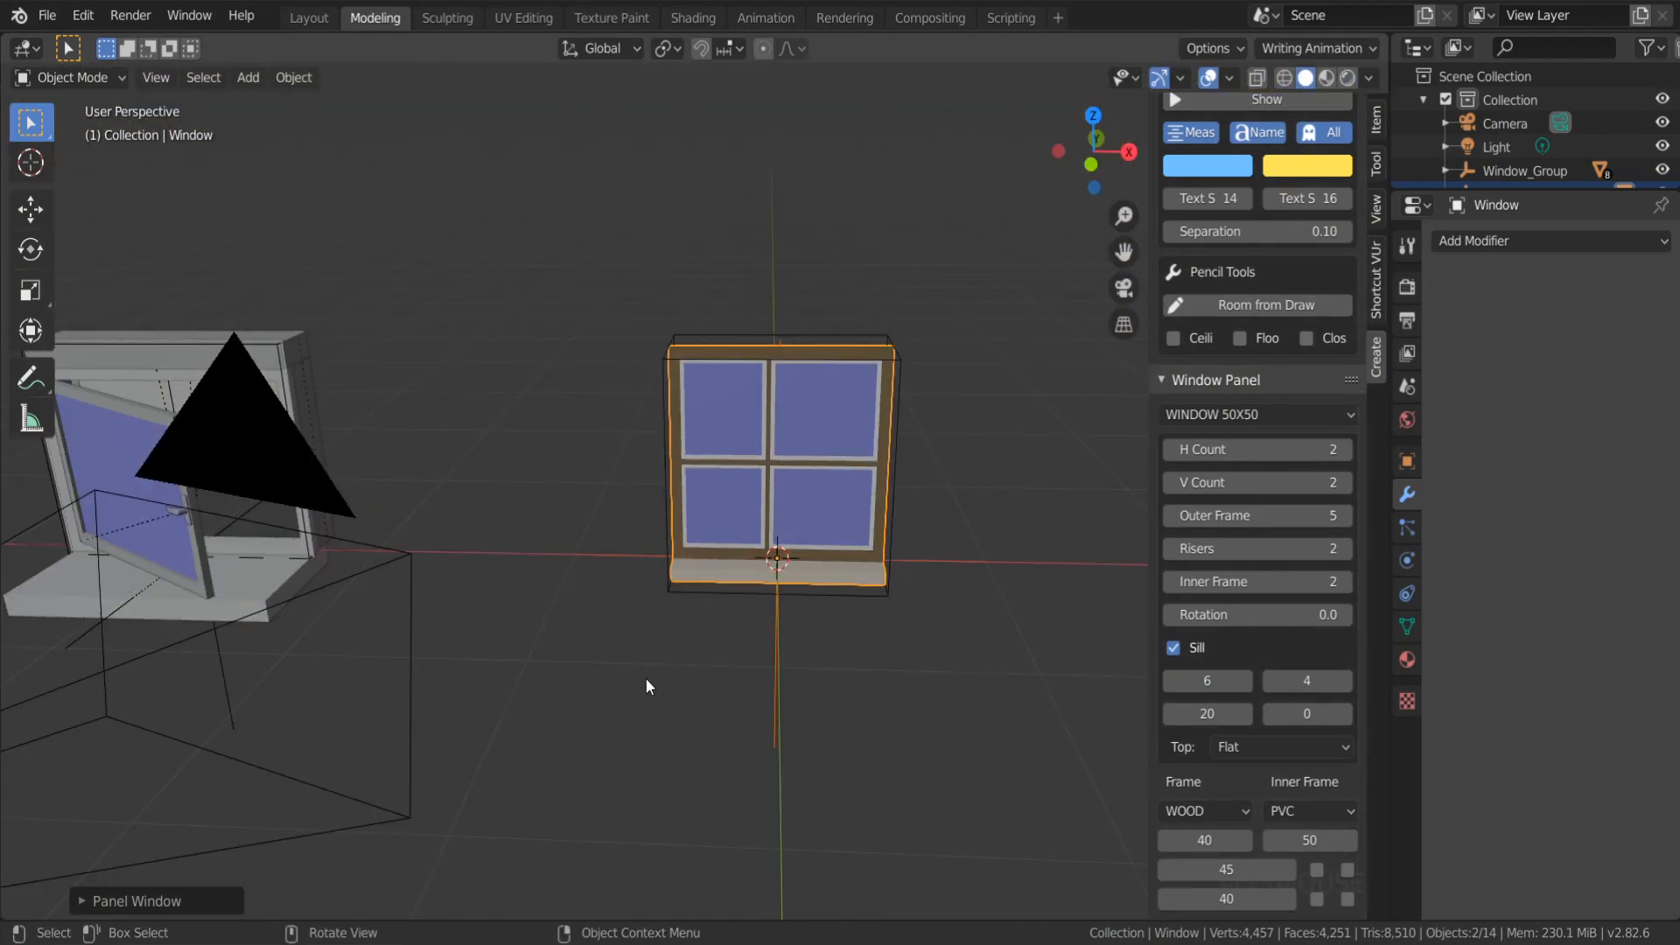
Add a cube mesh, move it beside the panel window, and select the window's hole box CTRL_Hole.001
{"action": "left_click", "coordinate": [249, 77]}
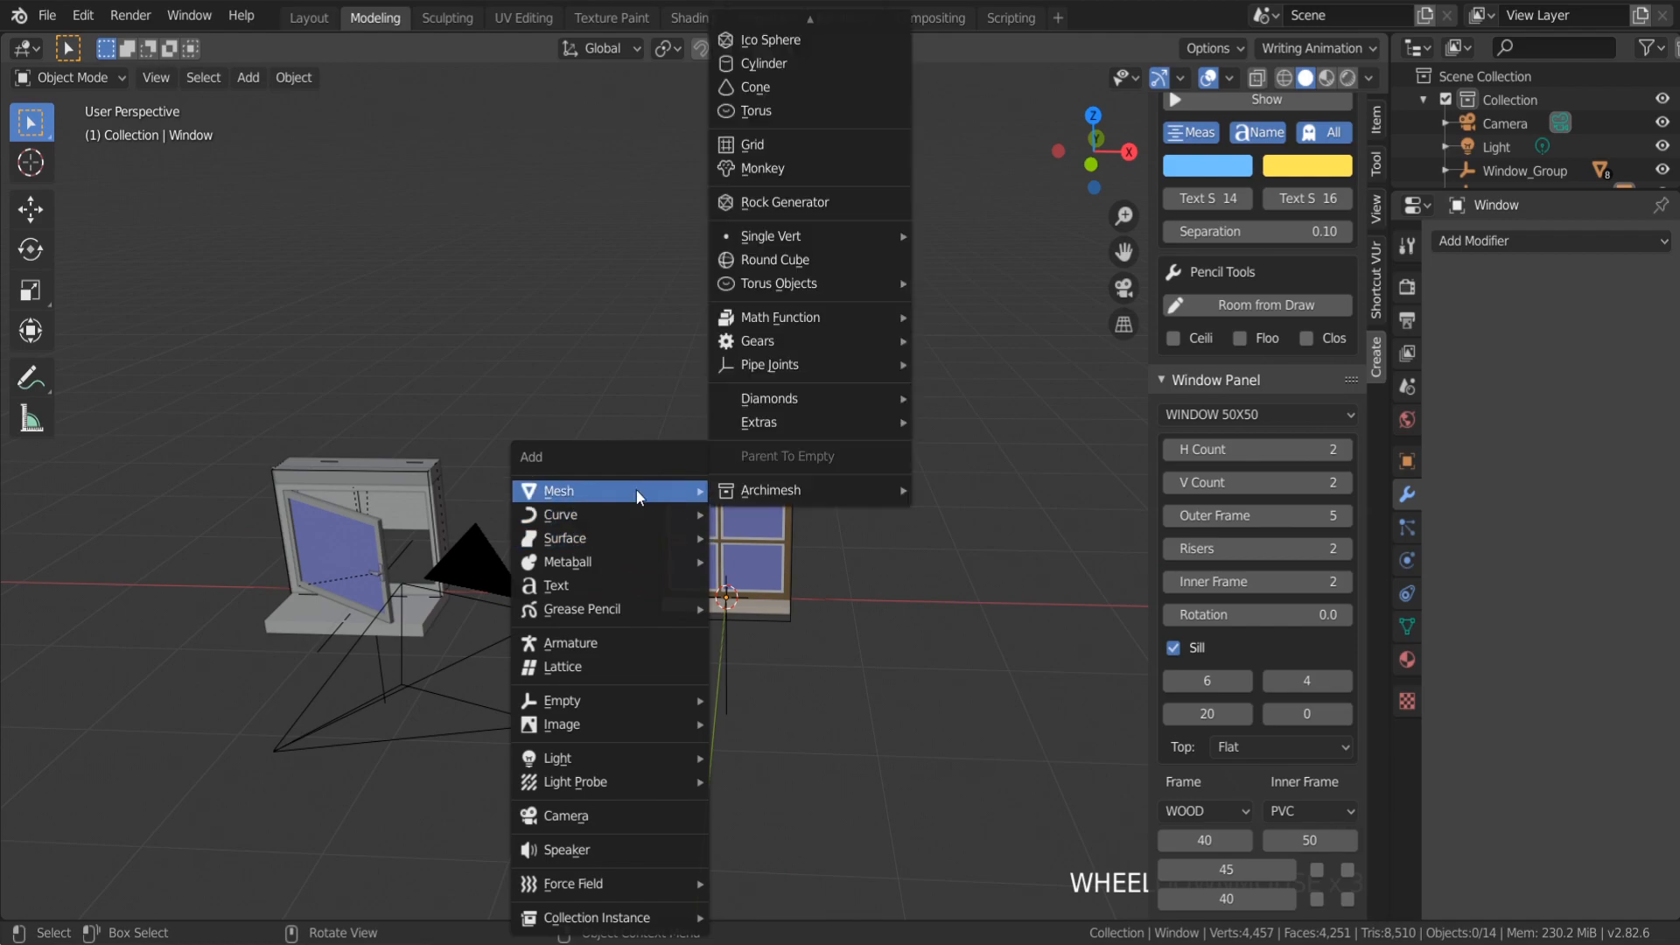
{"action": "left_click", "coordinate": [558, 490]}
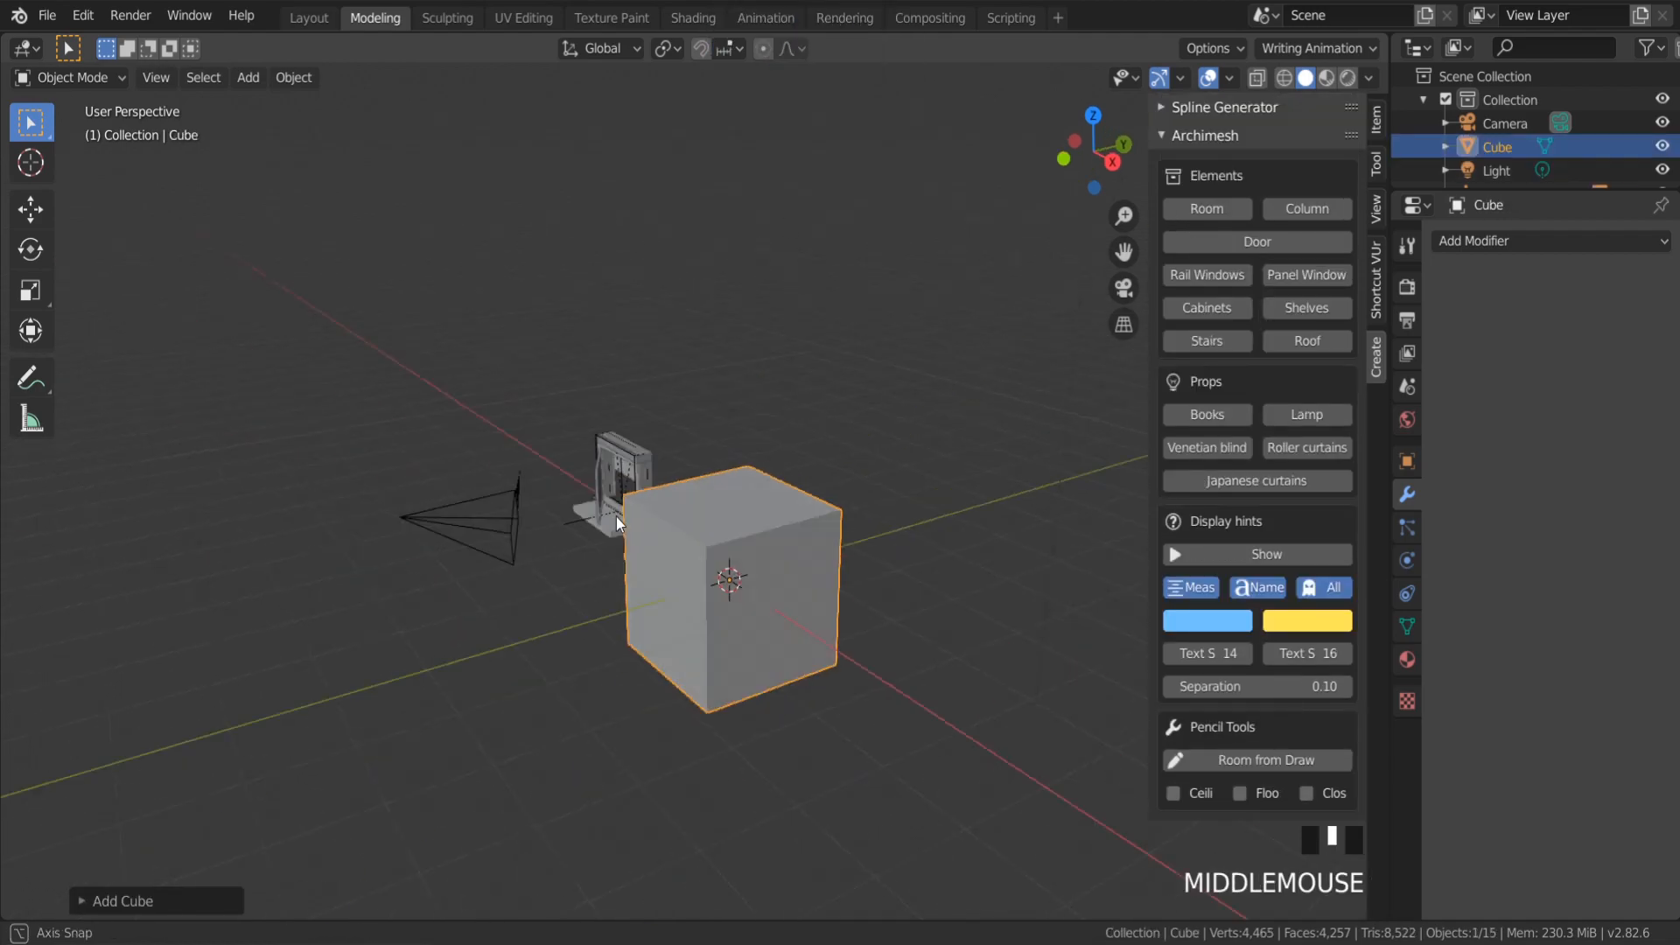
{"action": "key", "text": "s"}
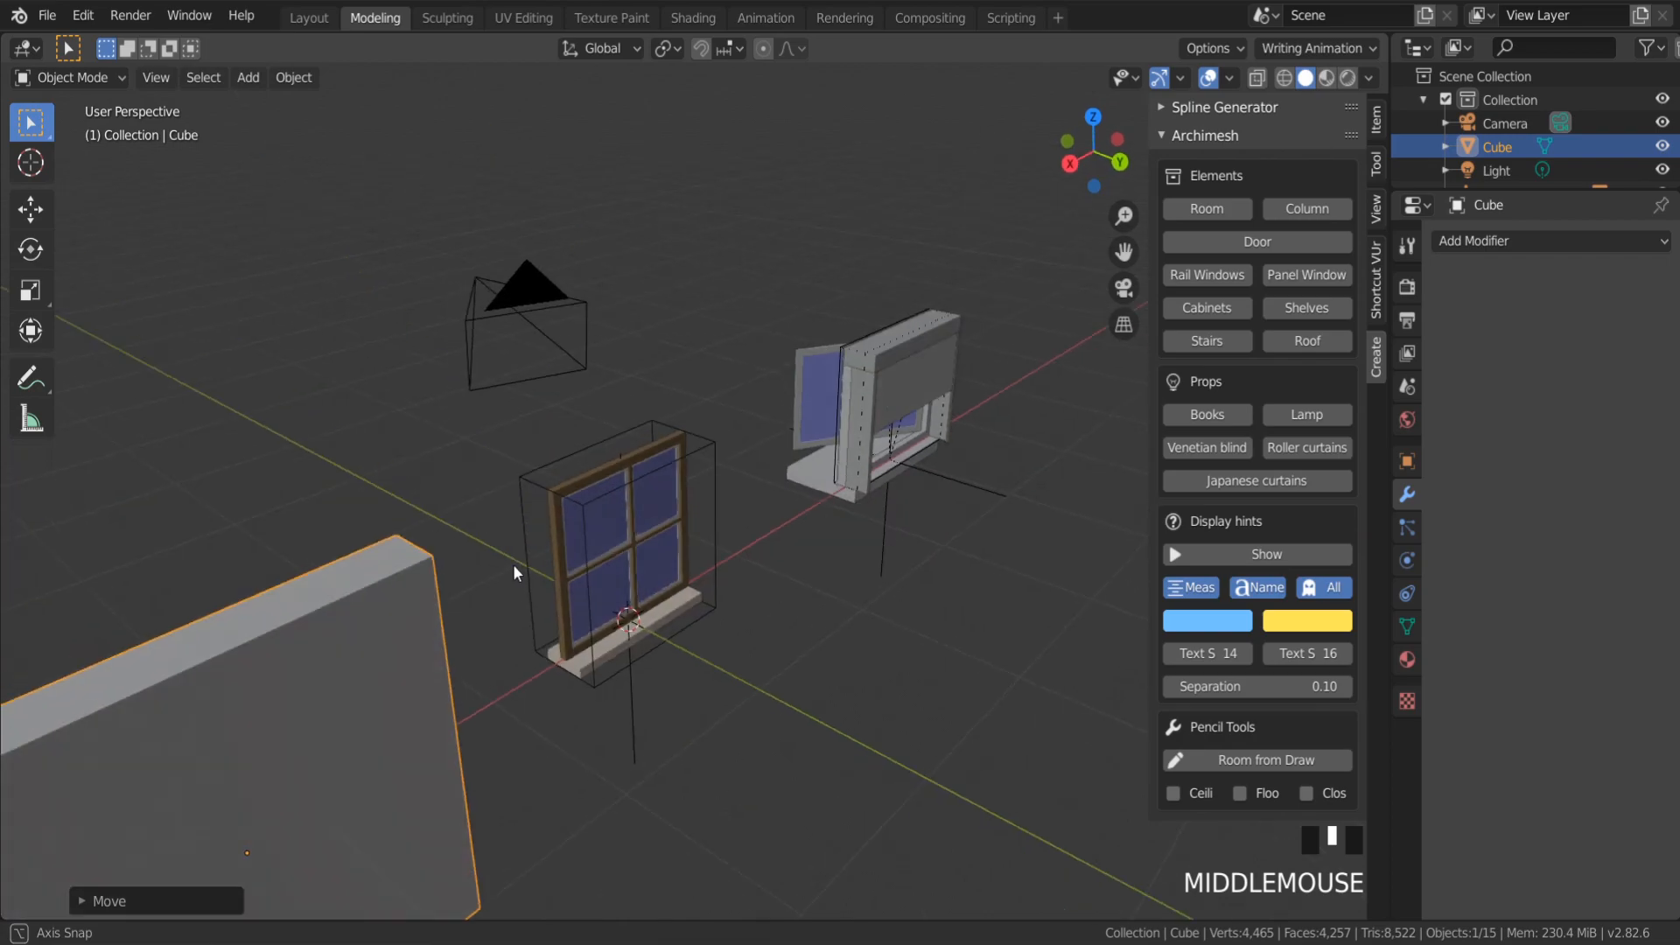
{"action": "scroll", "scroll_direction": "up", "scroll_amount": 3}
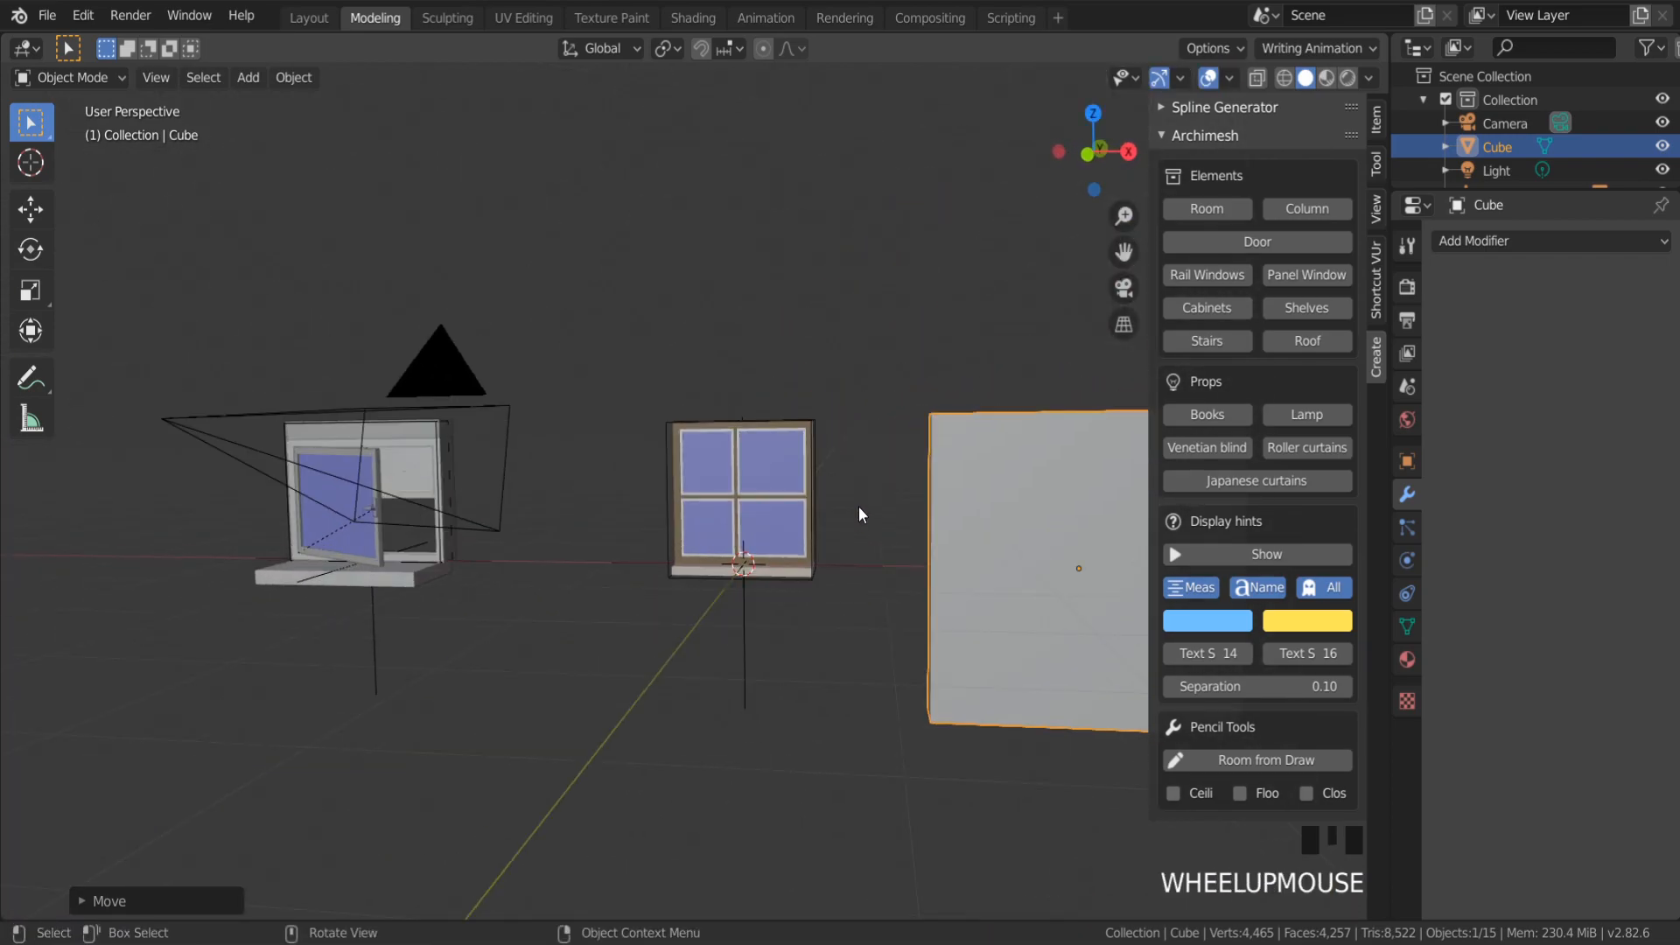
{"action": "left_click_drag", "start_coordinate": [858, 514], "coordinate": [817, 509]}
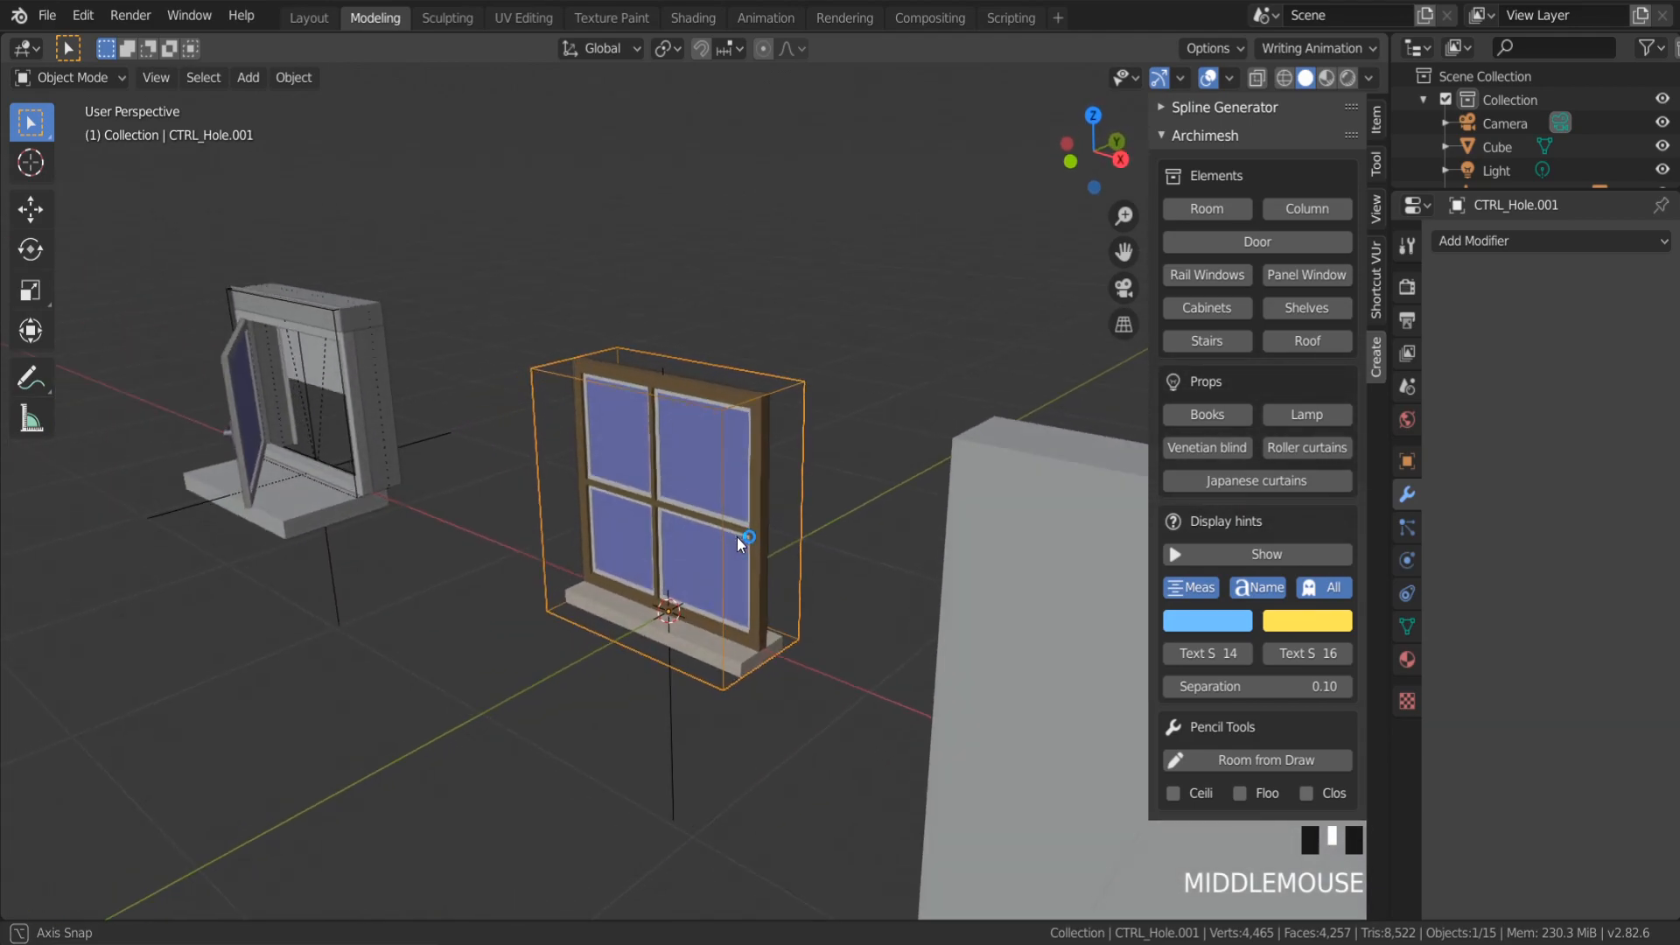
{"action": "scroll", "scroll_direction": "down", "scroll_amount": 3}
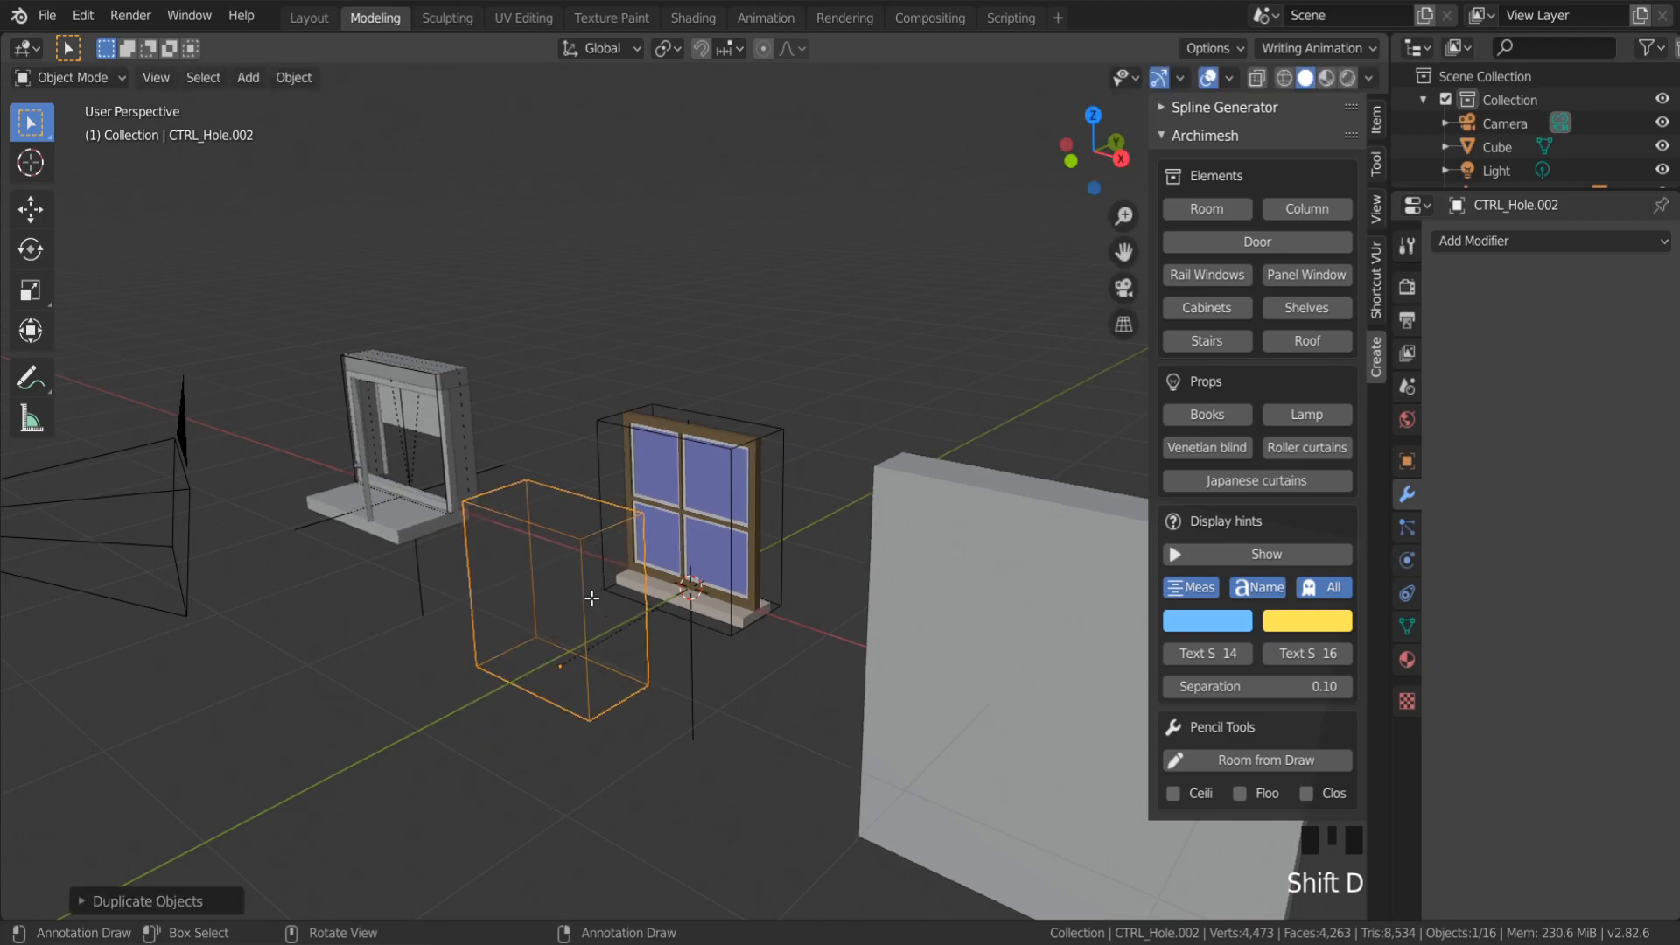
Duplicate CTRL_Hole and separate its mesh by Selection into a new standalone object
{"action": "key", "text": "Tab"}
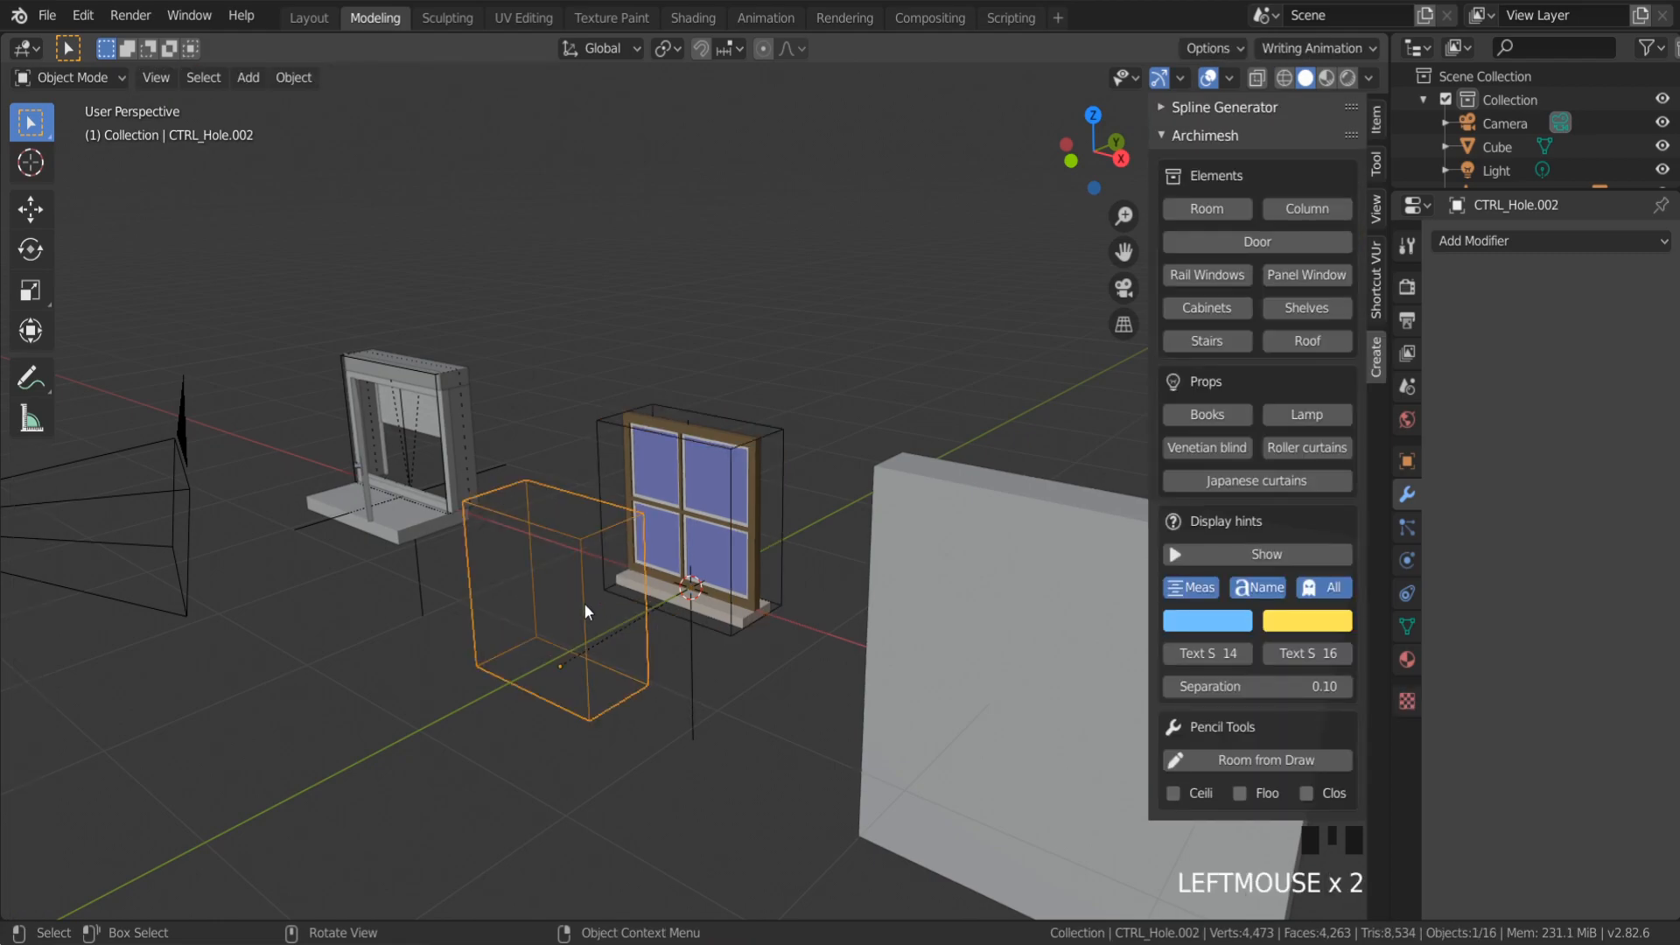
{"action": "key", "text": "Tab"}
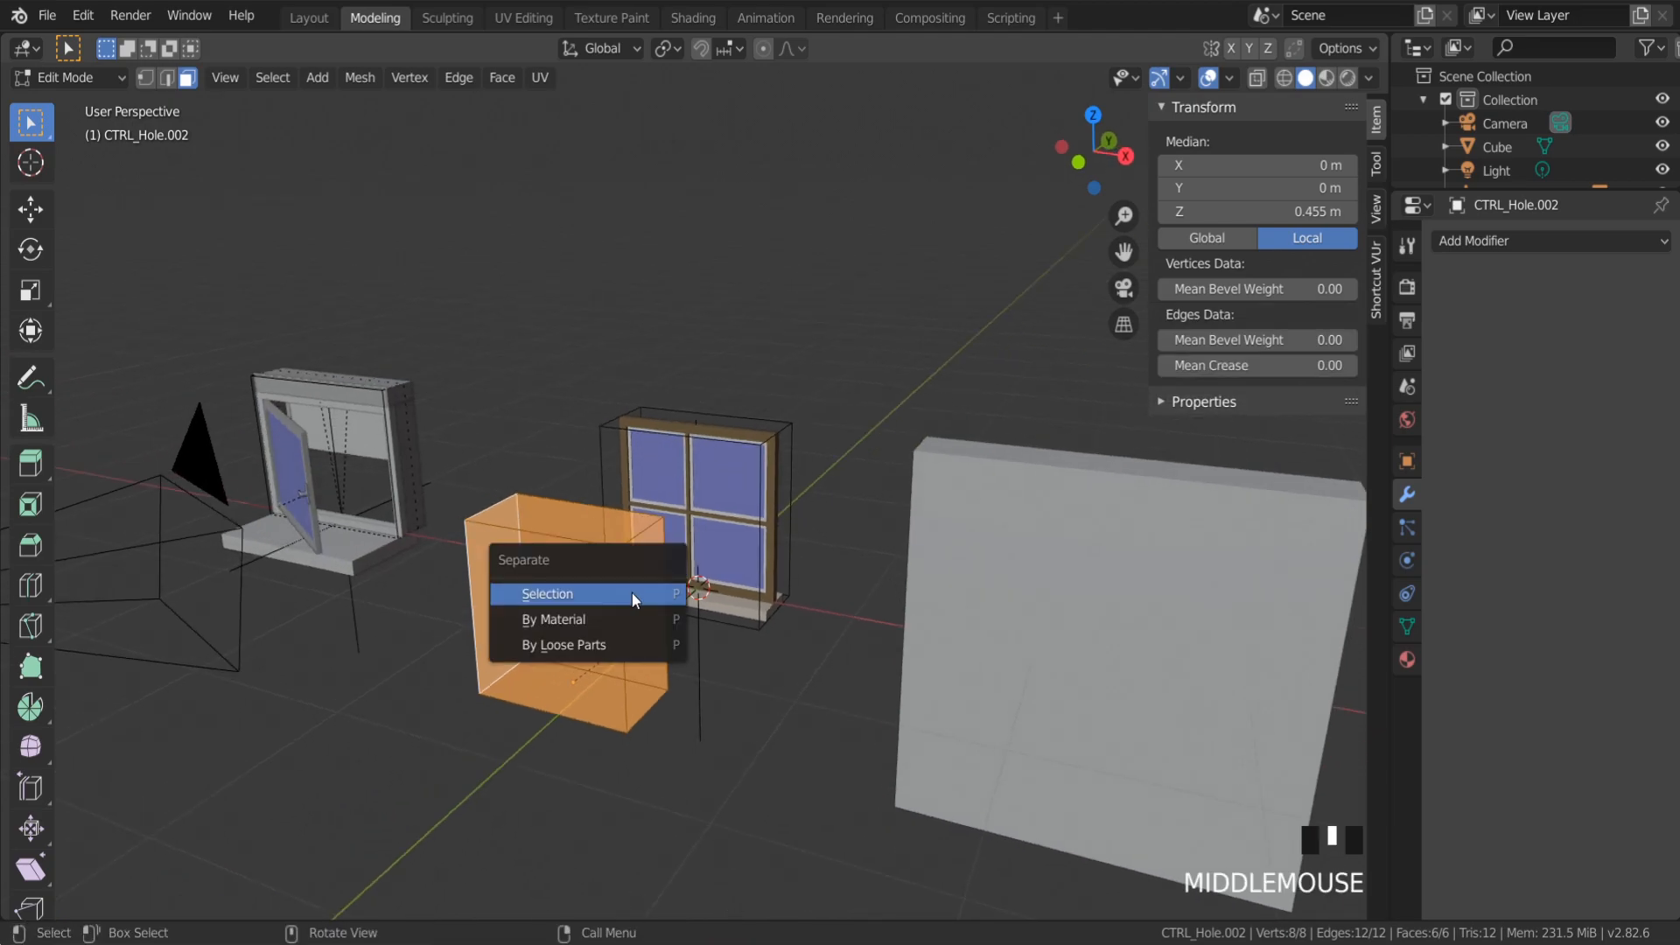
{"action": "left_click", "coordinate": [546, 595]}
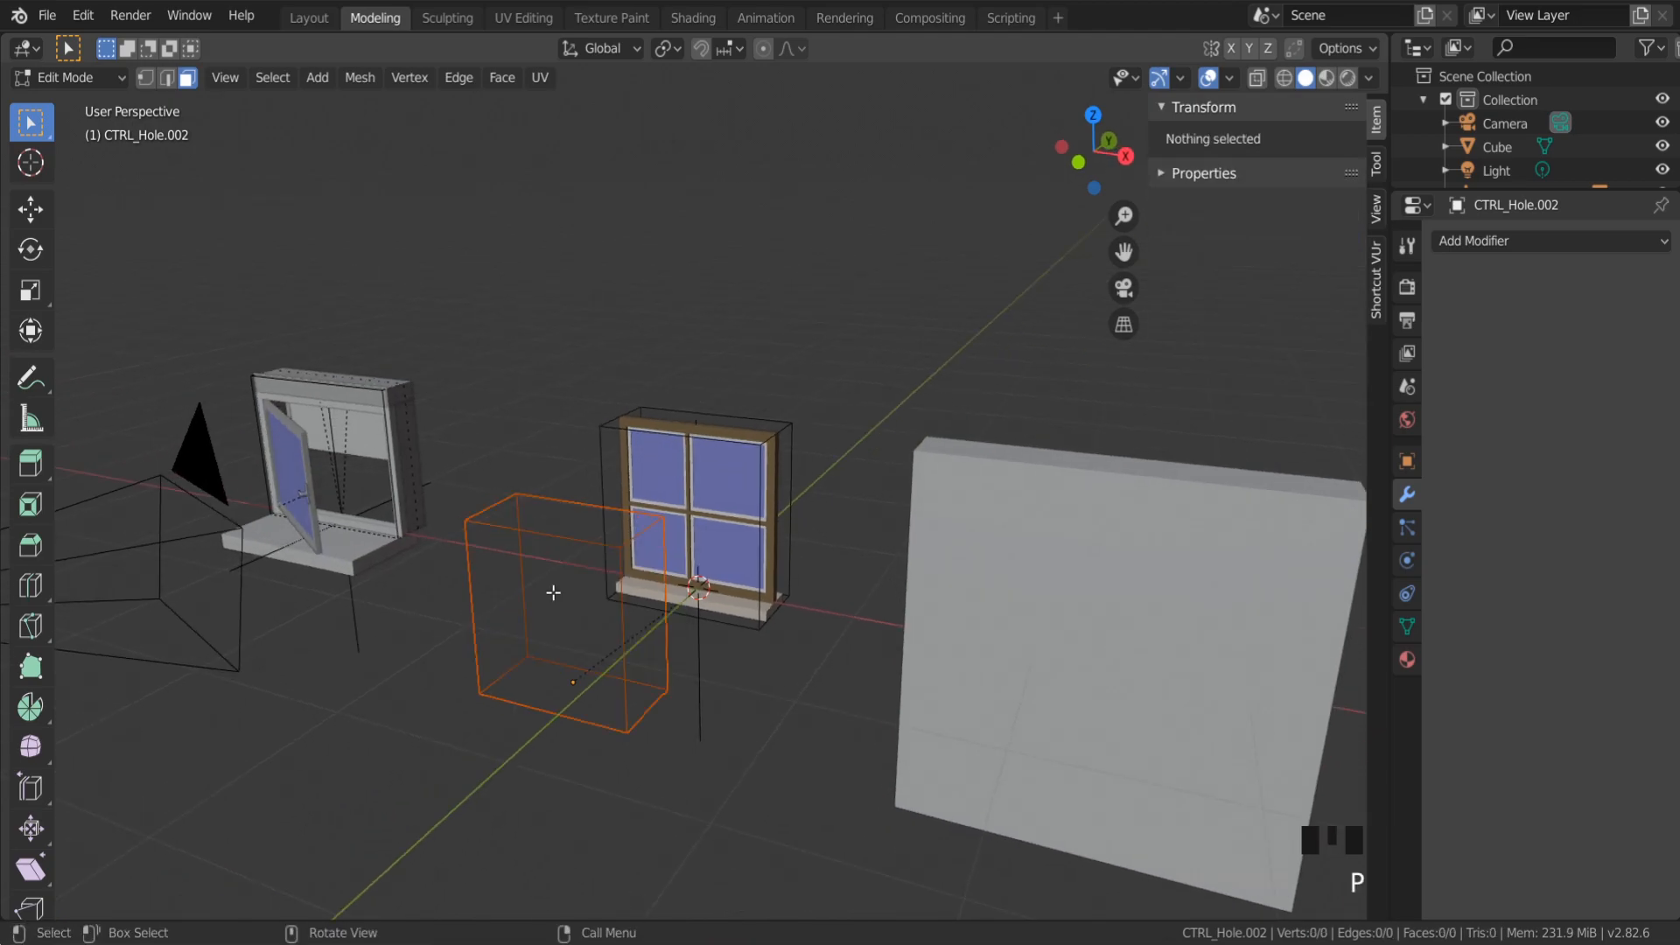
{"action": "key", "text": "Tab"}
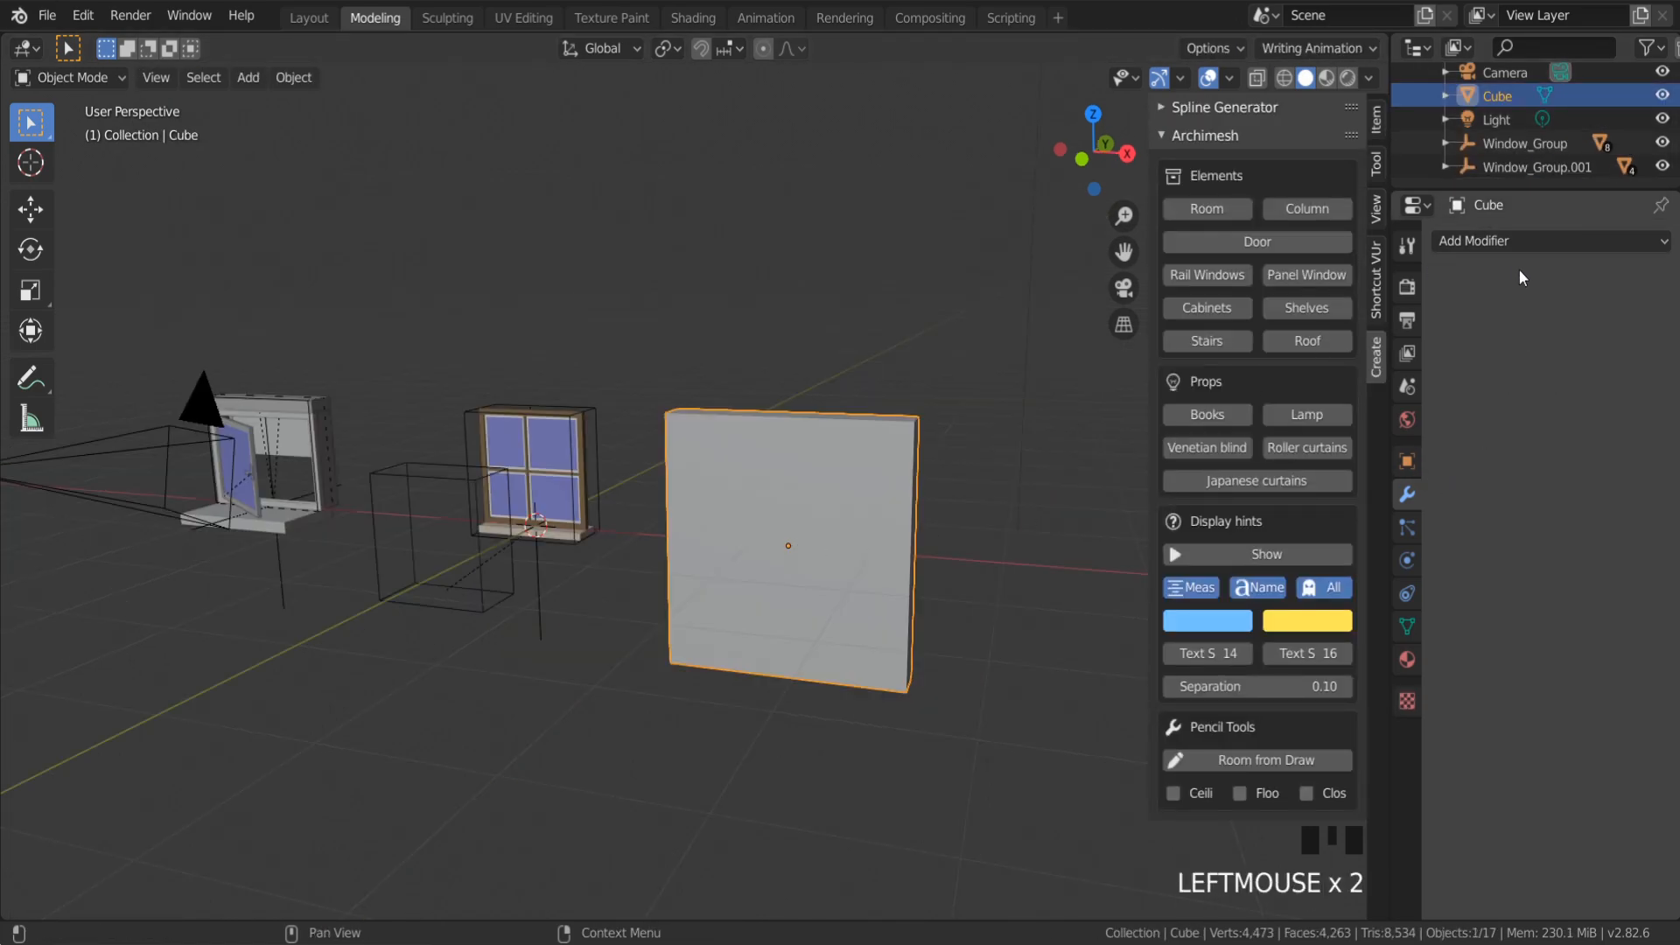
Add a Boolean modifier set to Difference on the cube and start picking the cutter with the eyedropper
{"action": "left_click", "coordinate": [1551, 241]}
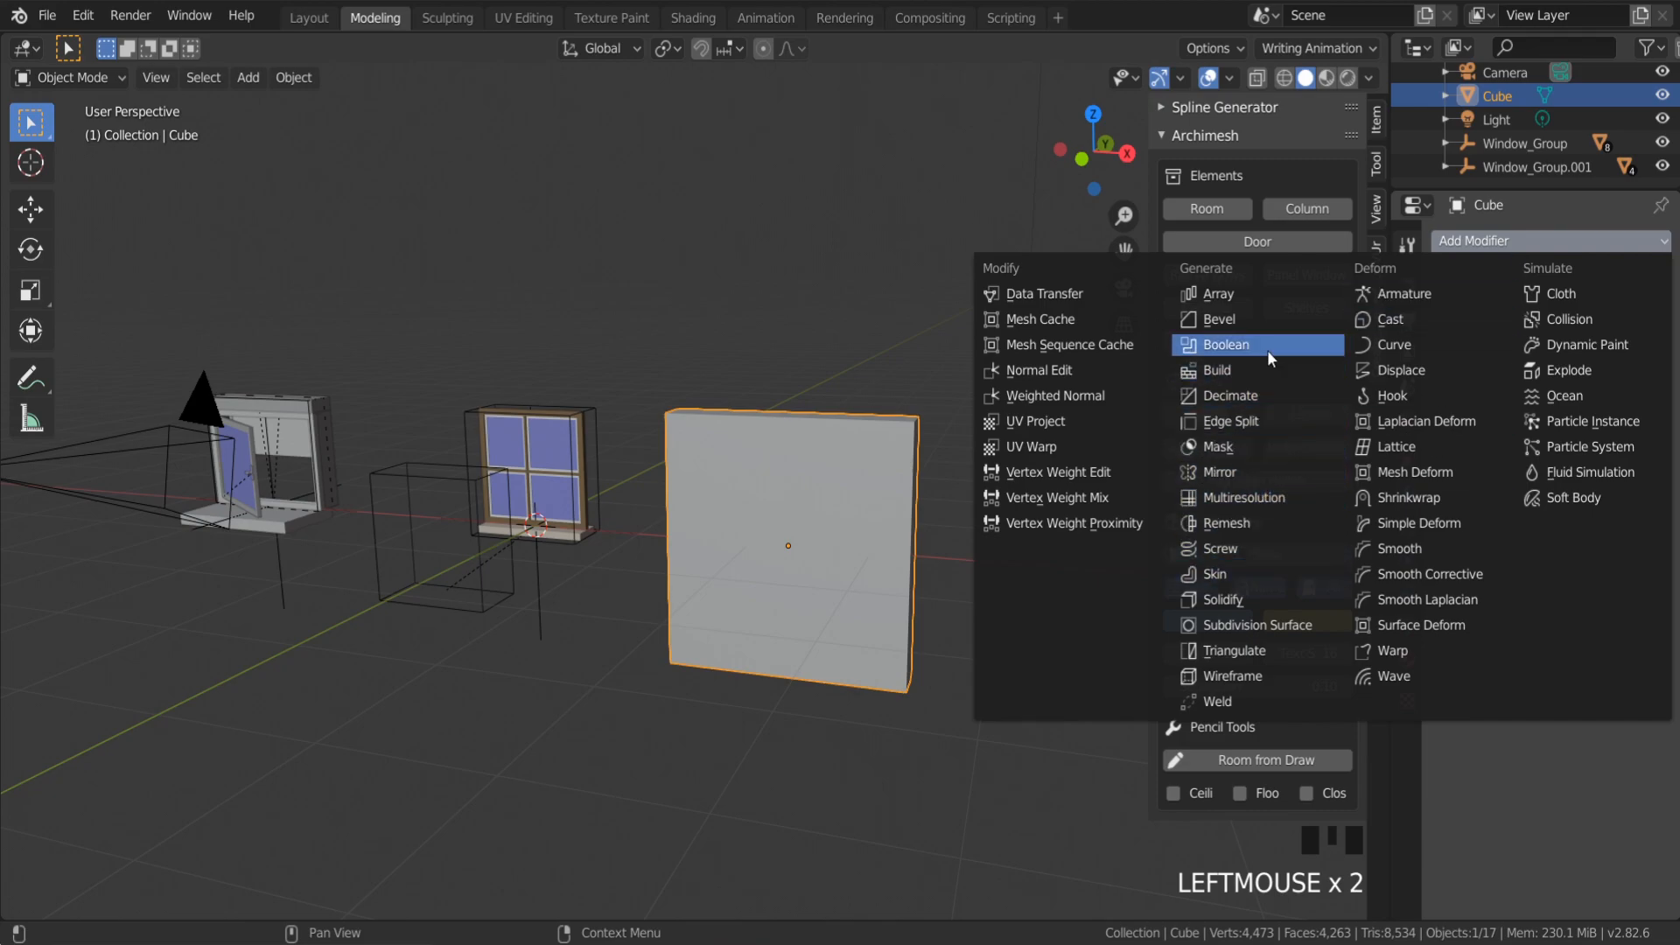
{"action": "left_click", "coordinate": [1225, 344]}
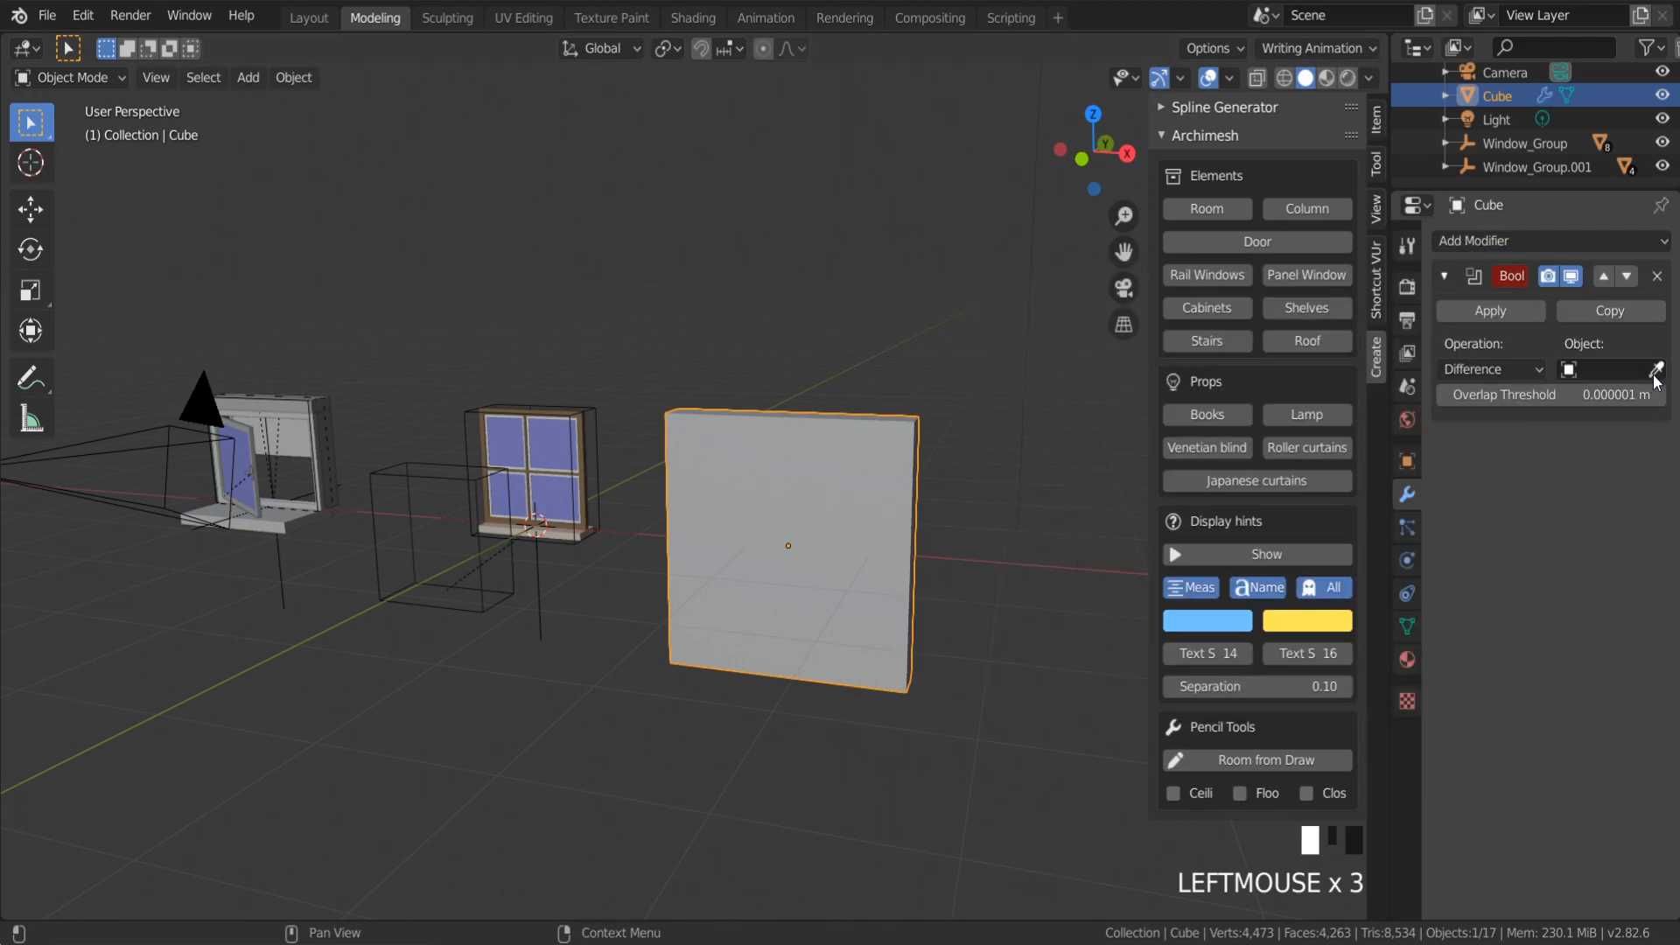
{"action": "left_click", "coordinate": [1655, 369]}
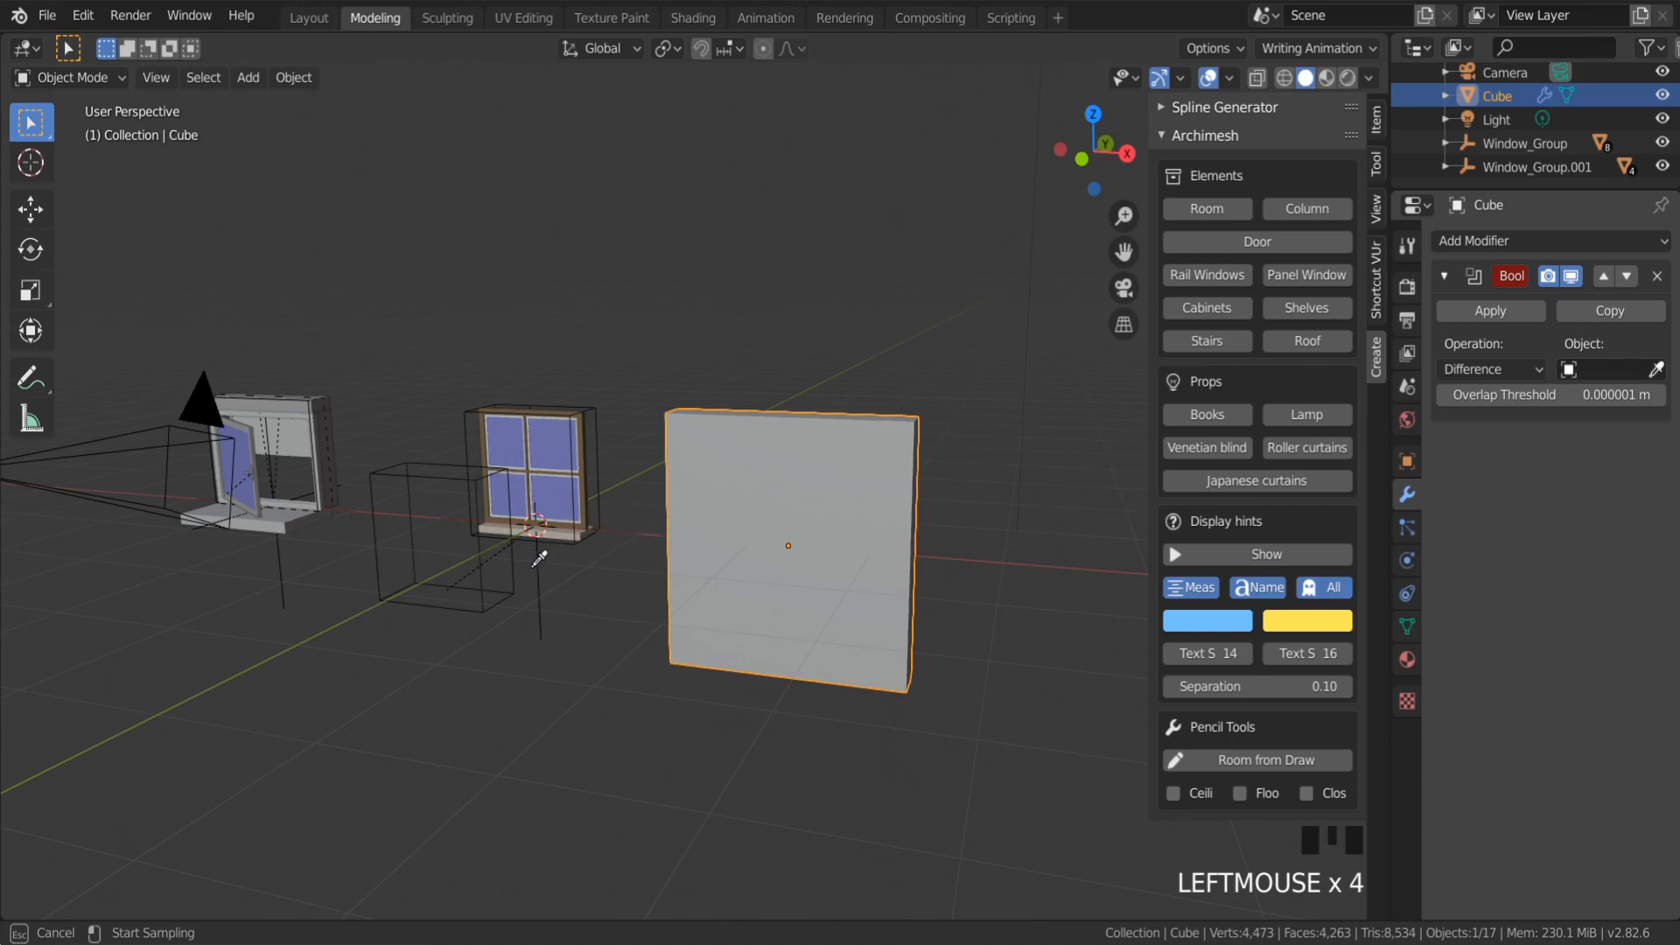